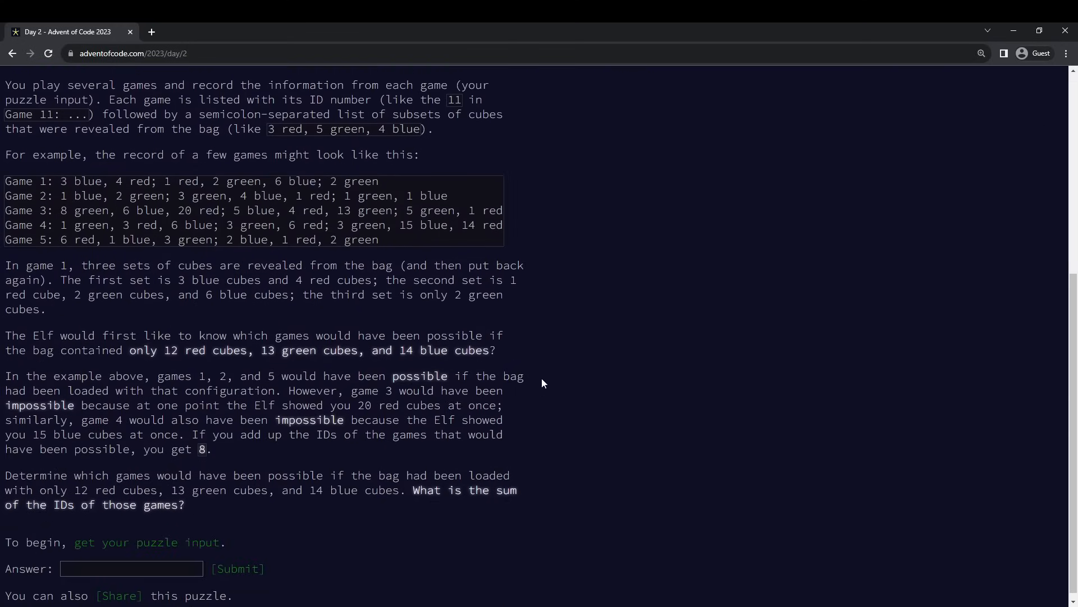
- Add a loop over D.split('\n') that prints each input line, then save and quit
scroll("up", 3)
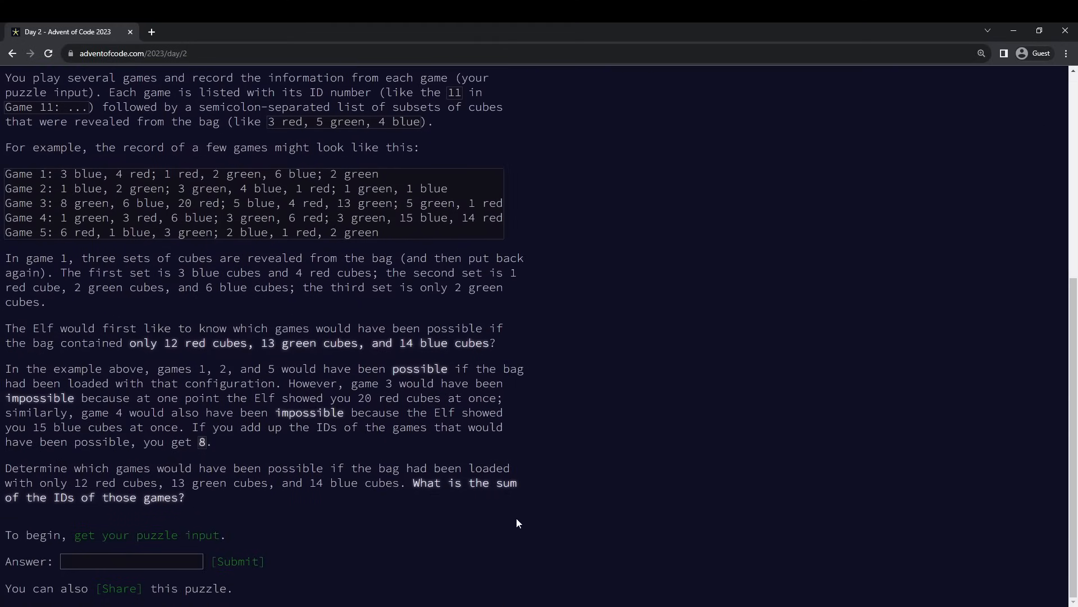
scroll("up", 3)
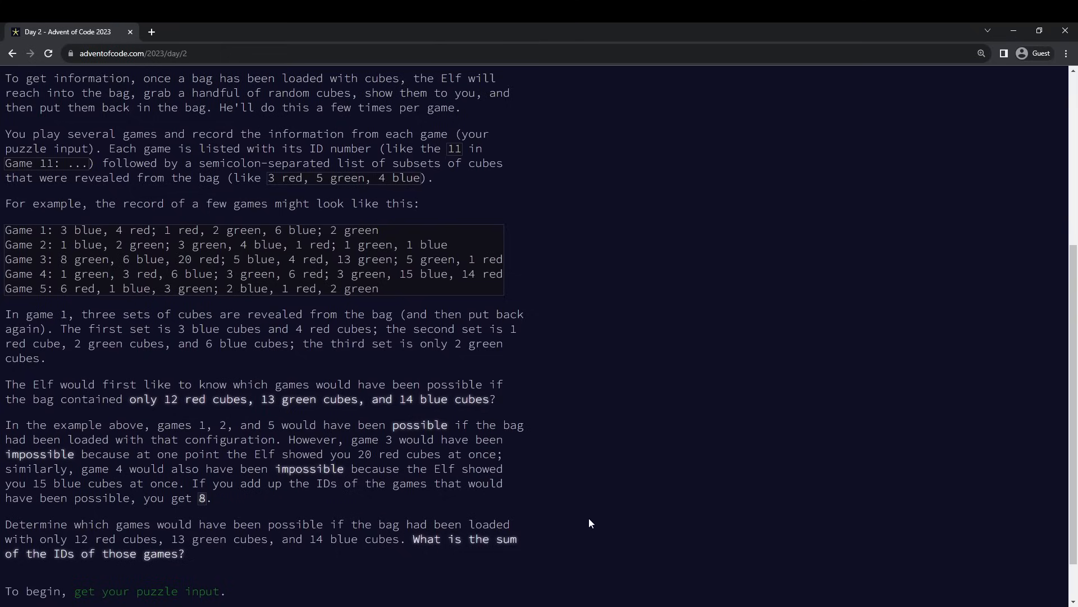
scroll("down", 3)
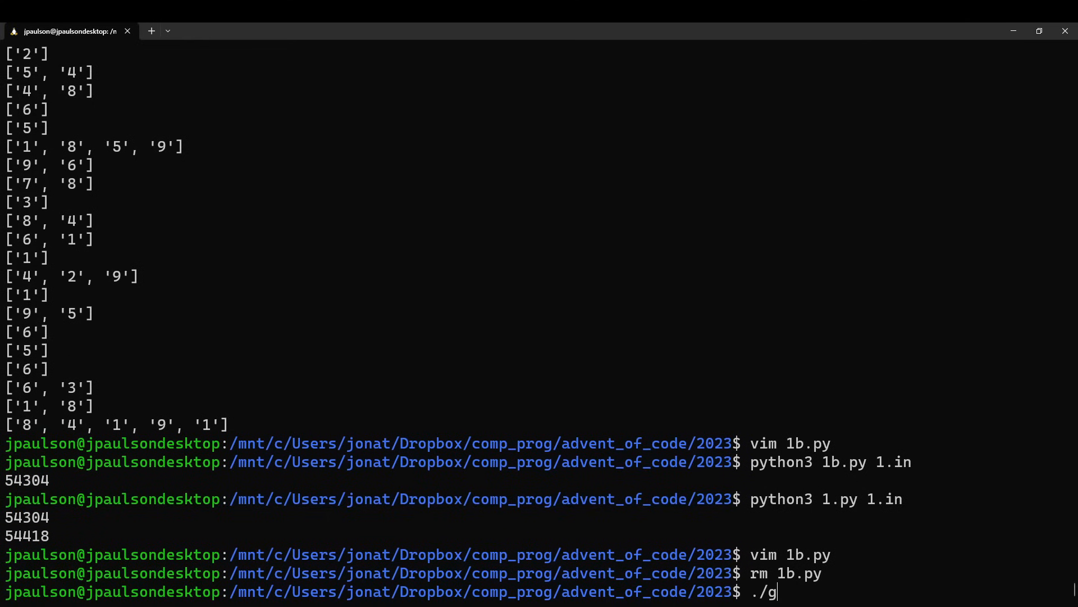
key("Return")
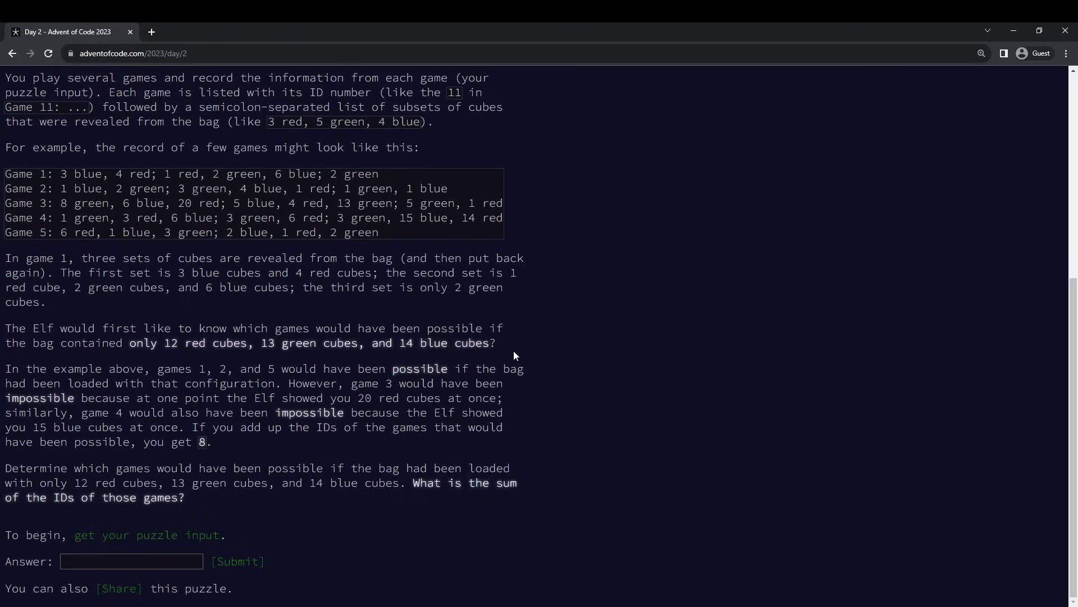
scroll("up", 3)
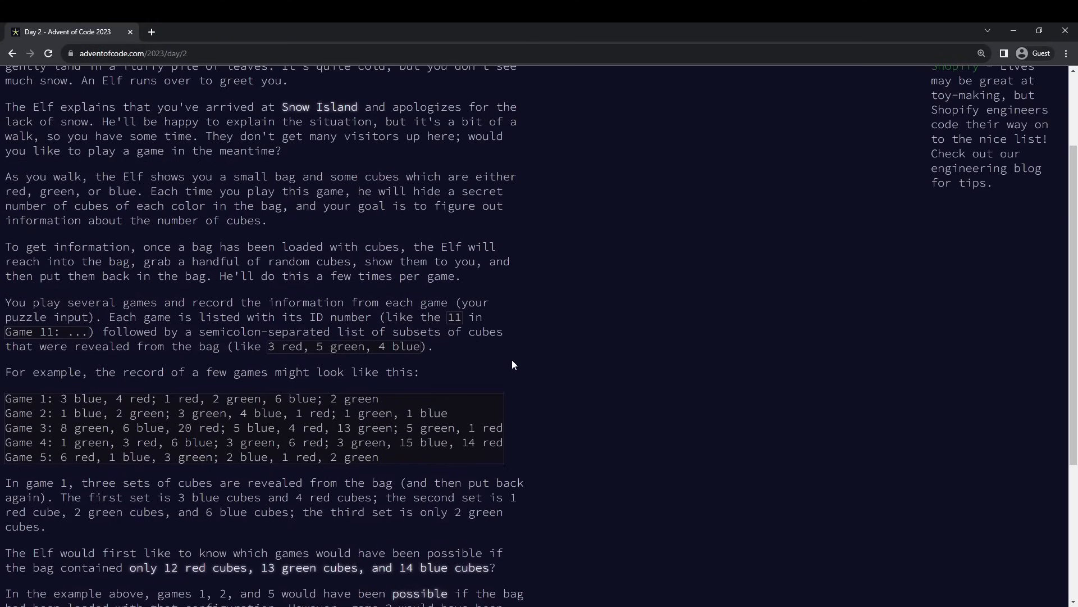
scroll("up", 3)
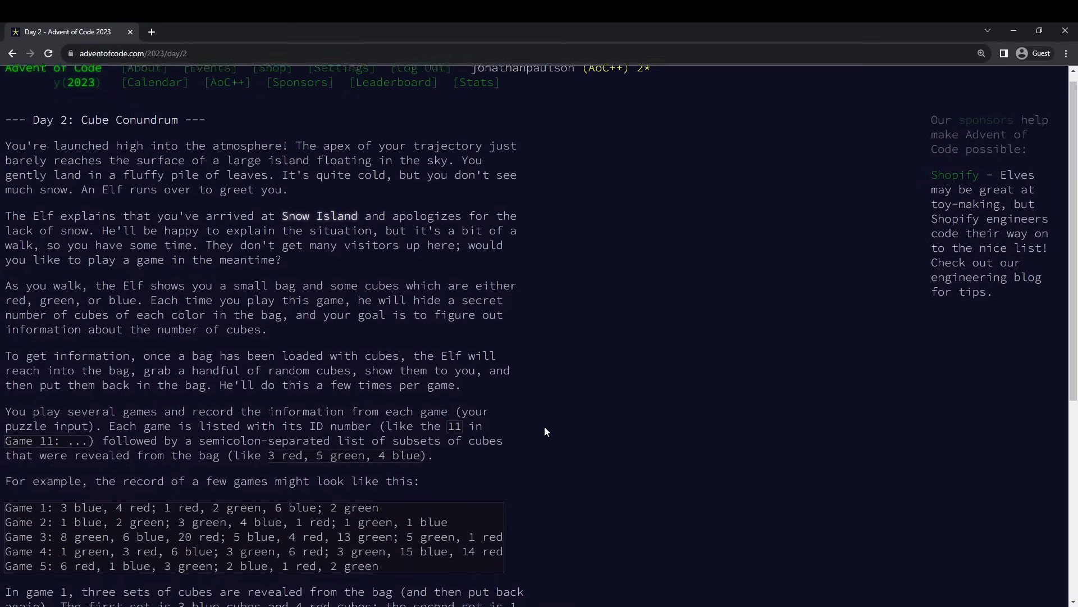
scroll("down", 3)
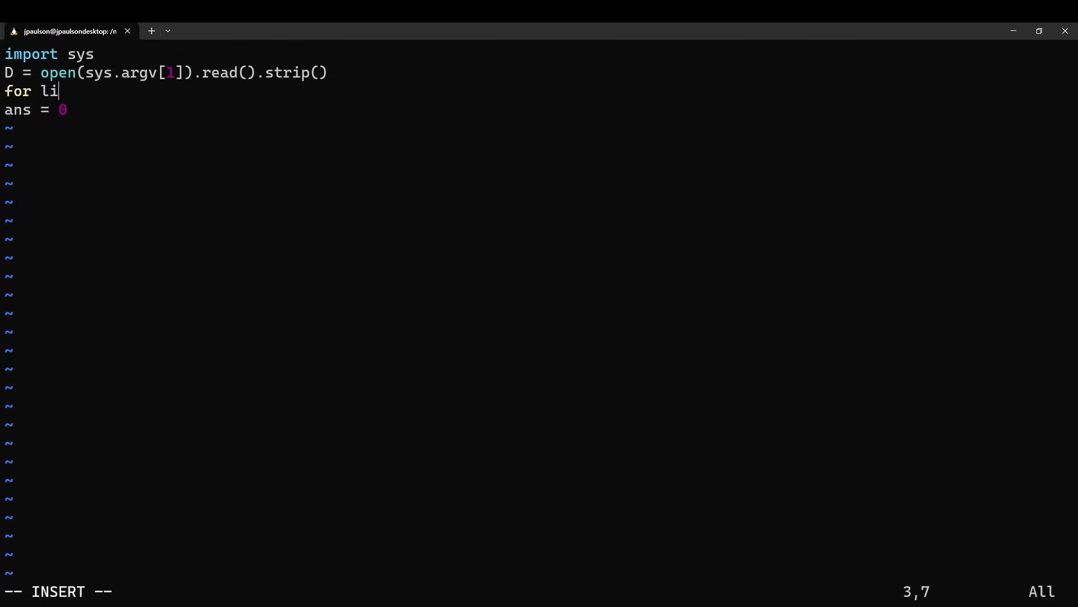
type("ne in D.split")
type("python3")
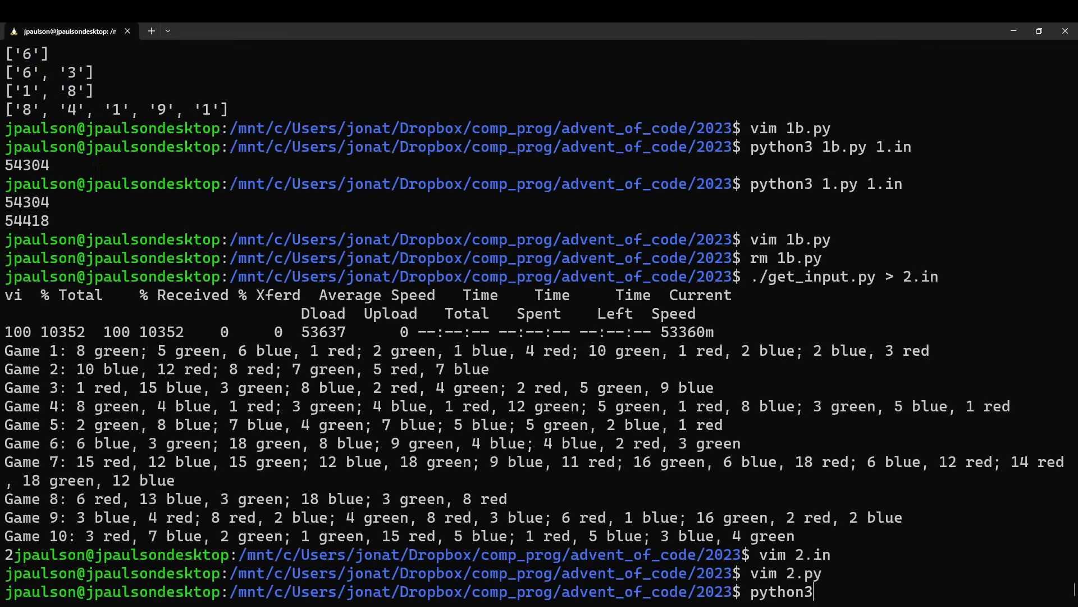
- Run python3 2.py 2.in so all 100 game records print, then head back to 2.py
key("Return")
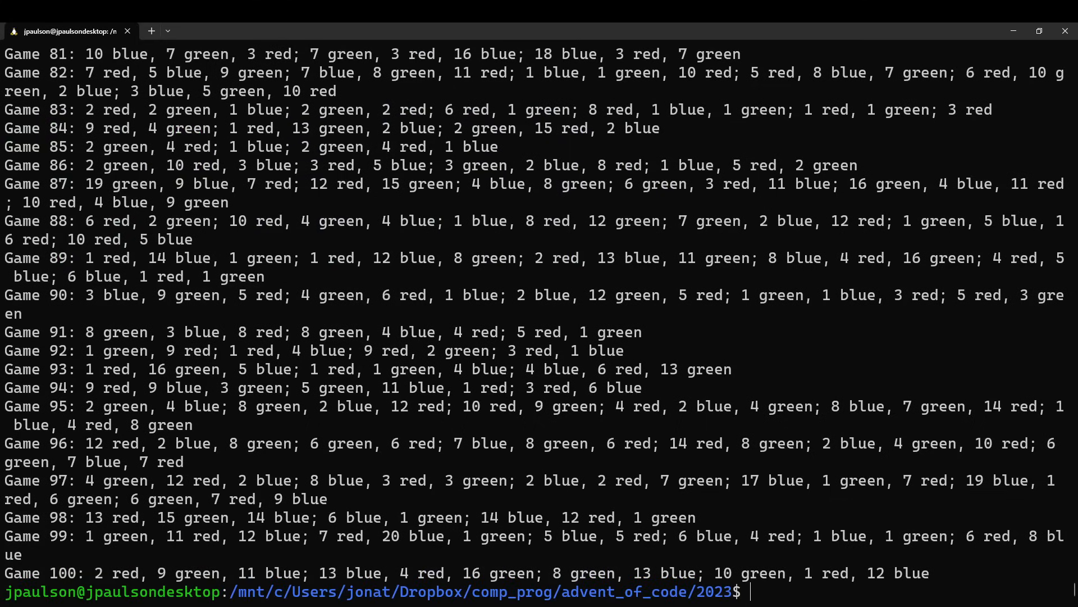
type("vim 2.py")
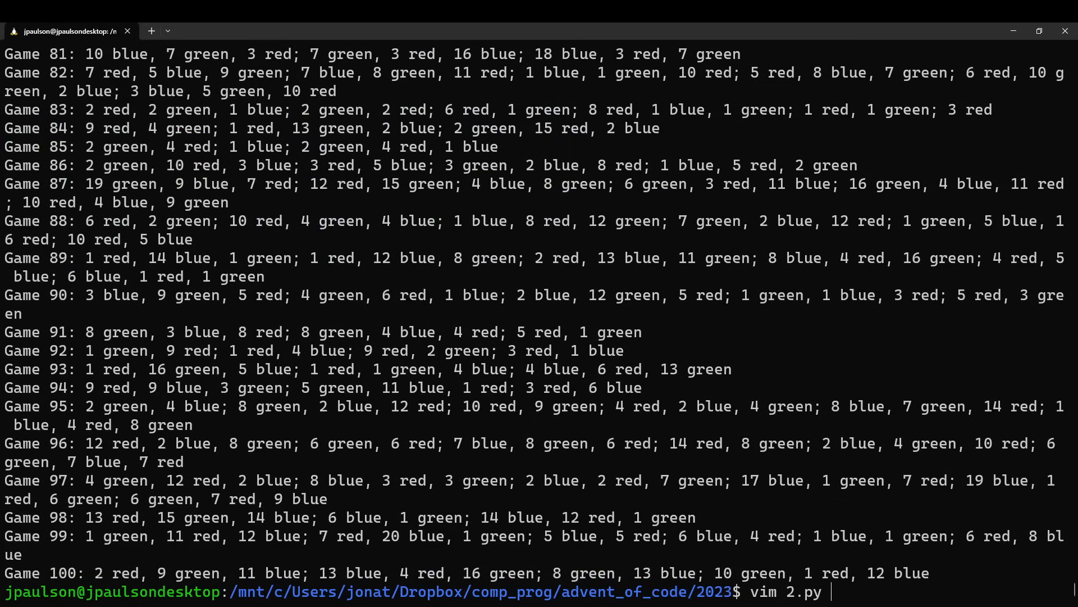
- Add 'for event in line.split(';'): print(event)' plus a '='*80 divider between games
key("Return")
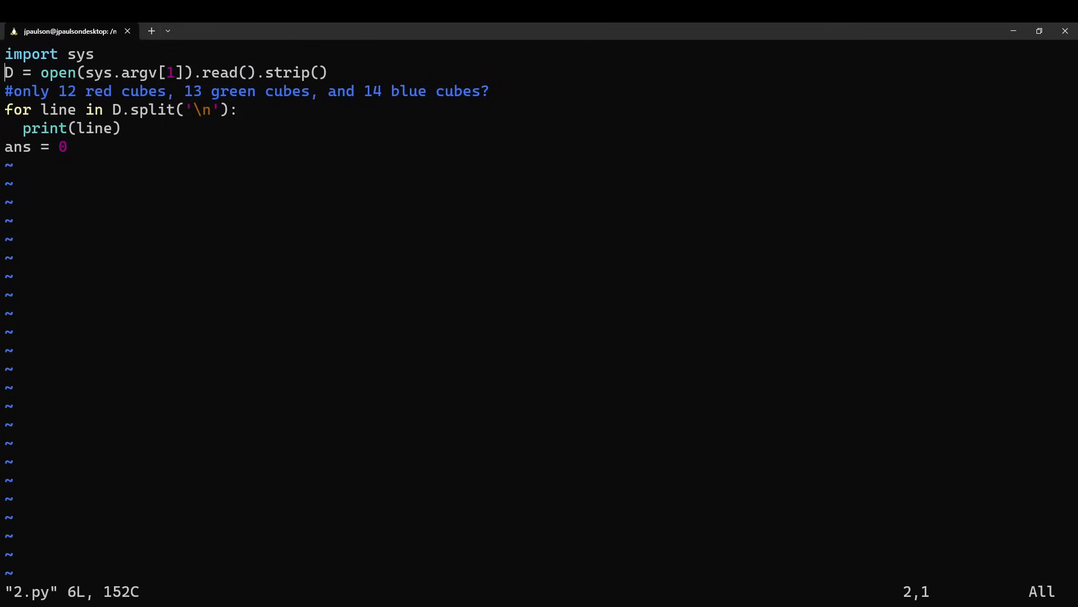
type("f")
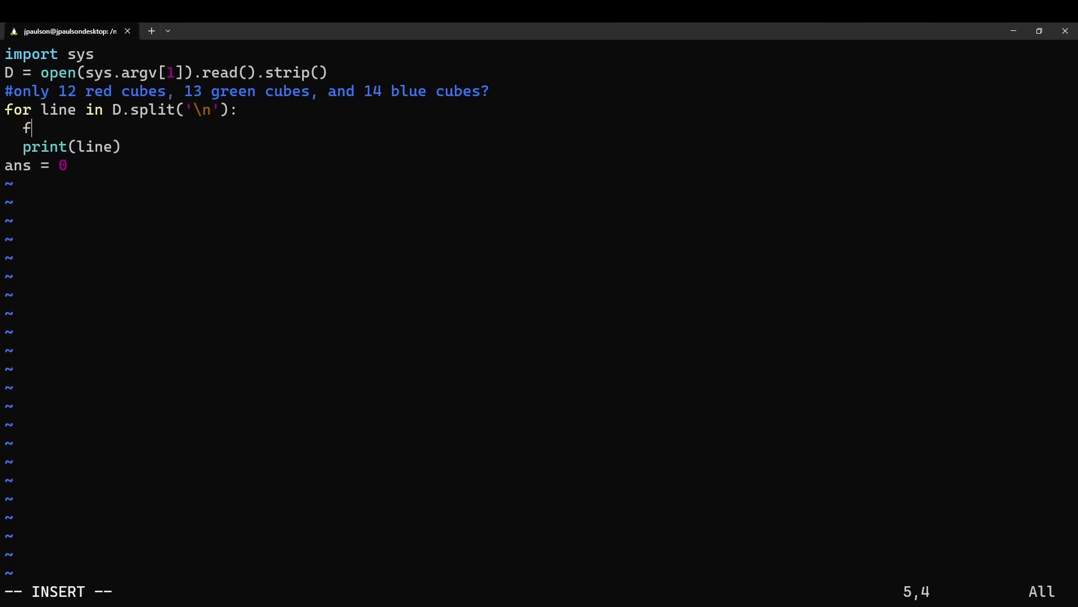
type("or event in line")
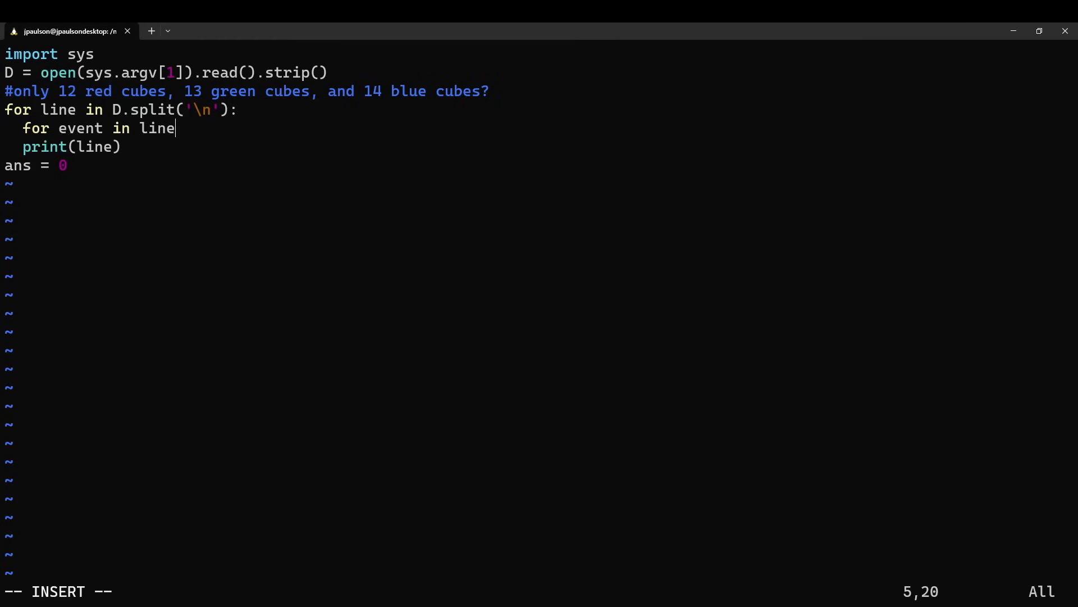
type(".split(';'):")
type("print(e")
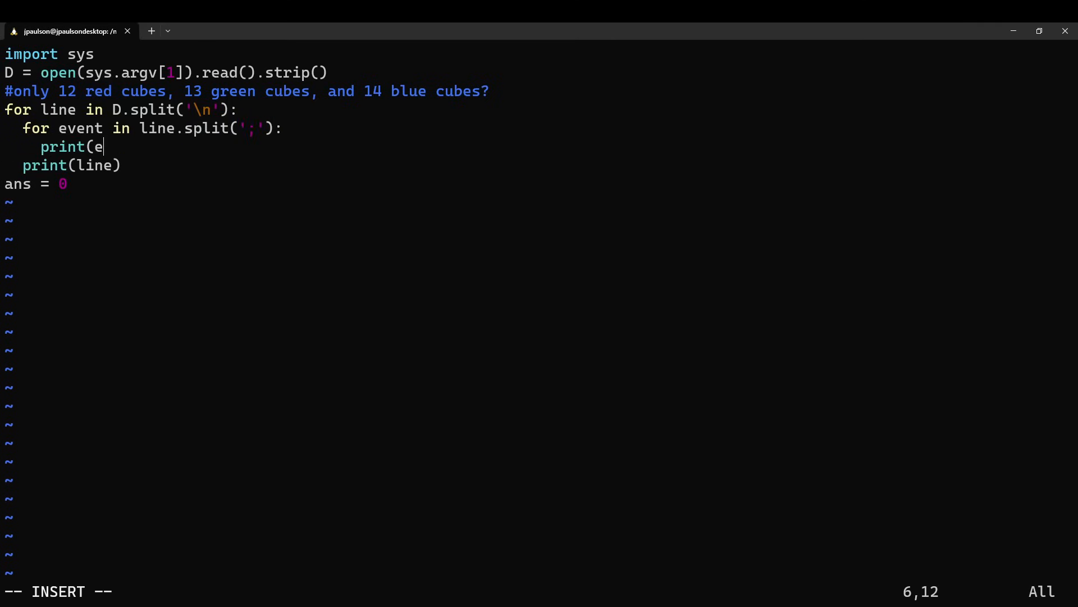
type("vent)")
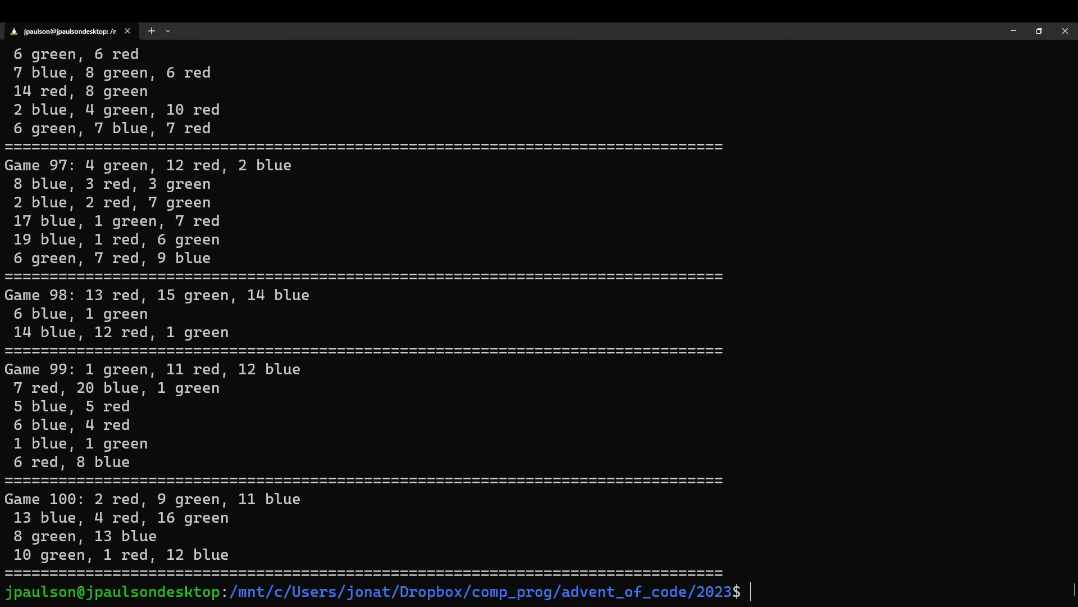
- Insert line = line.split(':')[1] at the top of the loop to drop the Game prefix
type("vim 2.py")
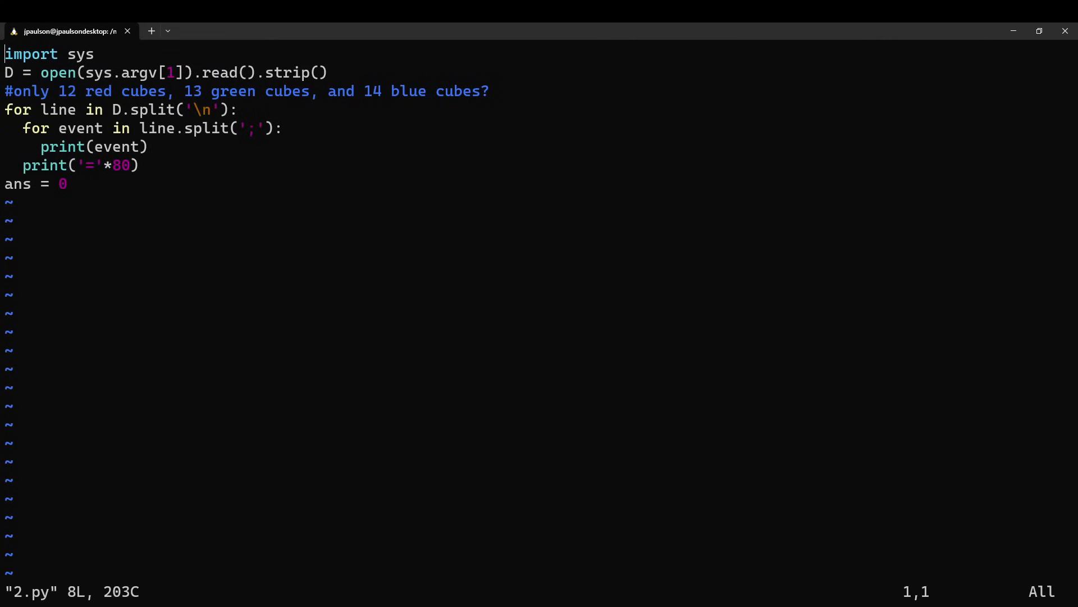
type("line = lin")
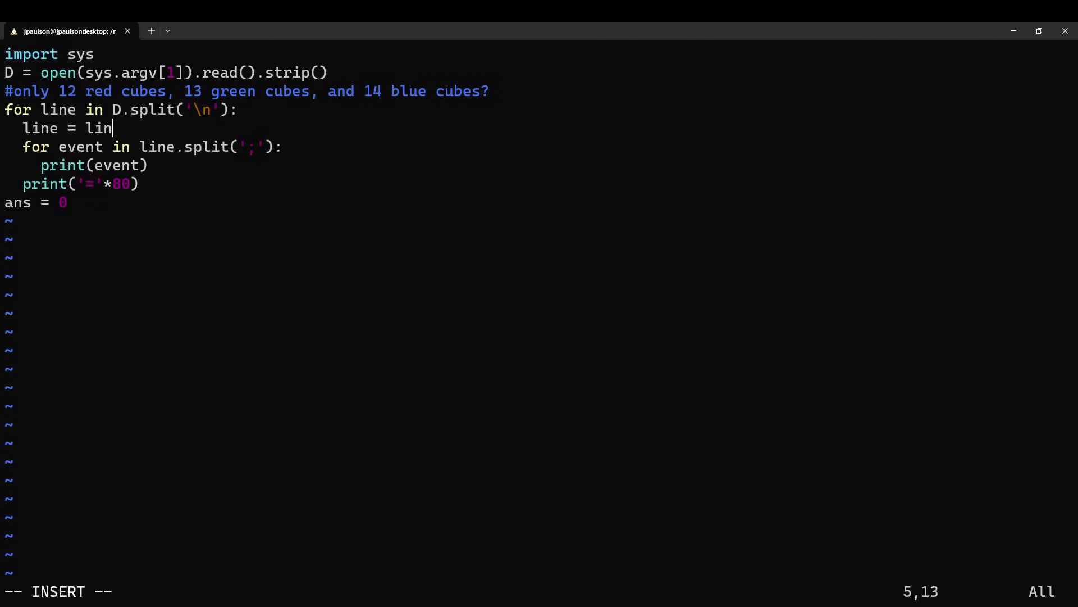
type("e.split(';")
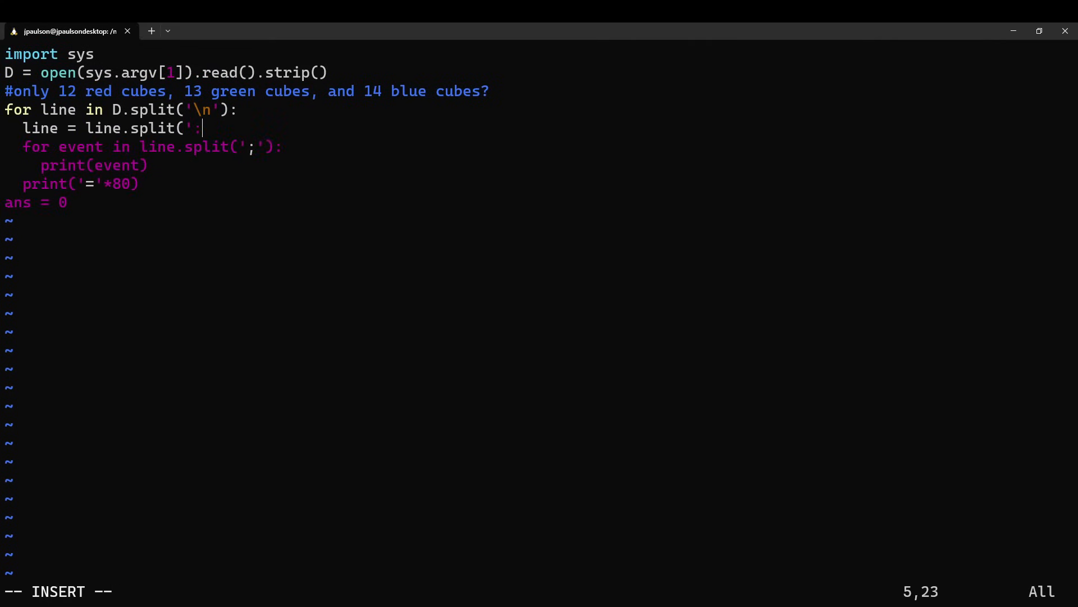
type("')[")
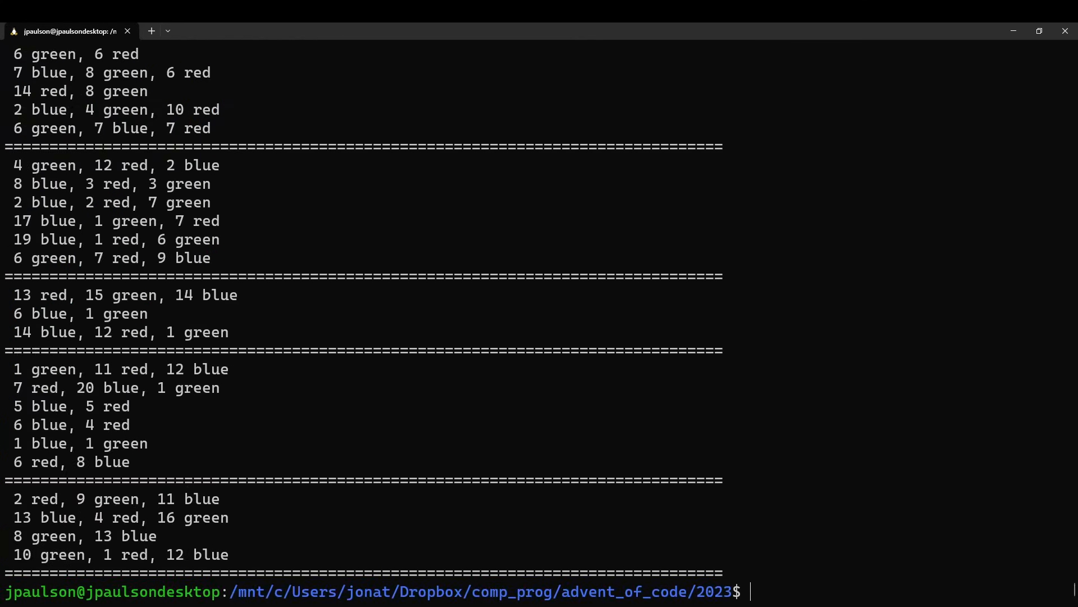
- Loop over balls in each event and split each into n and color
type("vim 2.py")
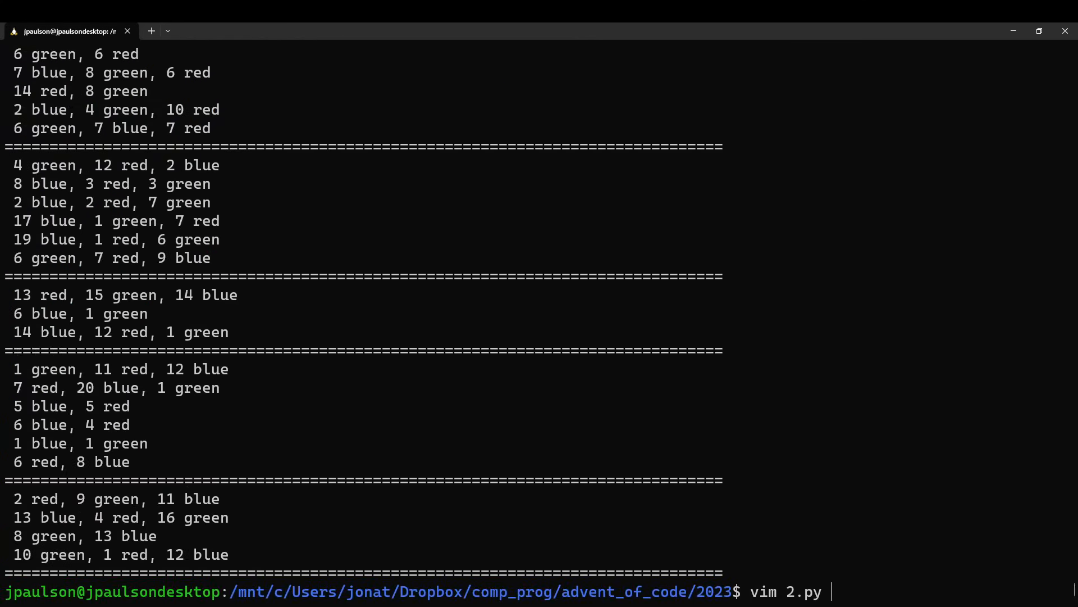
key("Return")
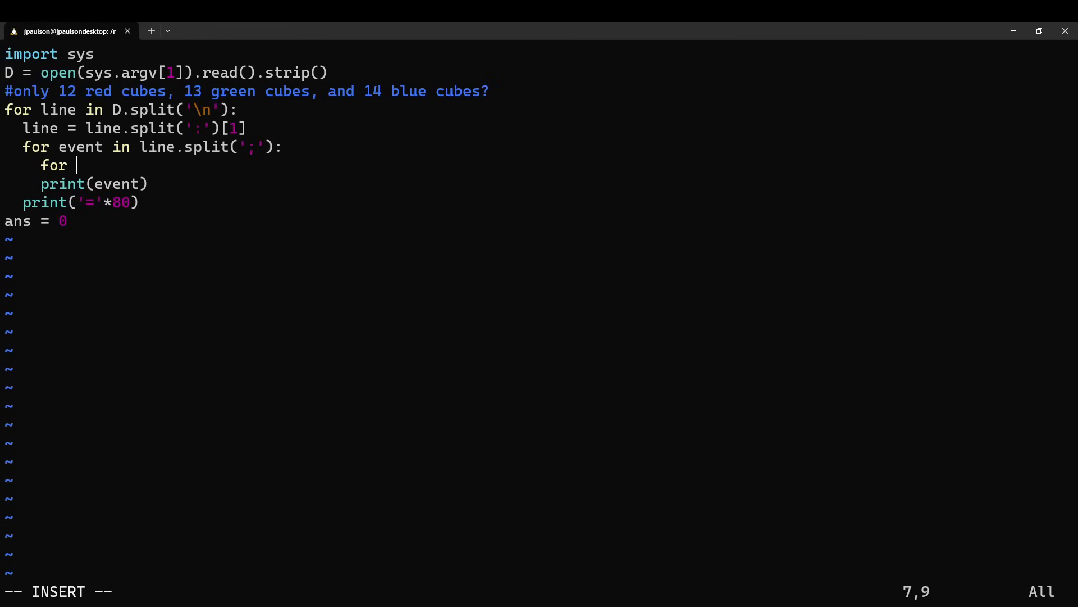
type("balls in event.split(','):")
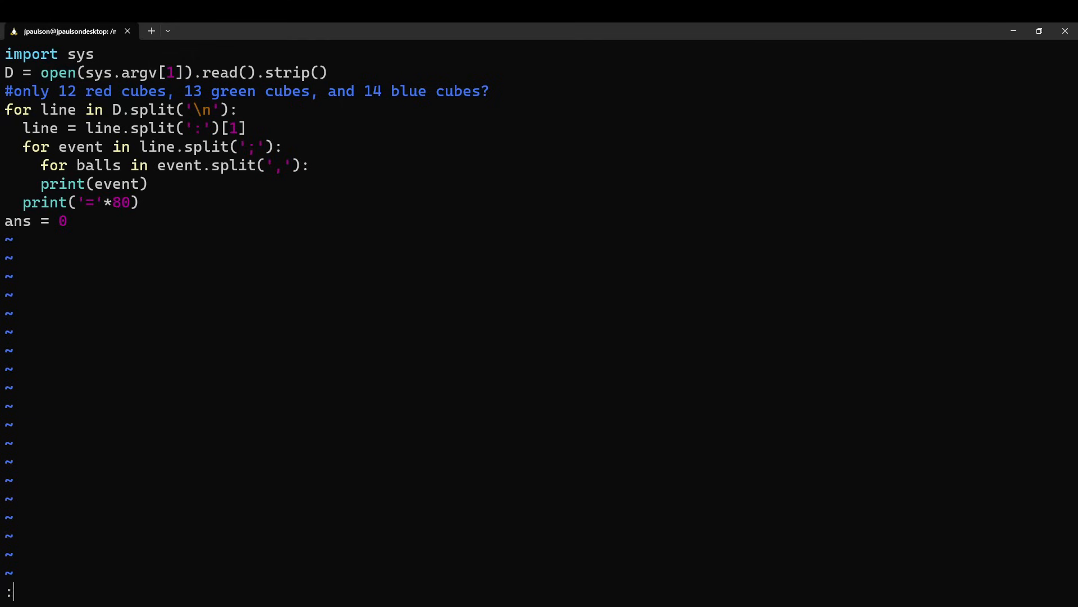
type("n,")
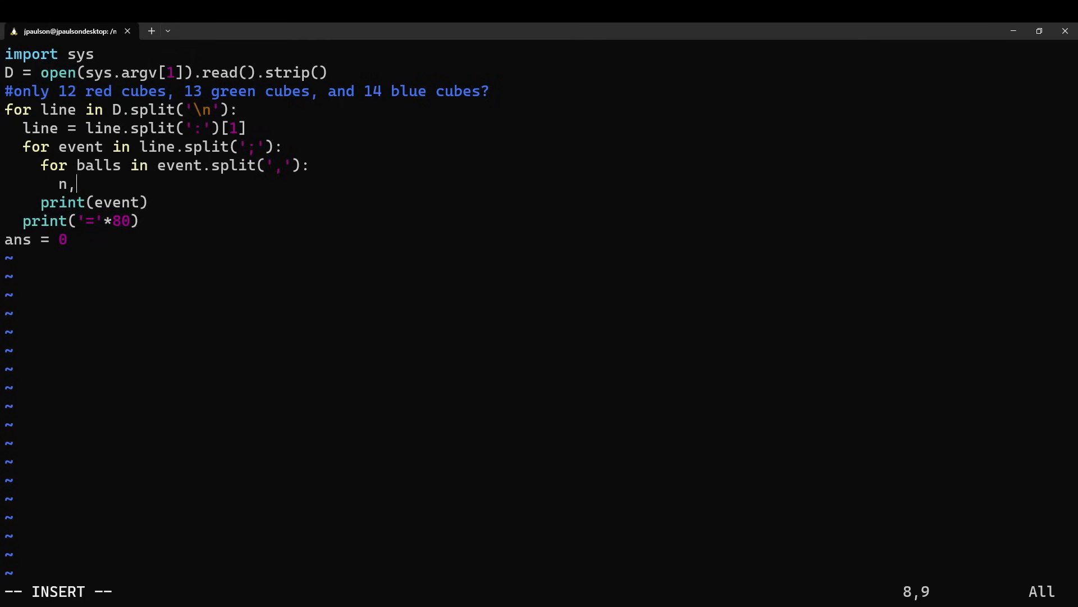
type("color = balls.split(")
type("print(n,")
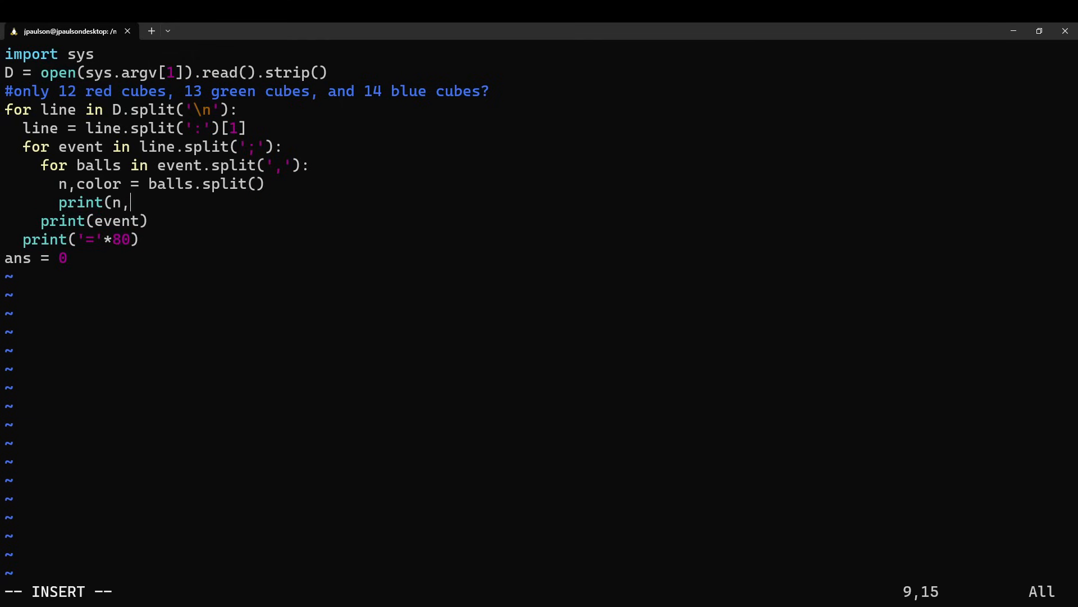
type("color)")
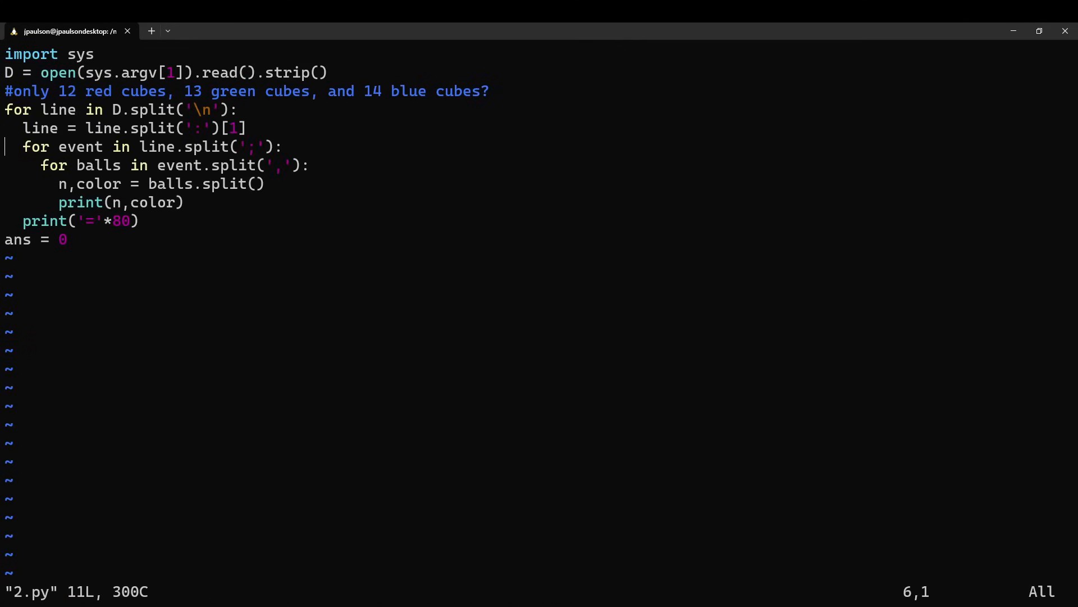
- Set ok = False when int(n) exceeds {'red': 12, 'green': 13, 'blue': 14}.get(color, 0)
type("ok = True")
type("i")
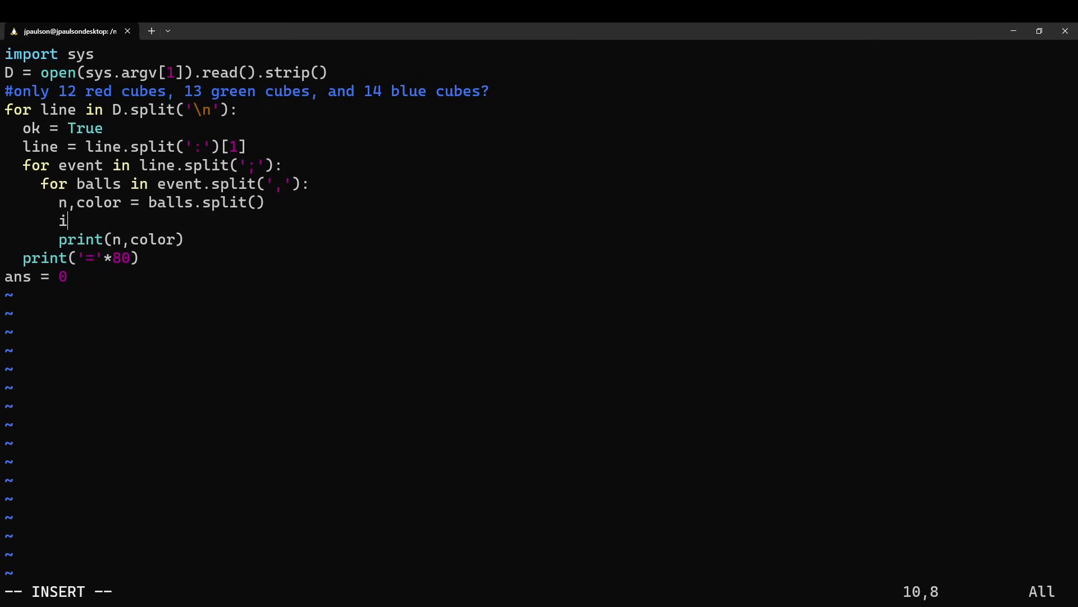
type("f col")
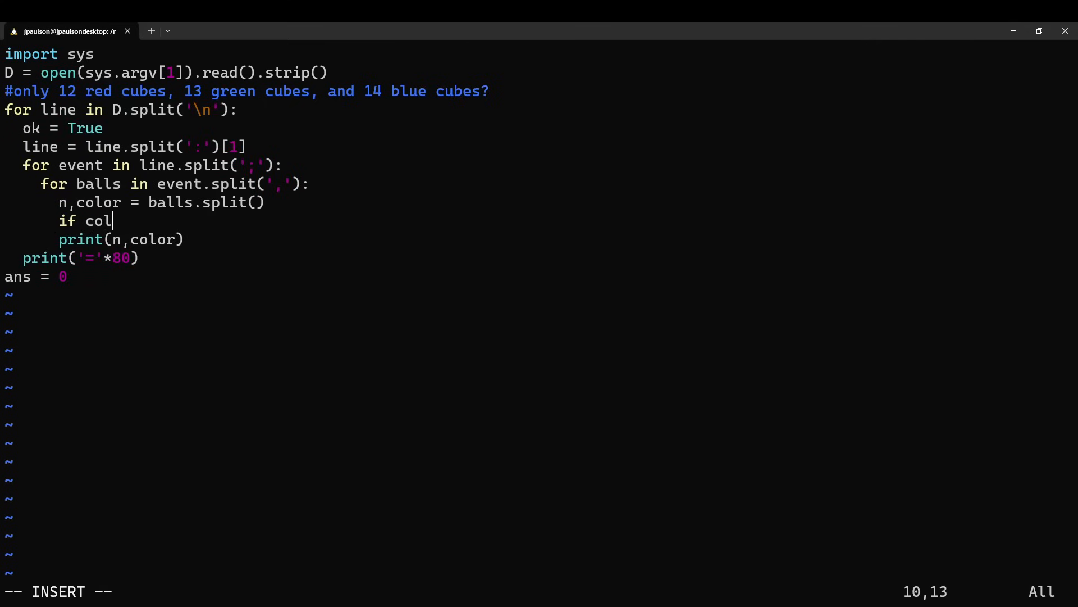
type("int(n)")
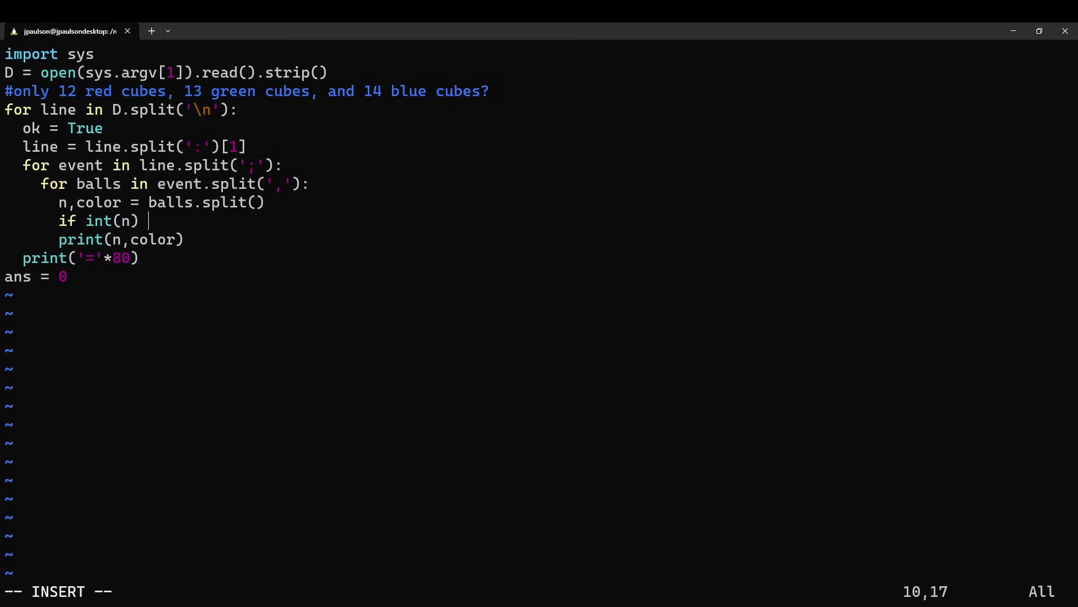
type(">")
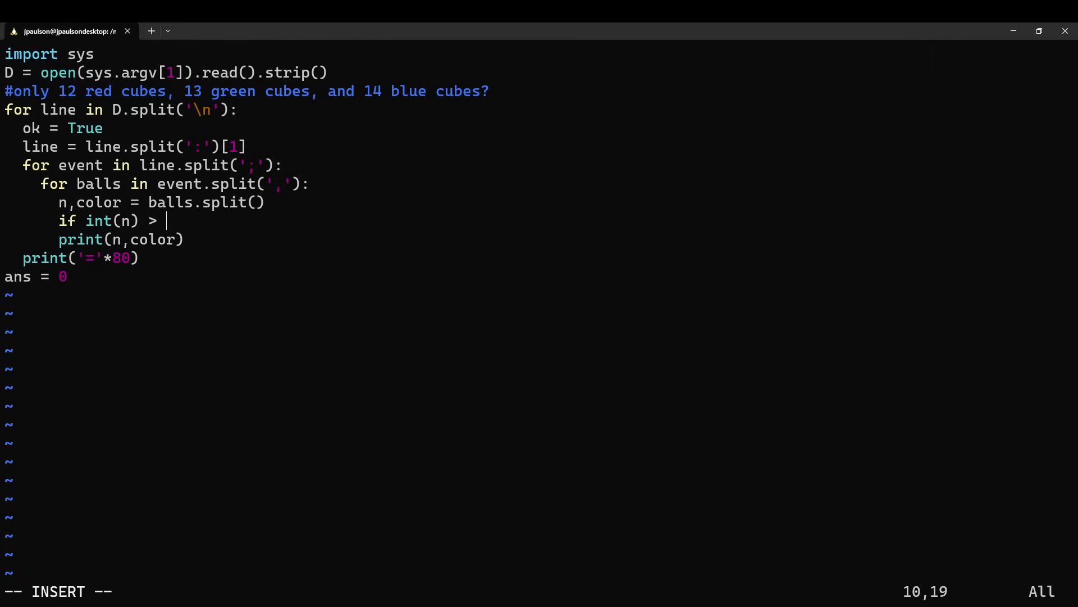
type("{'red'")
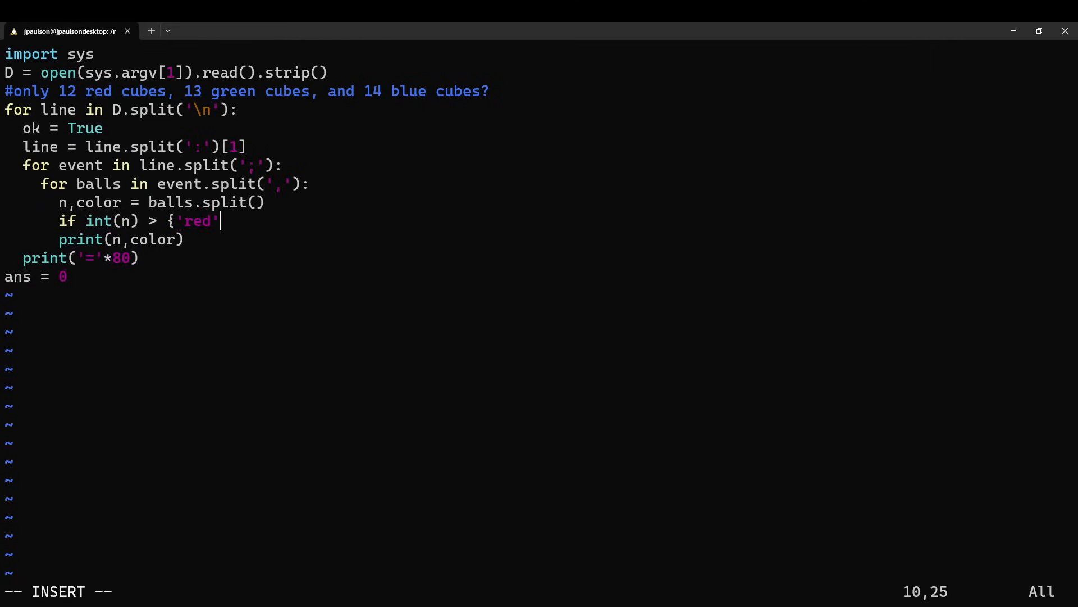
type(": 12,")
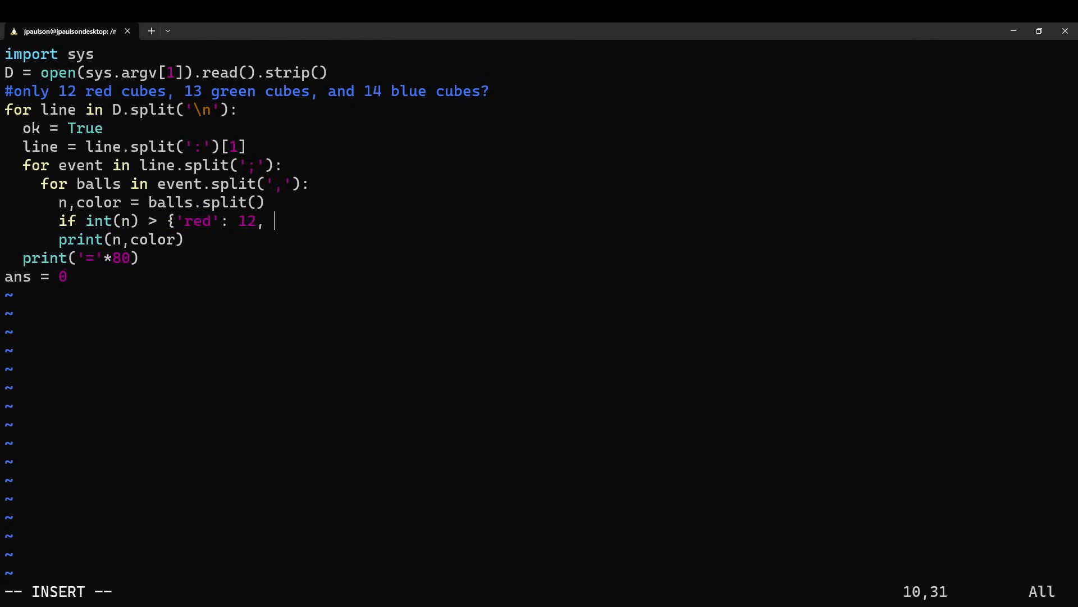
type("'green': 13, '")
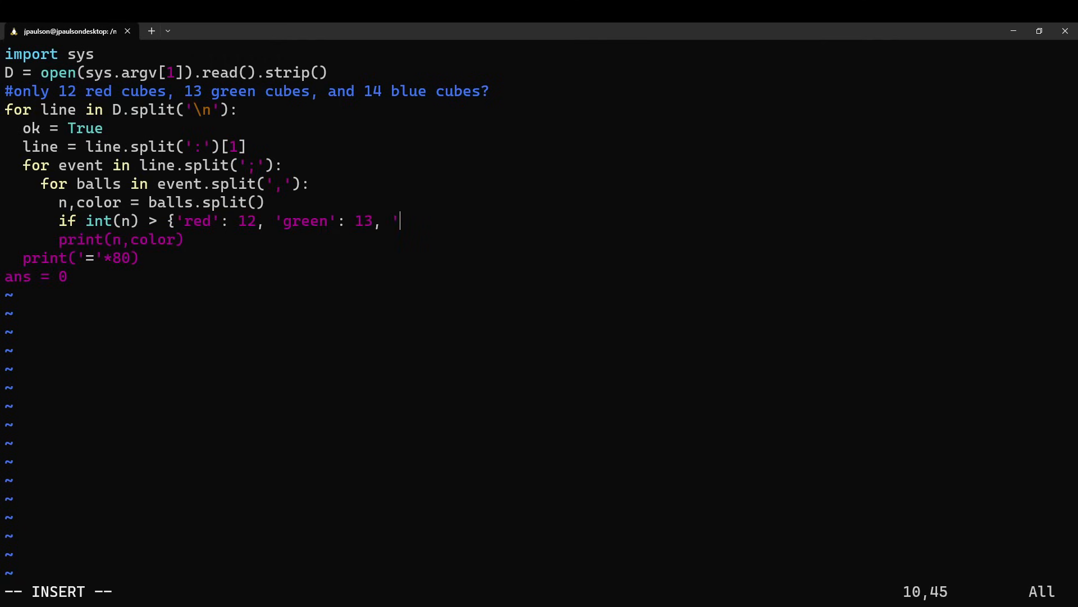
type("blue': 14}.ge")
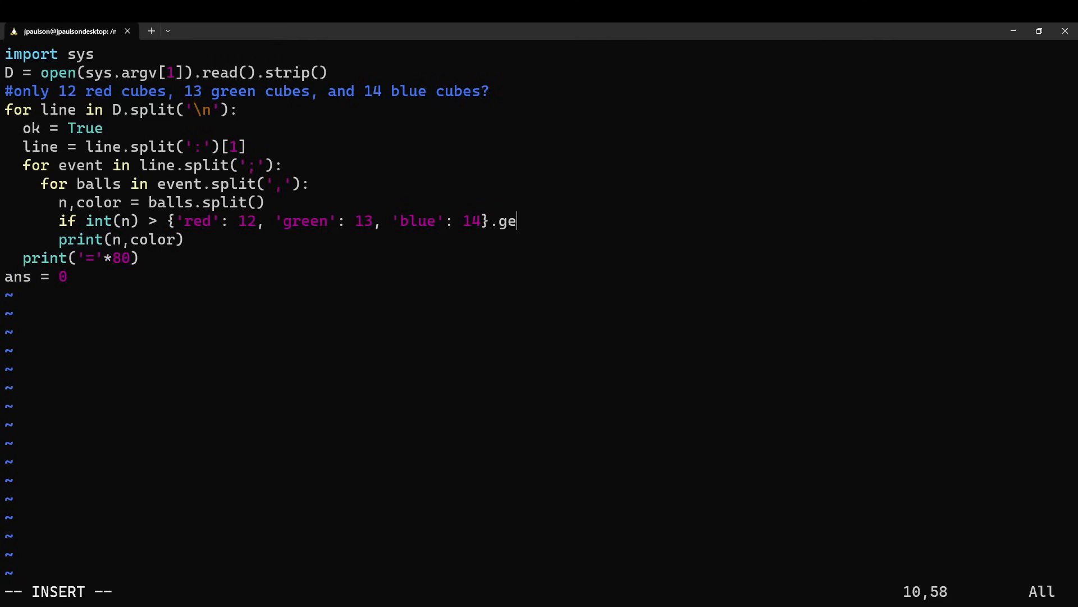
type("t(co")
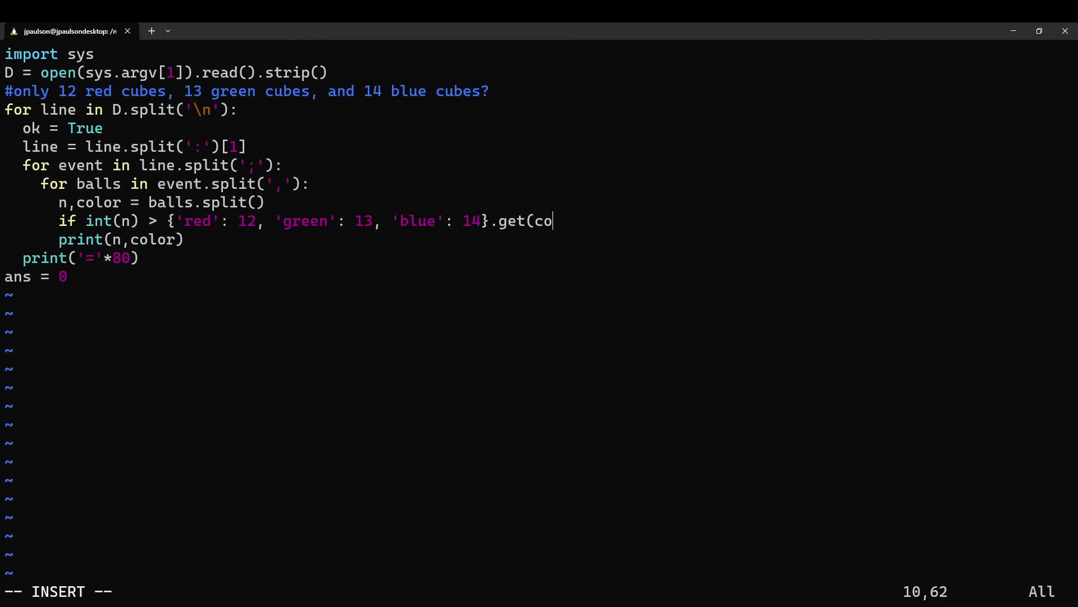
type("lor, 0):")
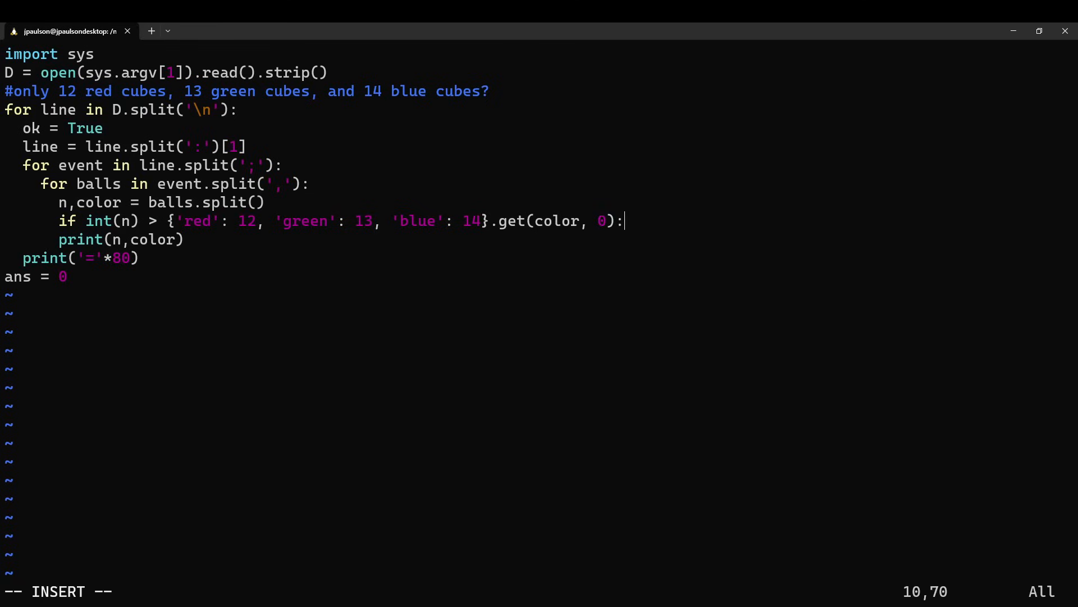
type("ok = False")
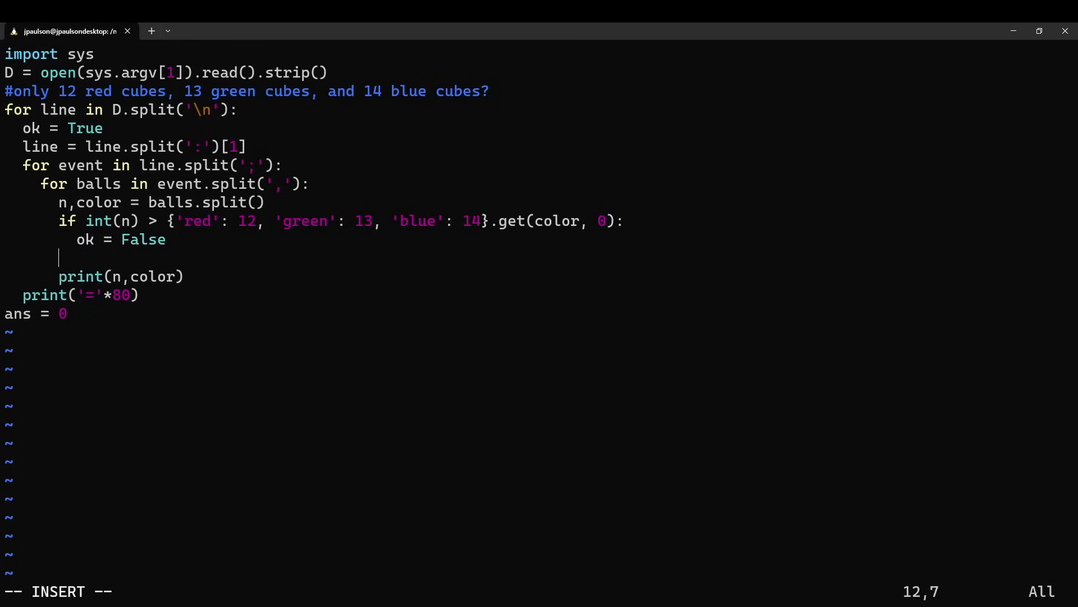
- Count possible games with if ok: ans += 1, print ans, and split id_ off each line
type("if ok:")
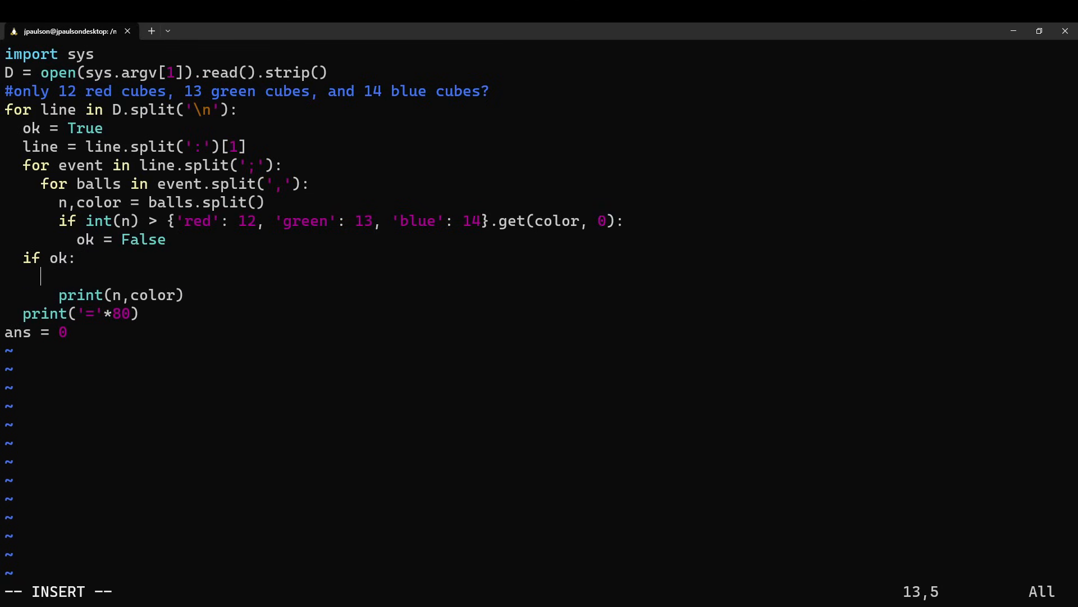
type("ans += 1")
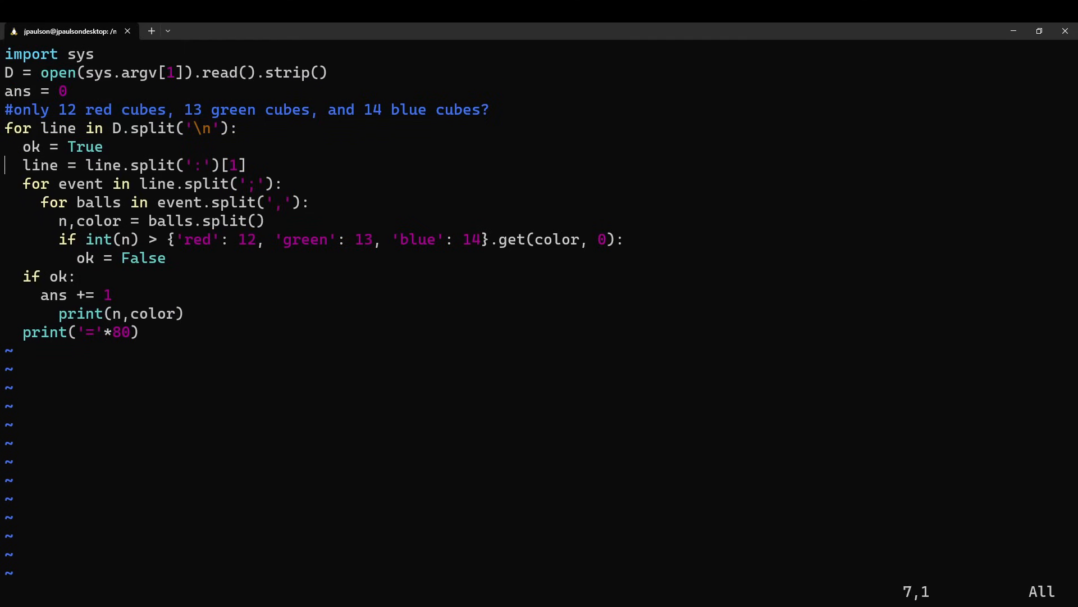
type("print(ans)")
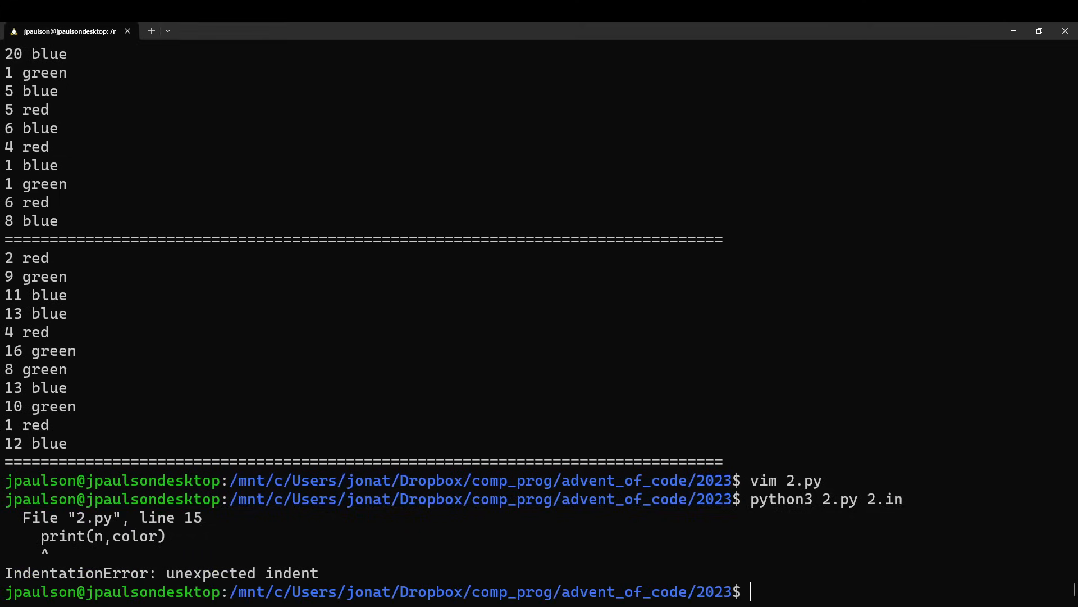
type("vim 2.py")
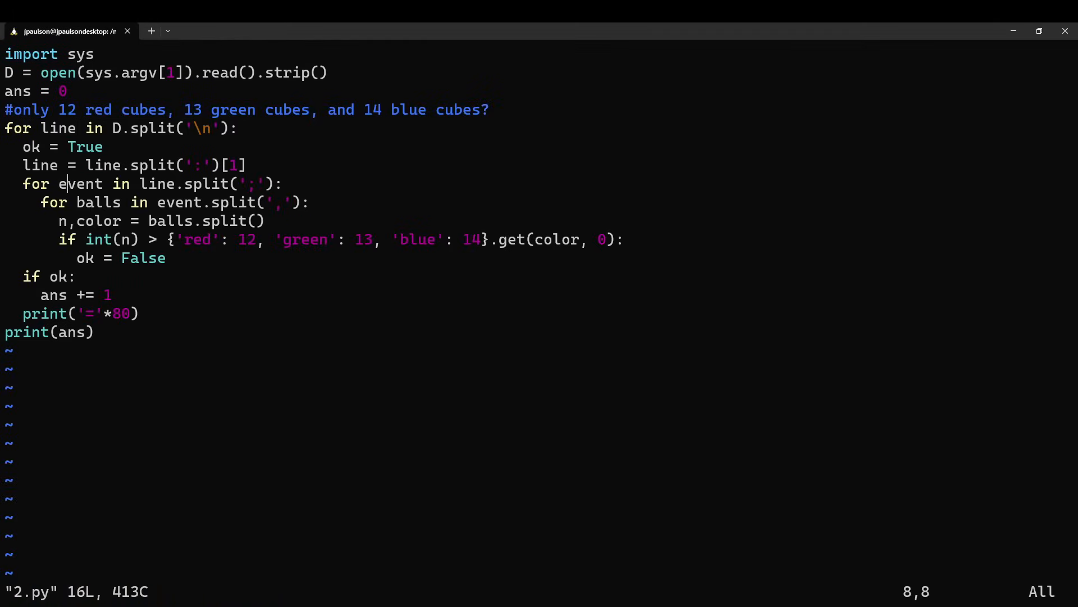
type("id,")
type("p")
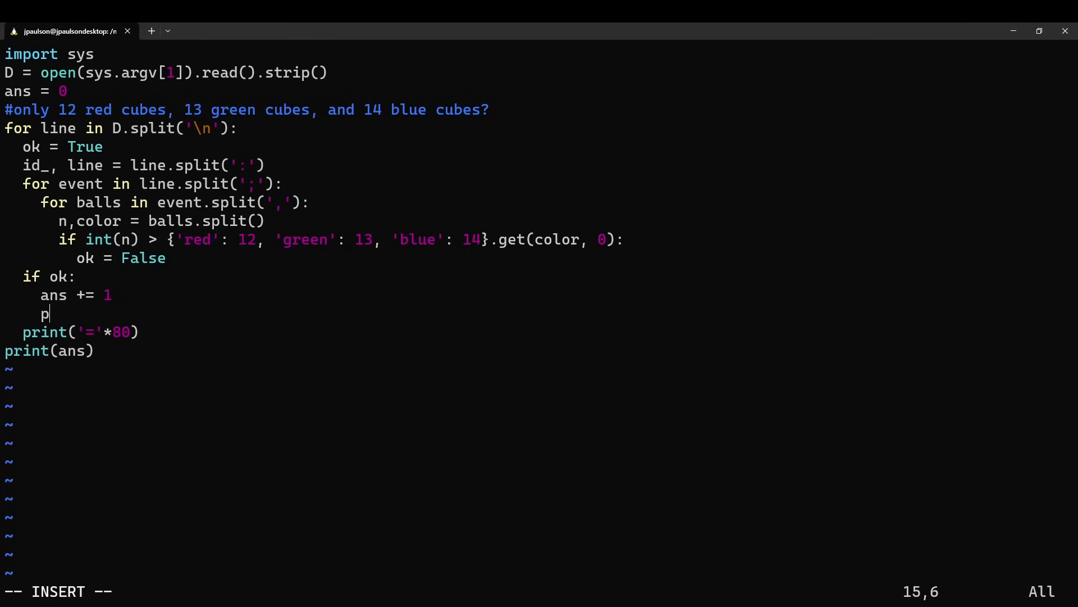
- Change ans += 1 to ans += int(id_.split()[-1]) so possible game IDs are summed
type("rint(id_)")
type("vim 2.py")
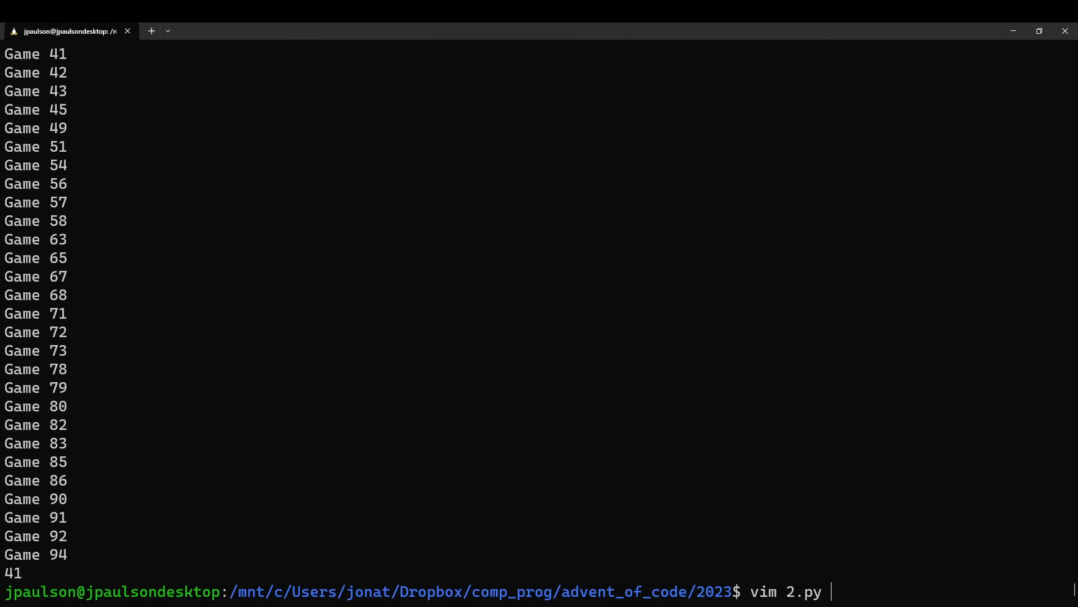
key("Return")
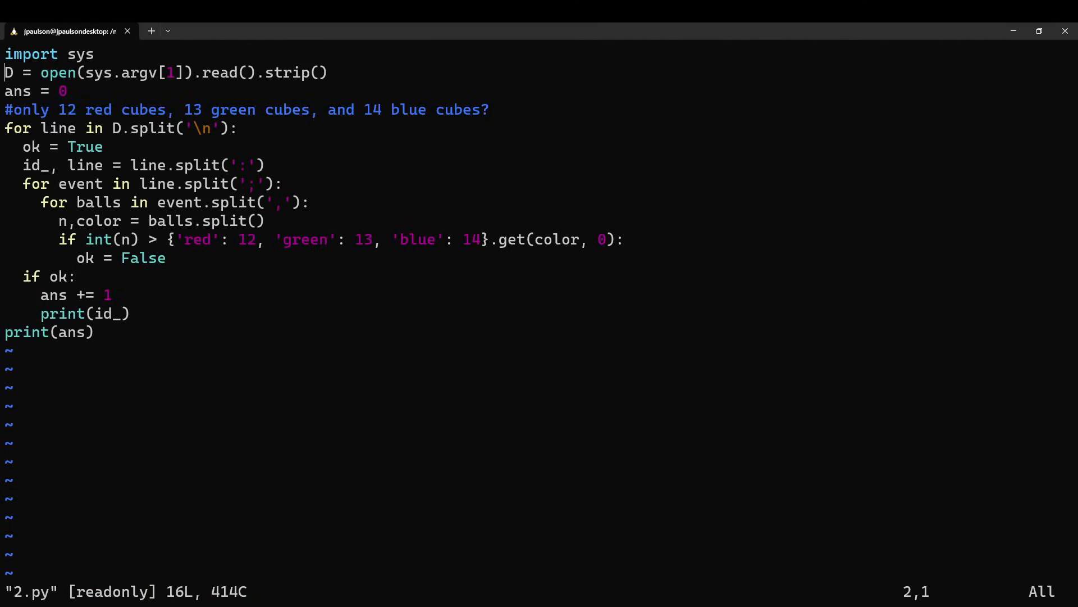
key("i")
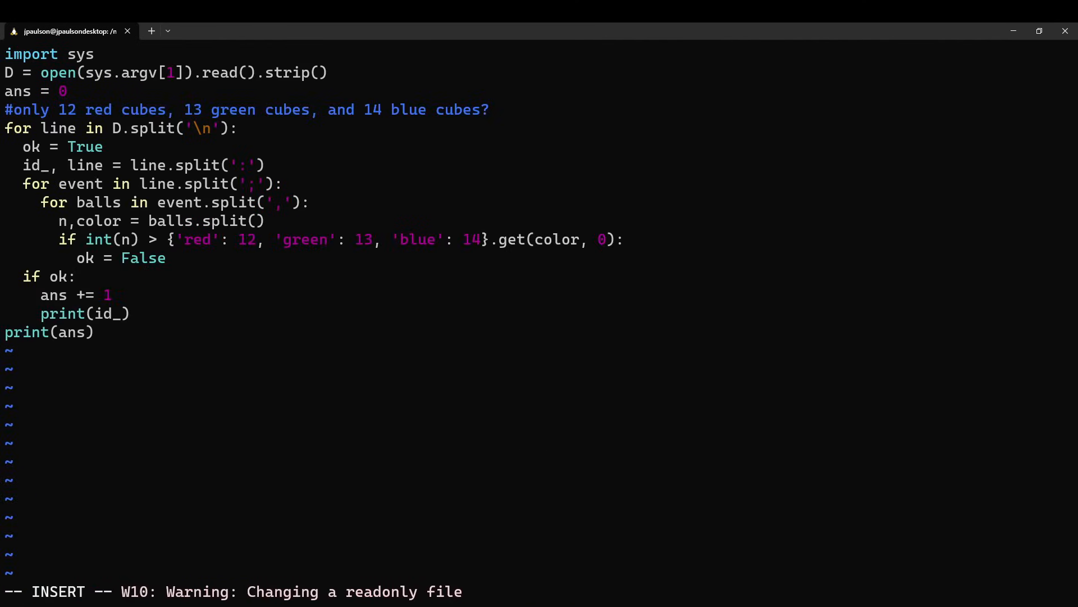
type("id")
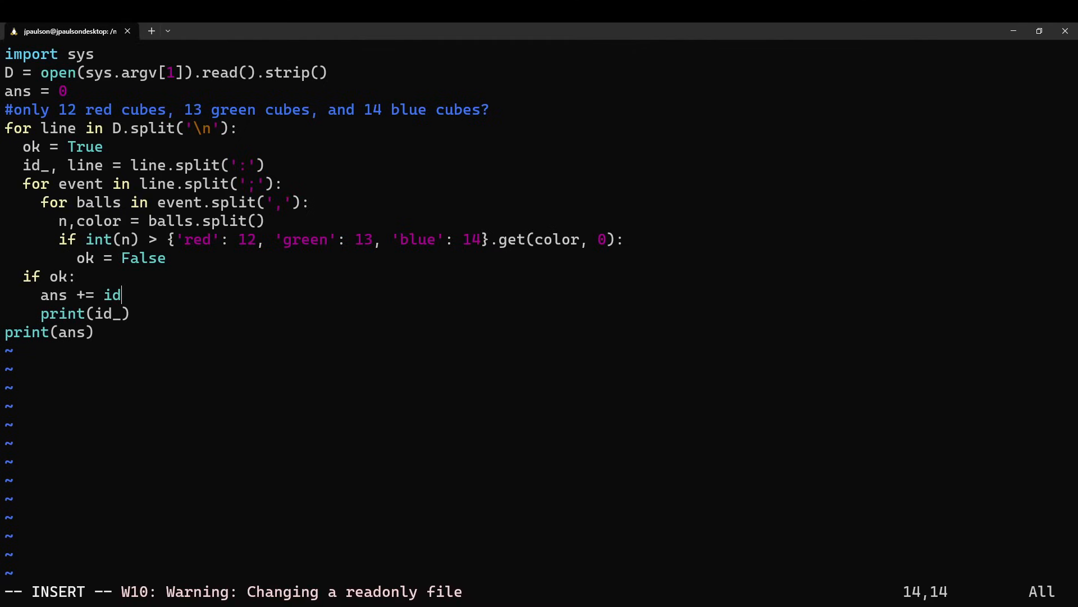
type("_.split()[-1")
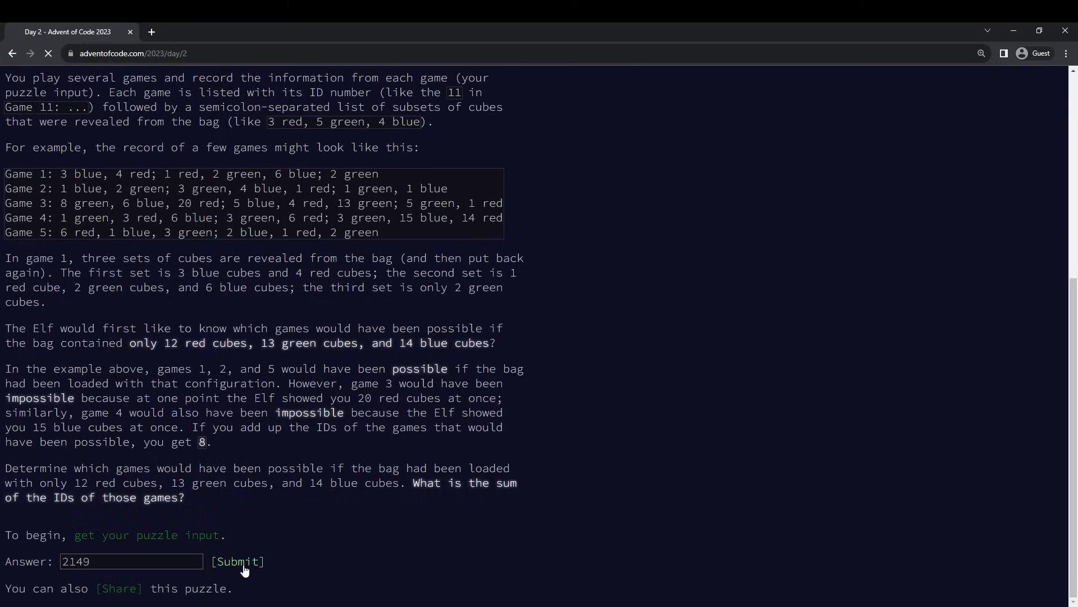
- Submit 2149 as the part one answer and read the Part Two description
left_click(239, 561)
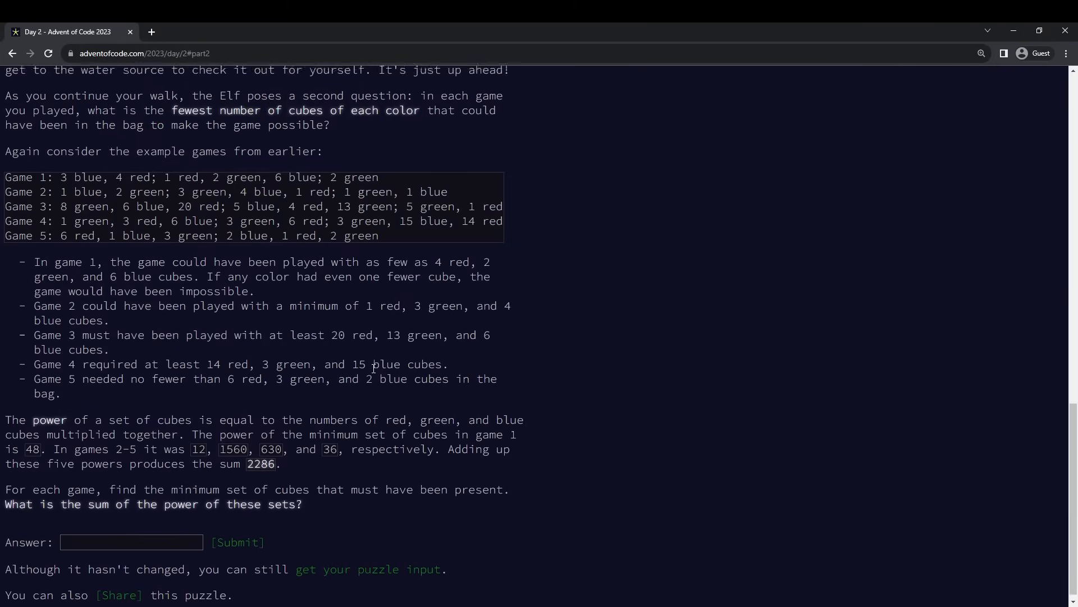
scroll("up", 3)
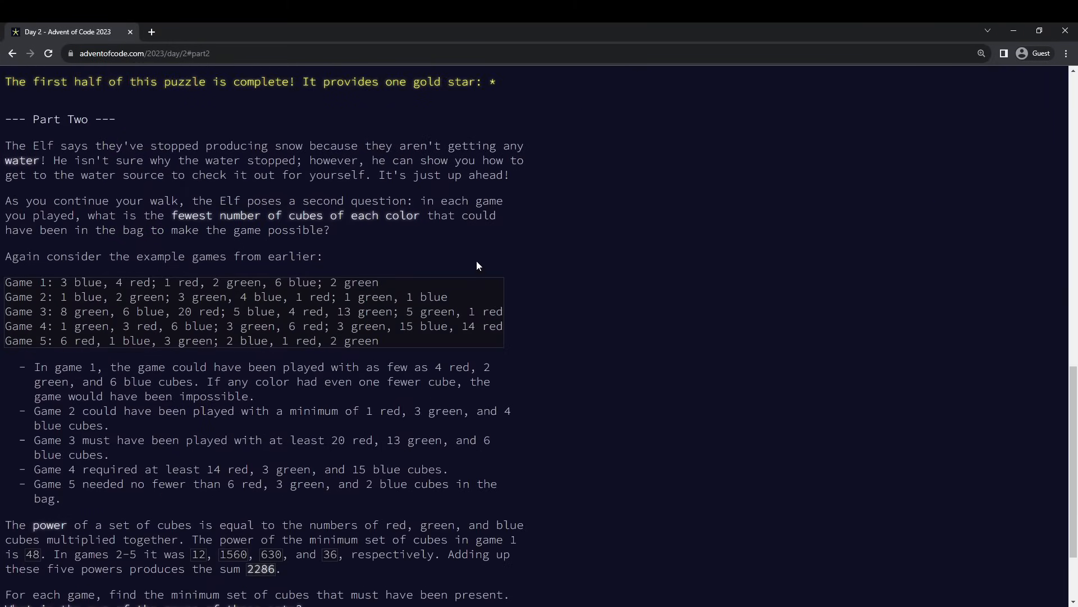
mouse_move(417, 242)
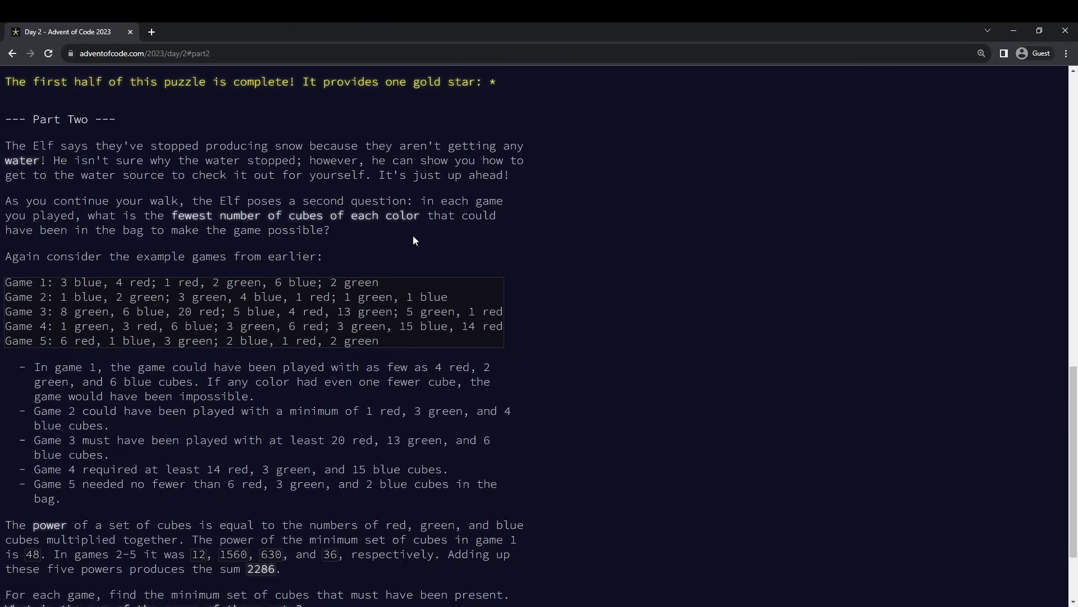
scroll("down", 3)
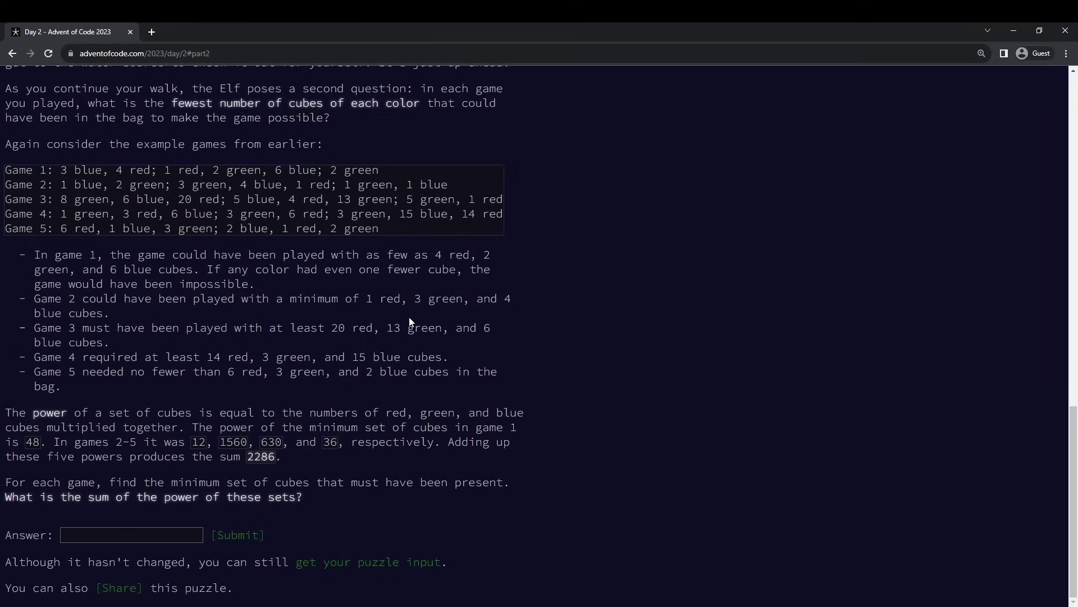
mouse_move(324, 393)
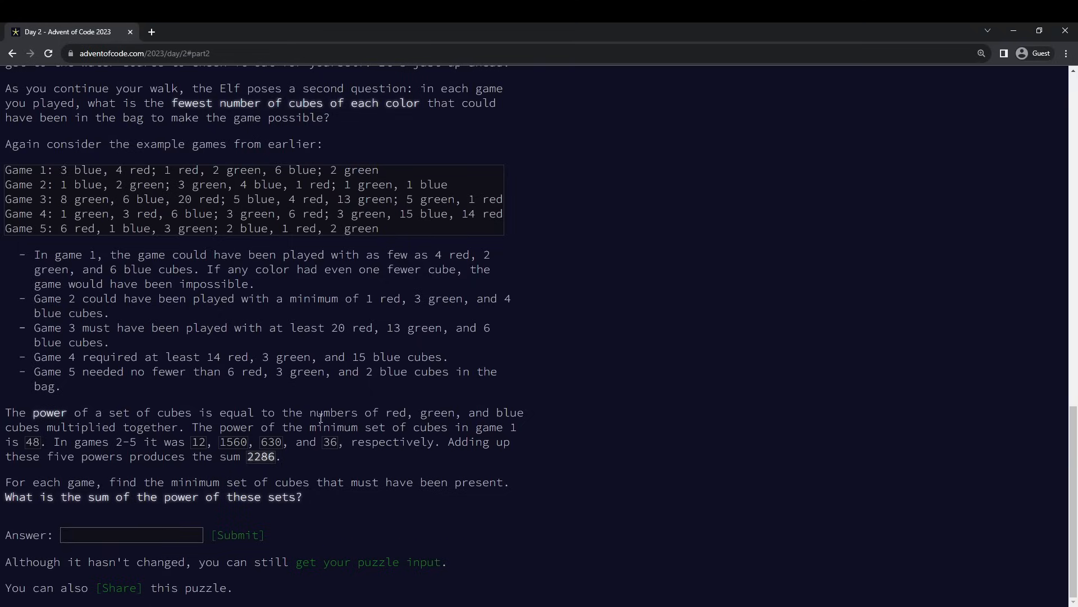
mouse_move(345, 459)
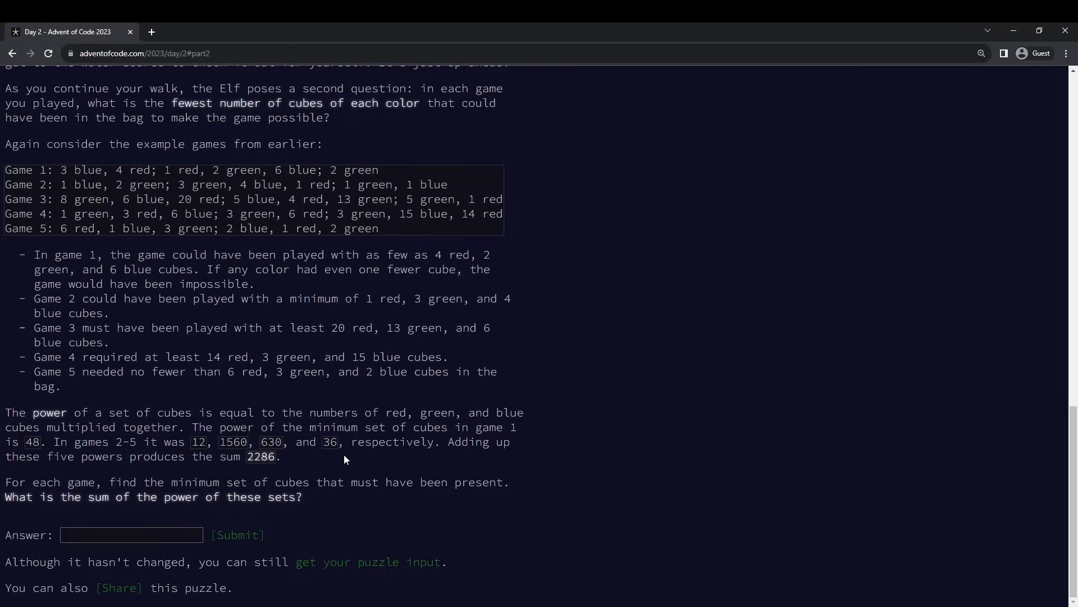
mouse_move(364, 513)
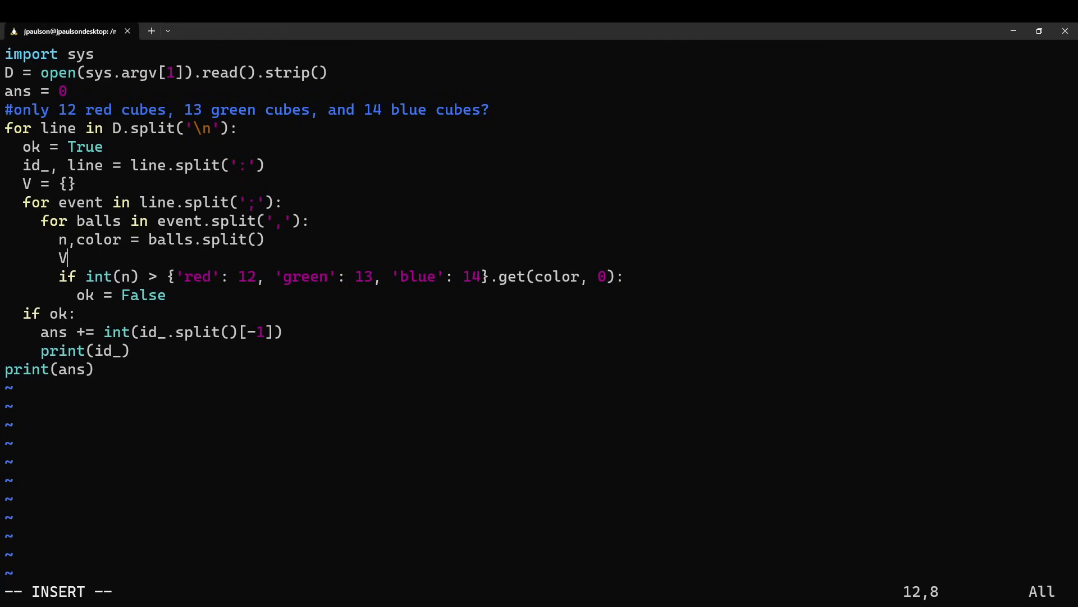
- Make V a defaultdict(int) storing max(V[color], n), importing defaultdict from collections
type("[color")
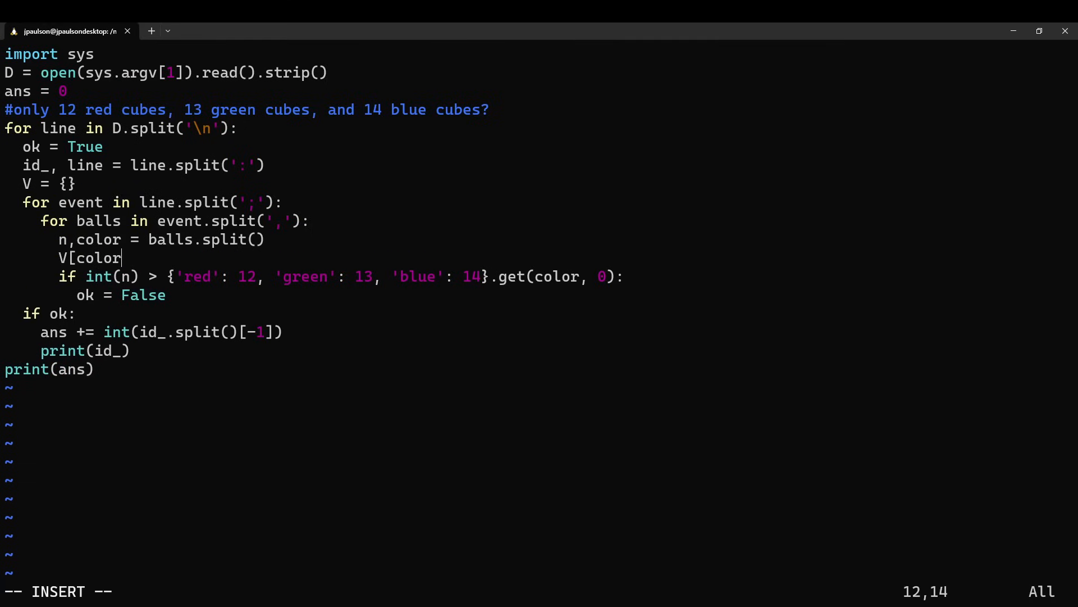
type("] = max(")
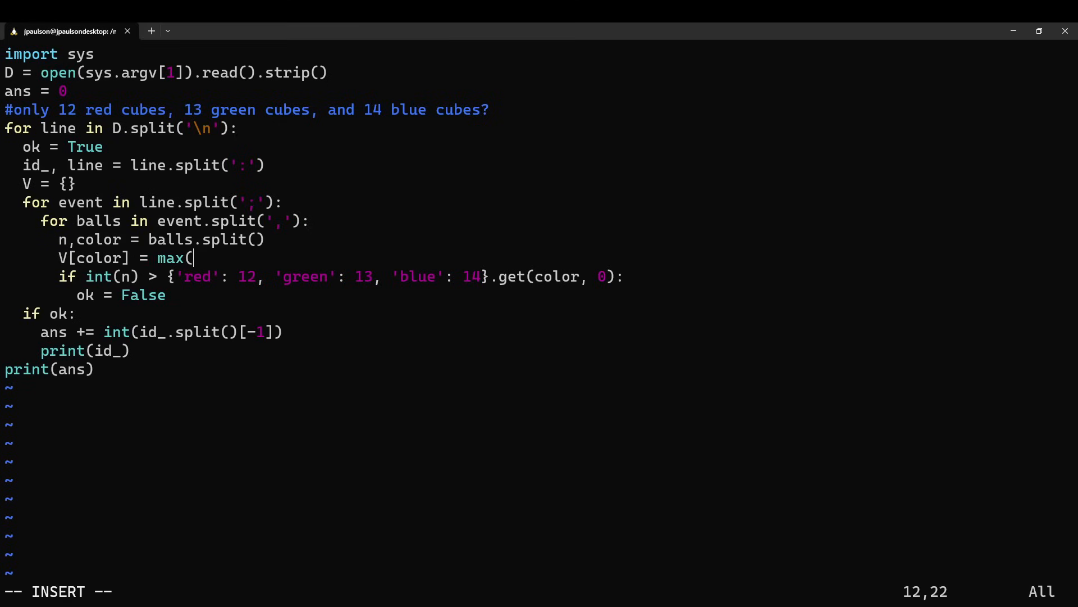
type("V[color], n")
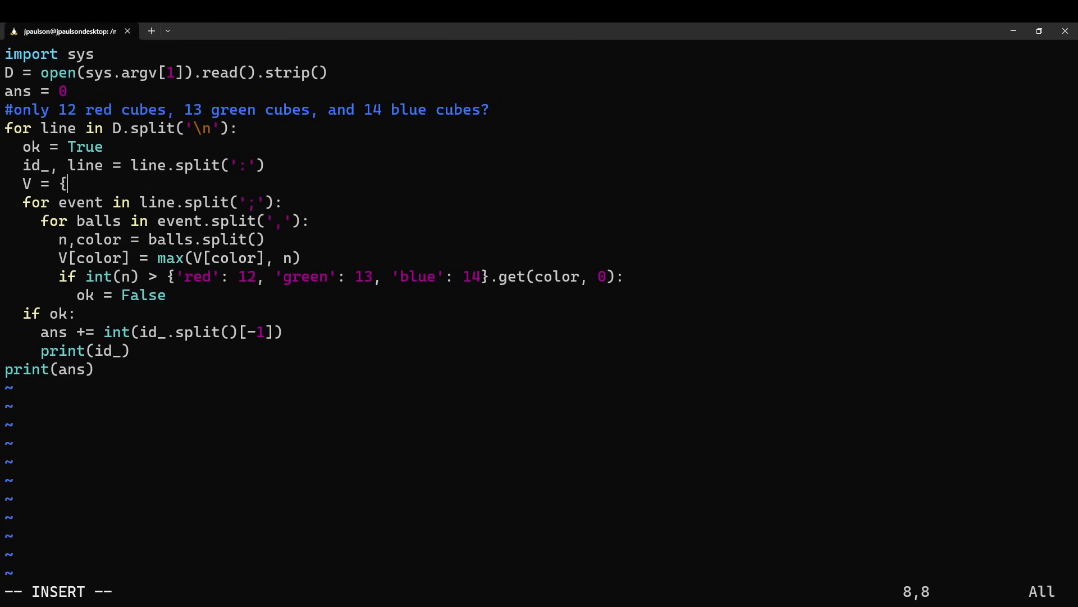
type("defaultdict(int)")
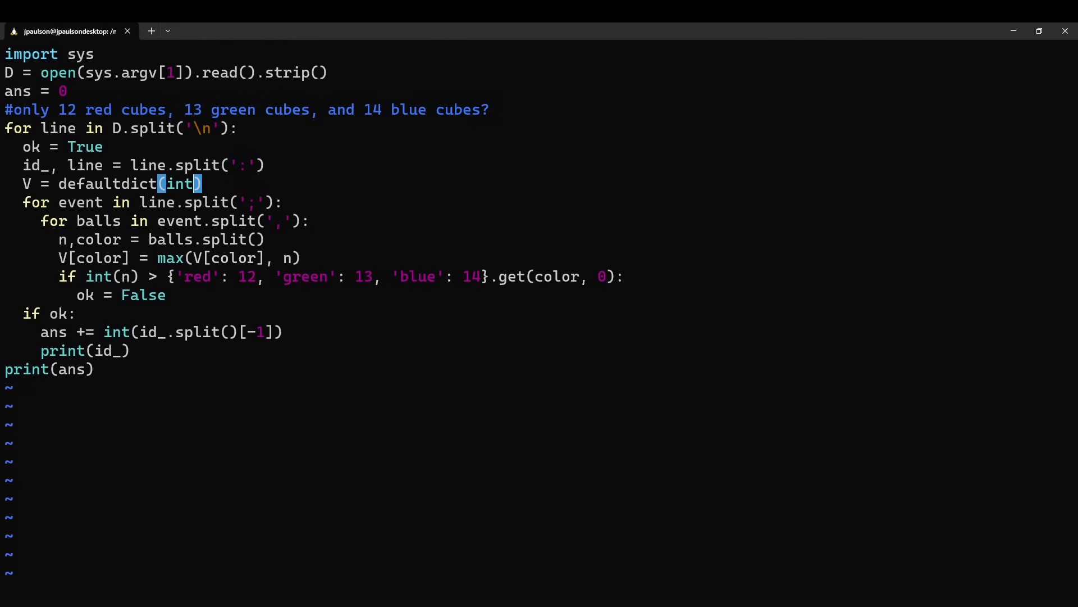
type("from collections i")
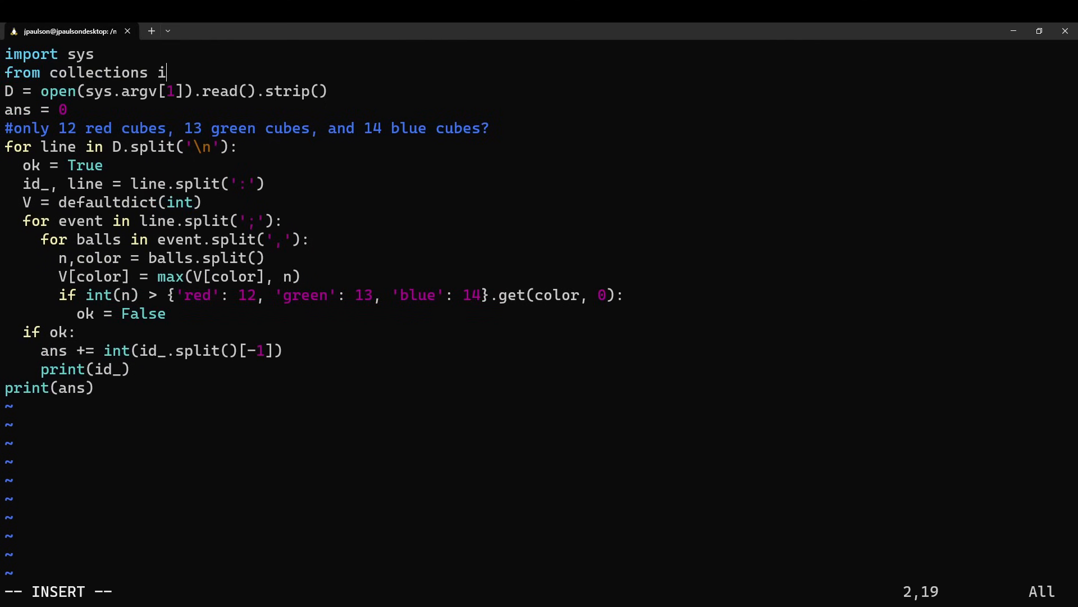
type("mport defaultdict")
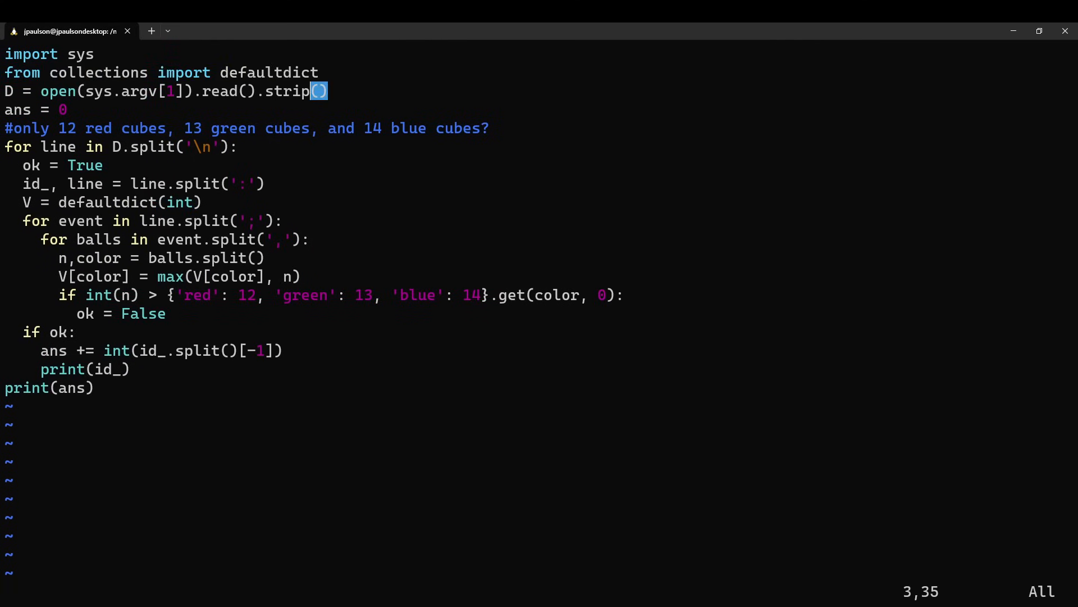
- Multiply V.values() into score and add score to ans for each game
key("o")
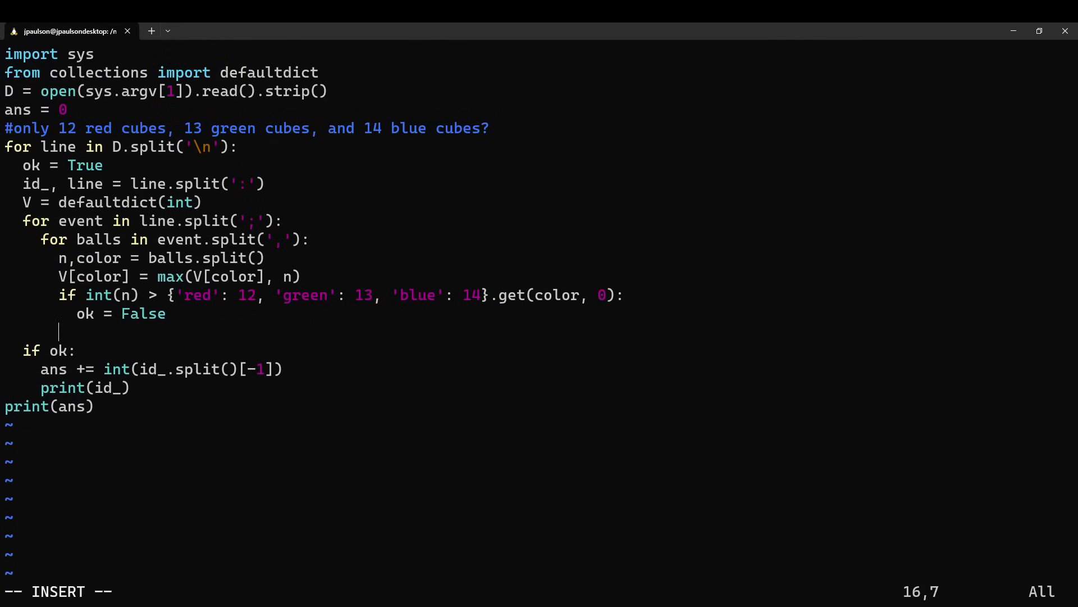
type("ans +=")
type("pas")
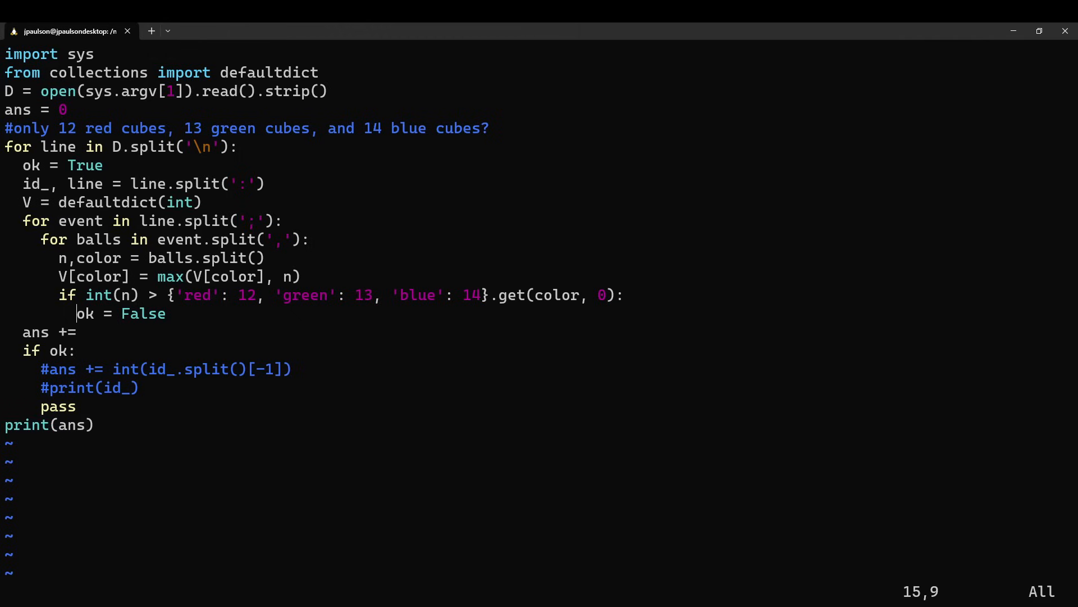
type("score = 1")
type("for")
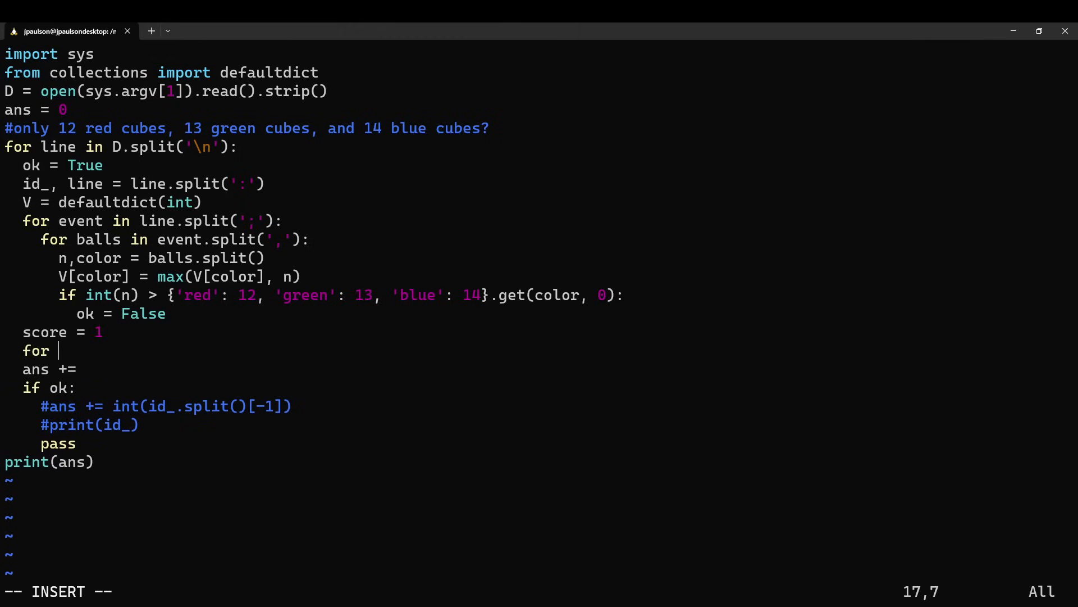
type("v in V.vv")
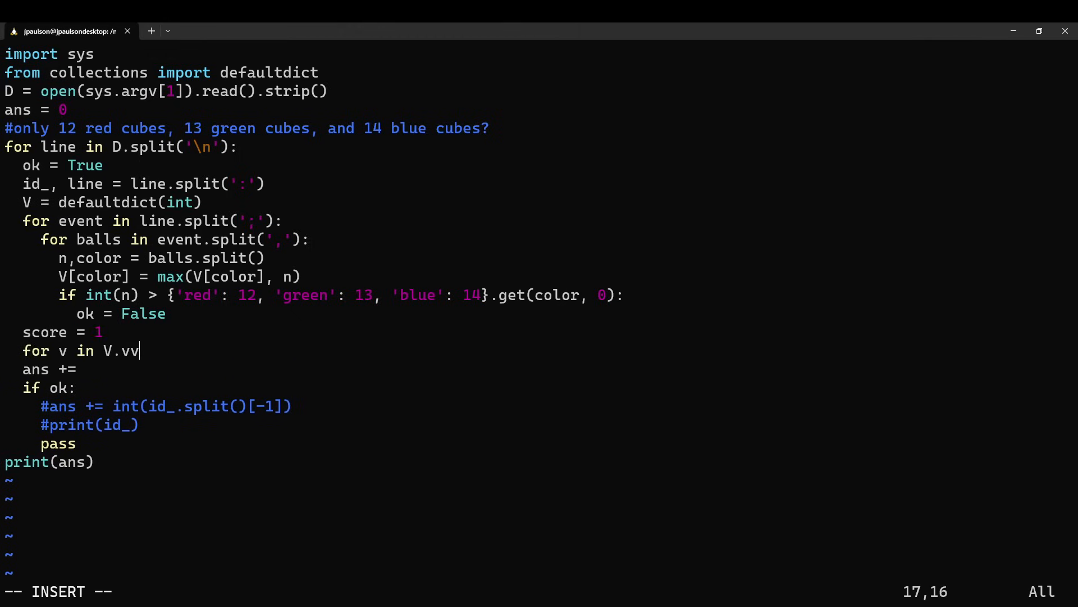
type("alues():")
type("score *= v")
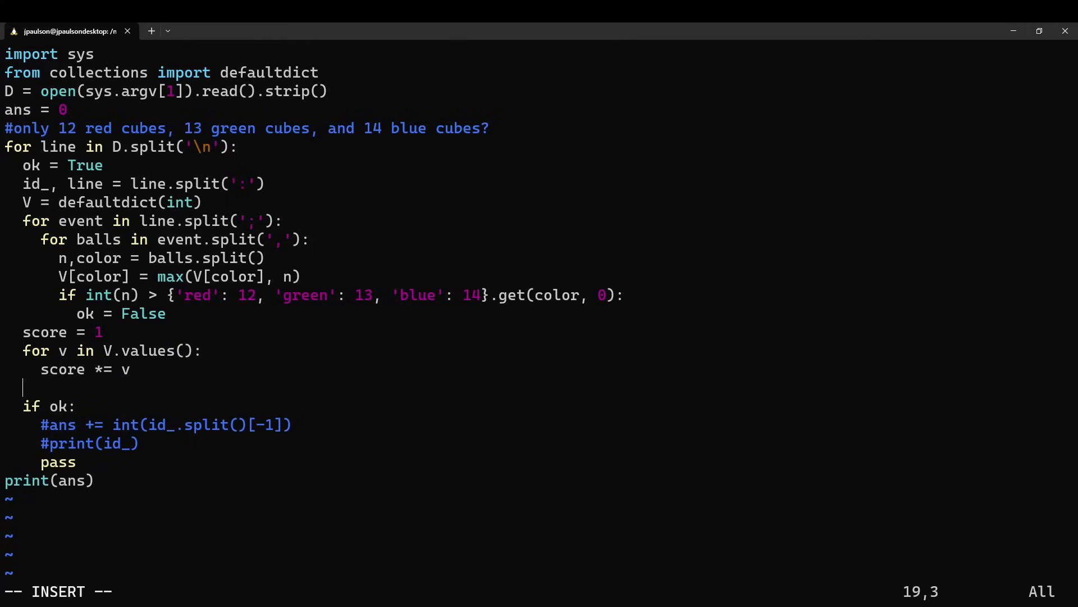
type("ans += score")
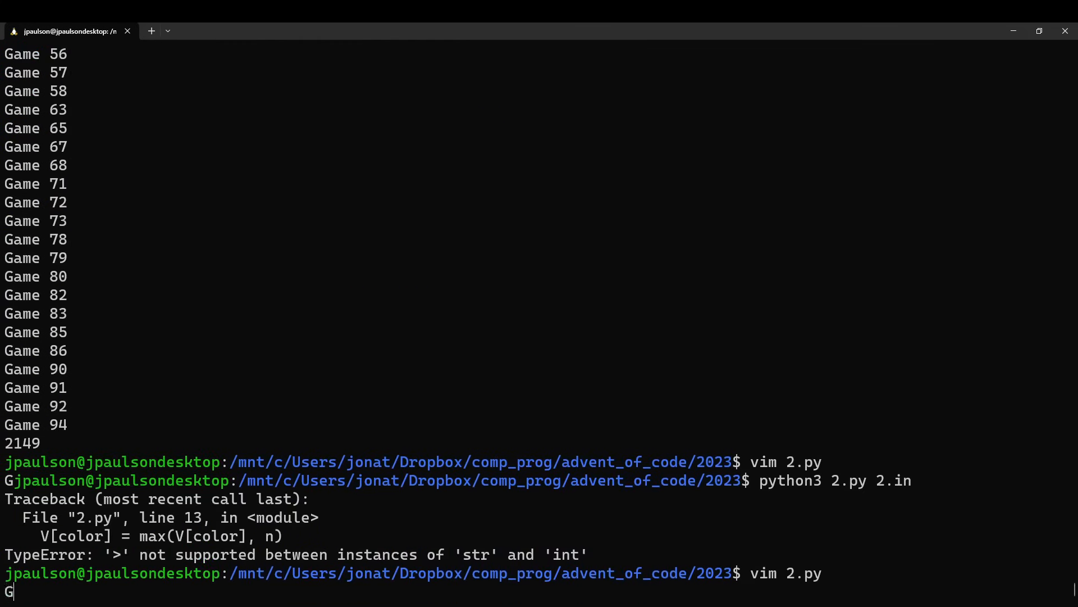
- Add print(V) and convert n to int before taking the per-colour maxima
key("Return")
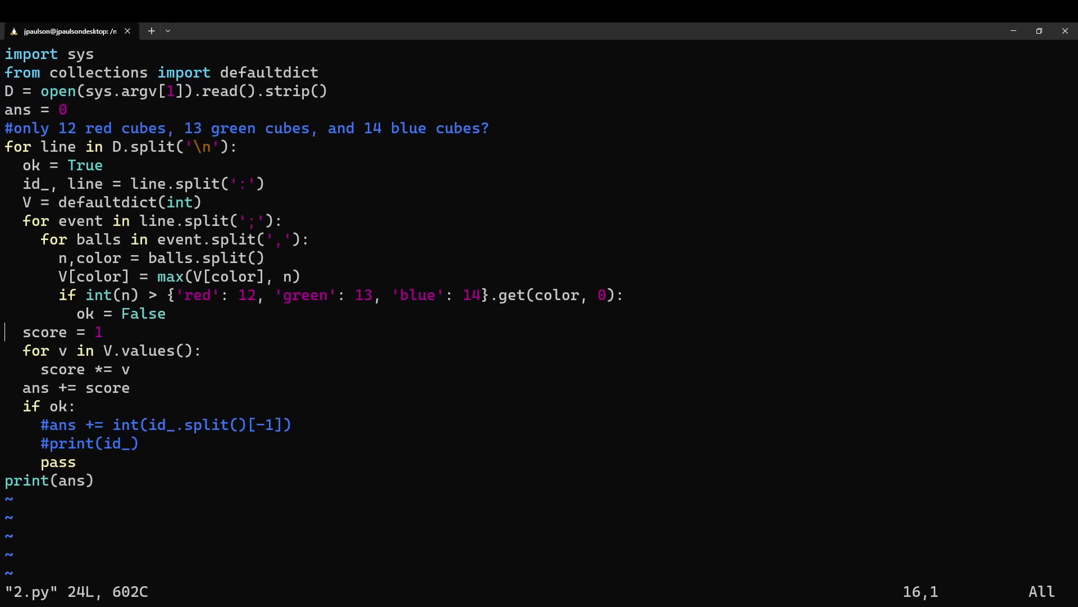
type("print(V)")
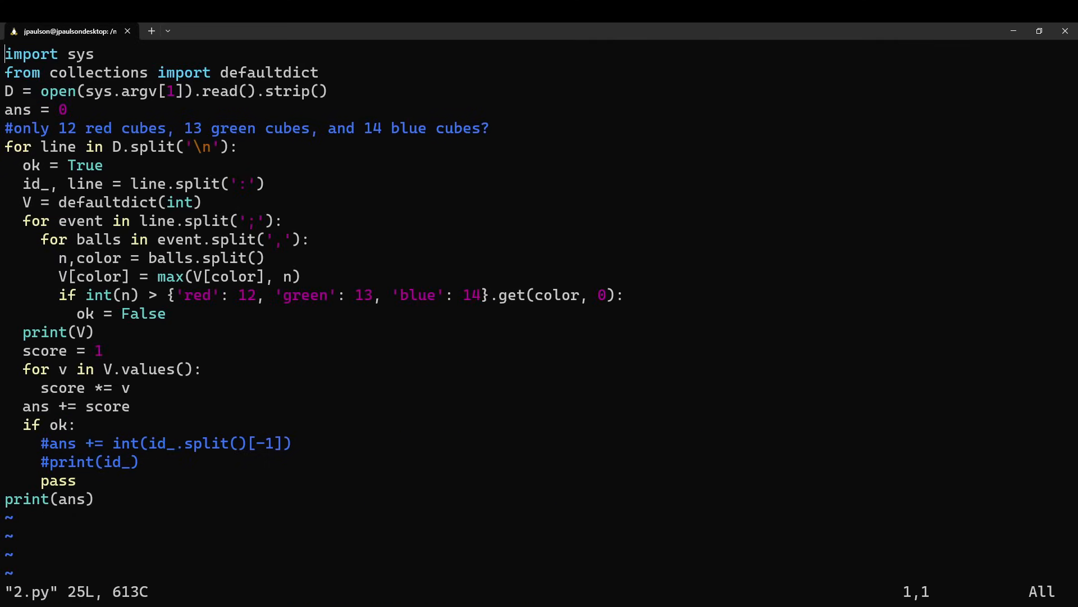
type("n")
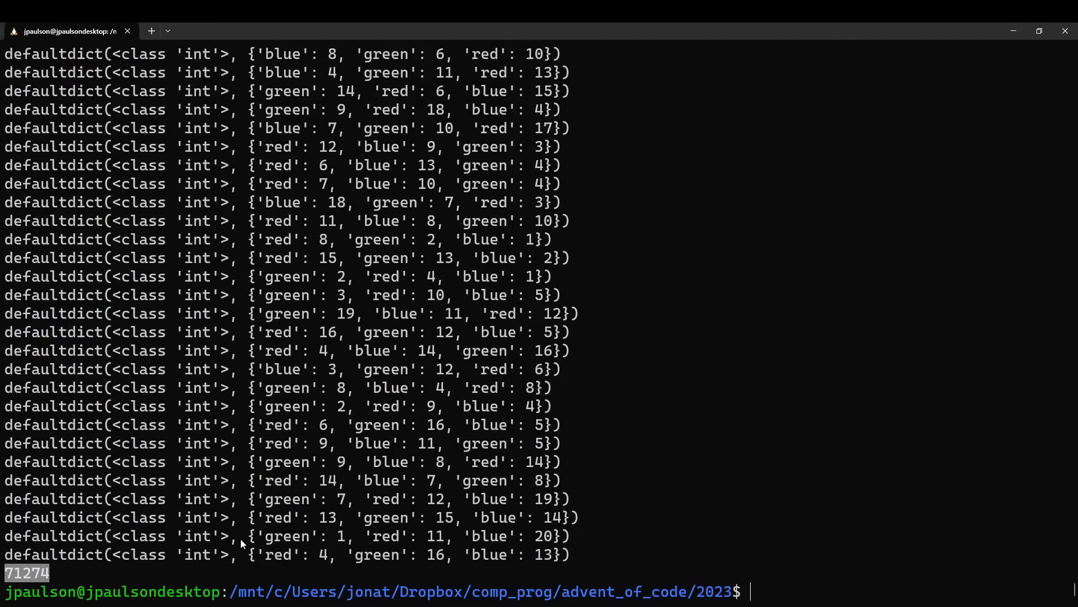
- Submit 71274 as the part two answer on Advent of Code, then return to 2.py
left_click(65, 32)
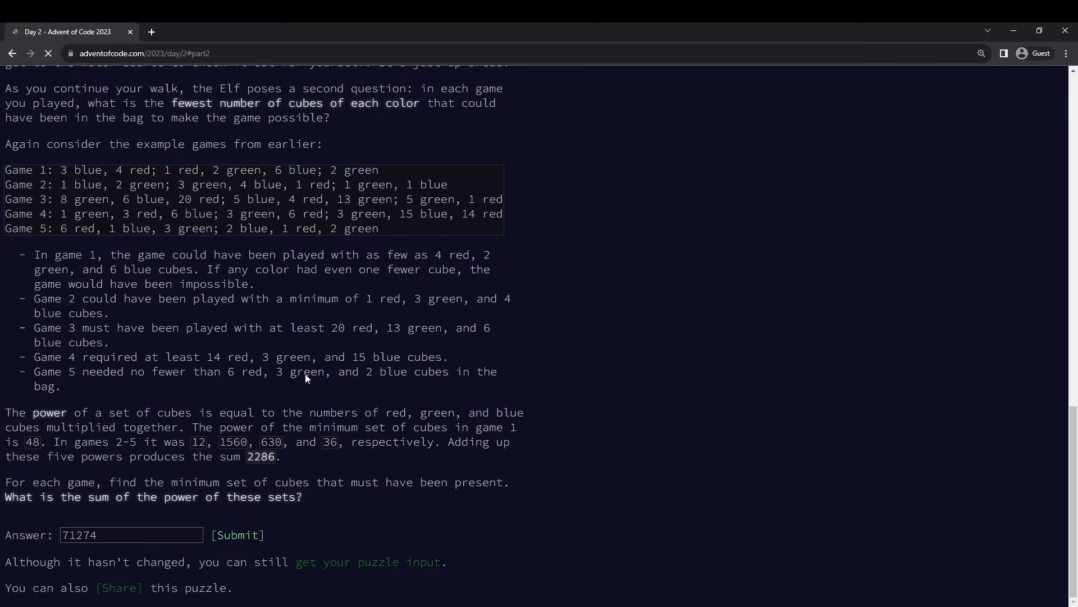
left_click(238, 535)
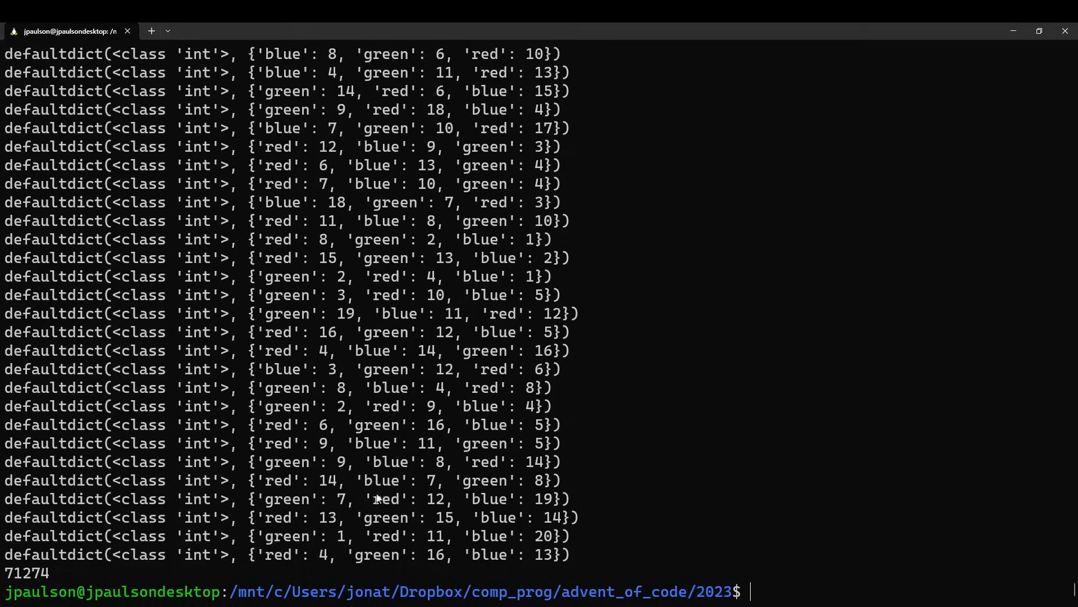
type("vim 2.py")
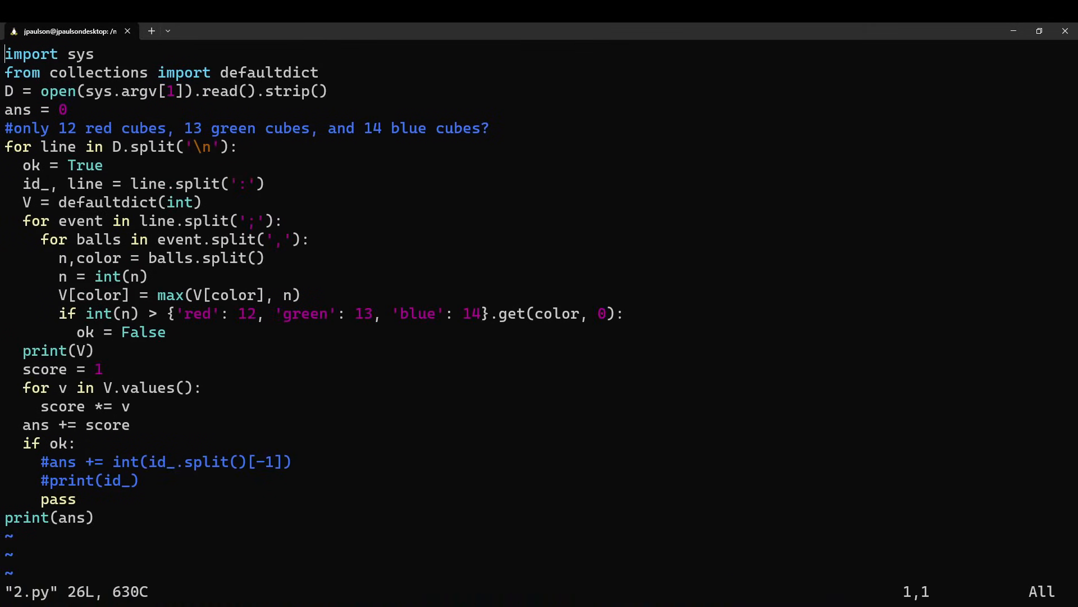
- Return to the Day 2 puzzle page and scroll back to the Part One text
left_click(65, 32)
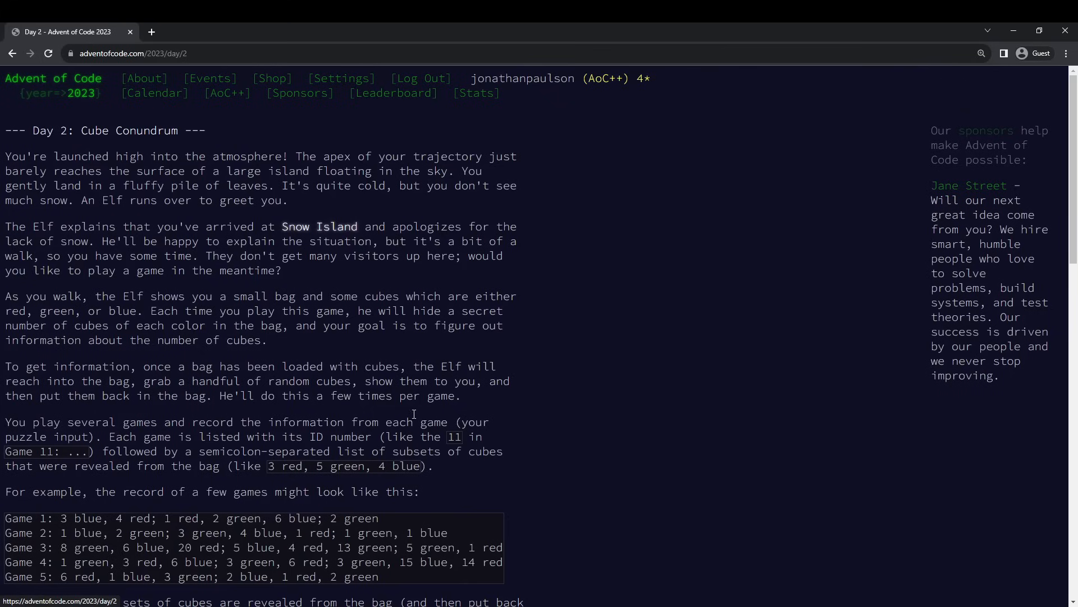
scroll("down", 3)
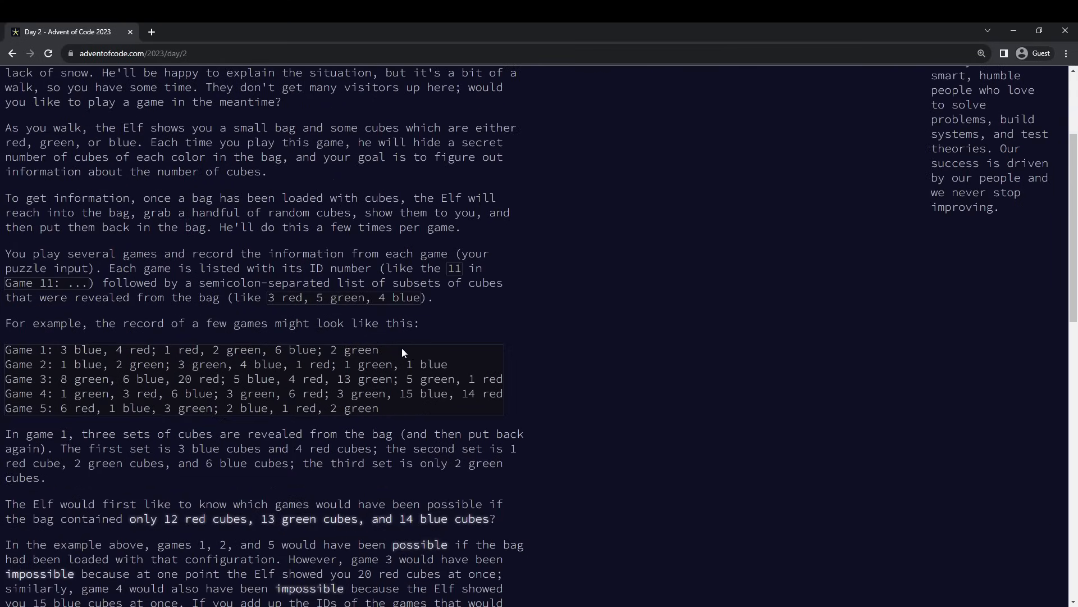
mouse_move(11, 350)
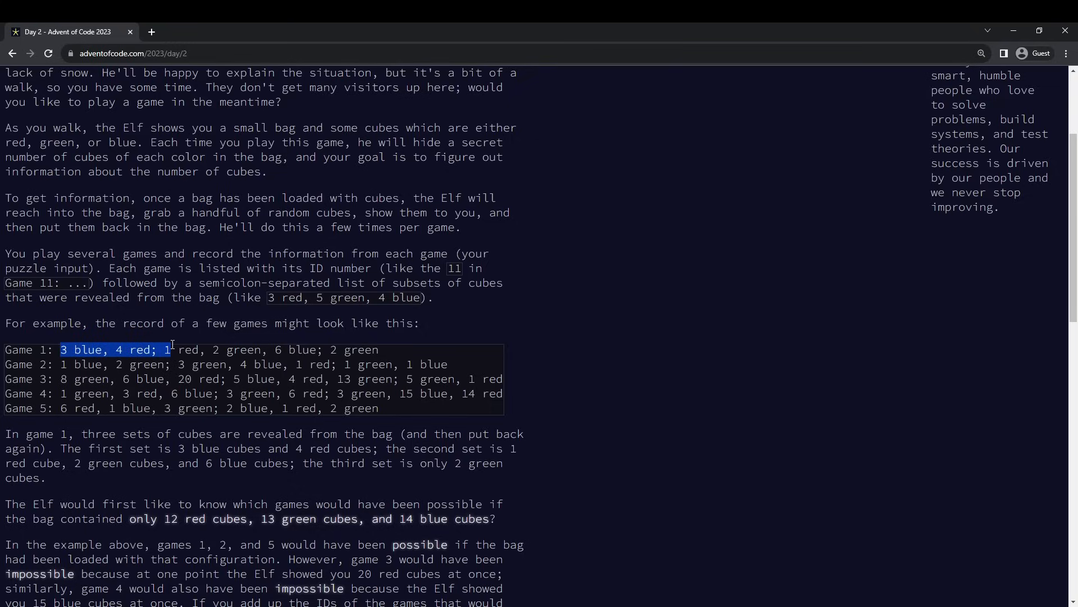
left_click(189, 339)
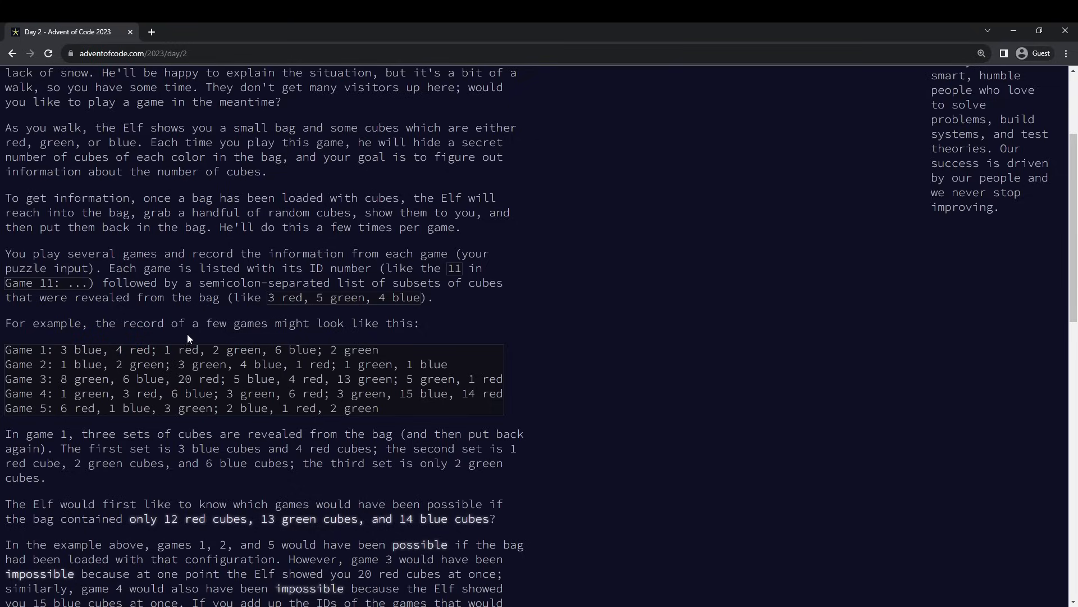
scroll("up", 3)
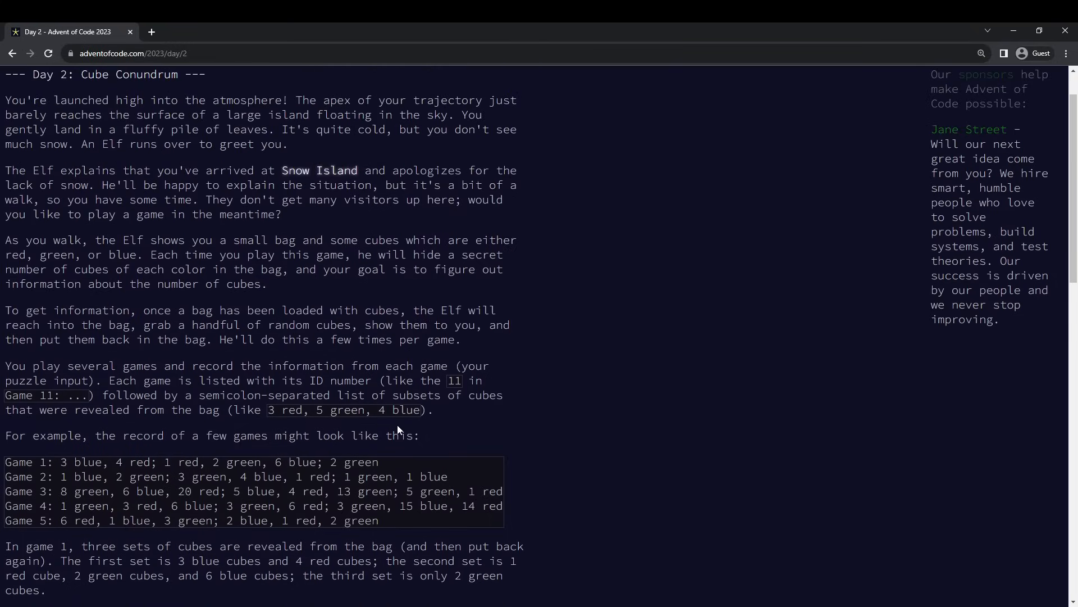
scroll("down", 3)
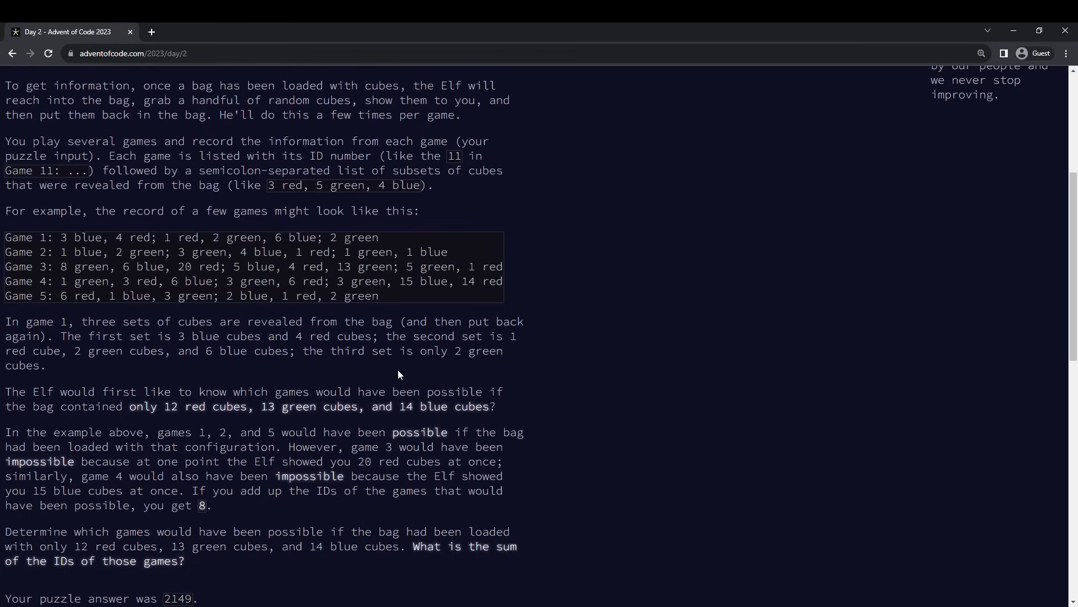
mouse_move(204, 275)
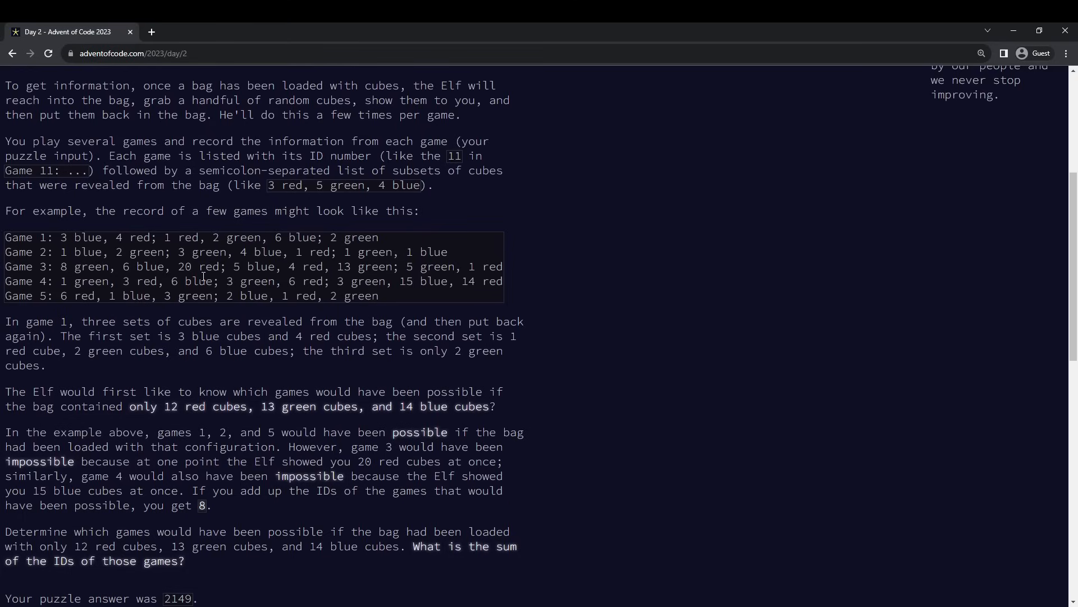
mouse_move(120, 252)
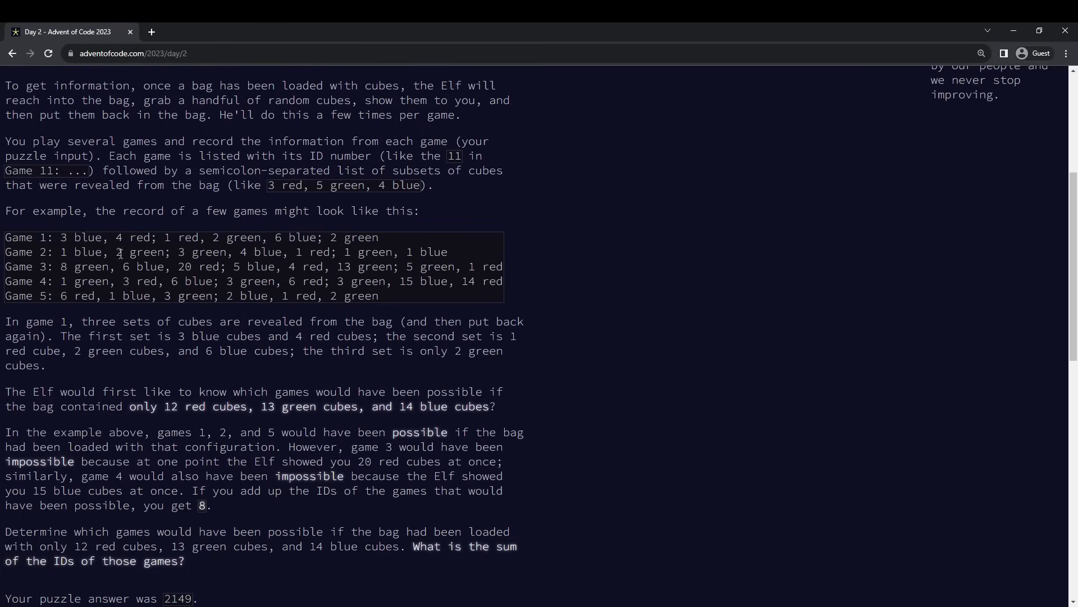
- Select the sentence limiting bags to 12 red, 13 green and 14 blue cubes
left_click_drag(61, 252, 165, 251)
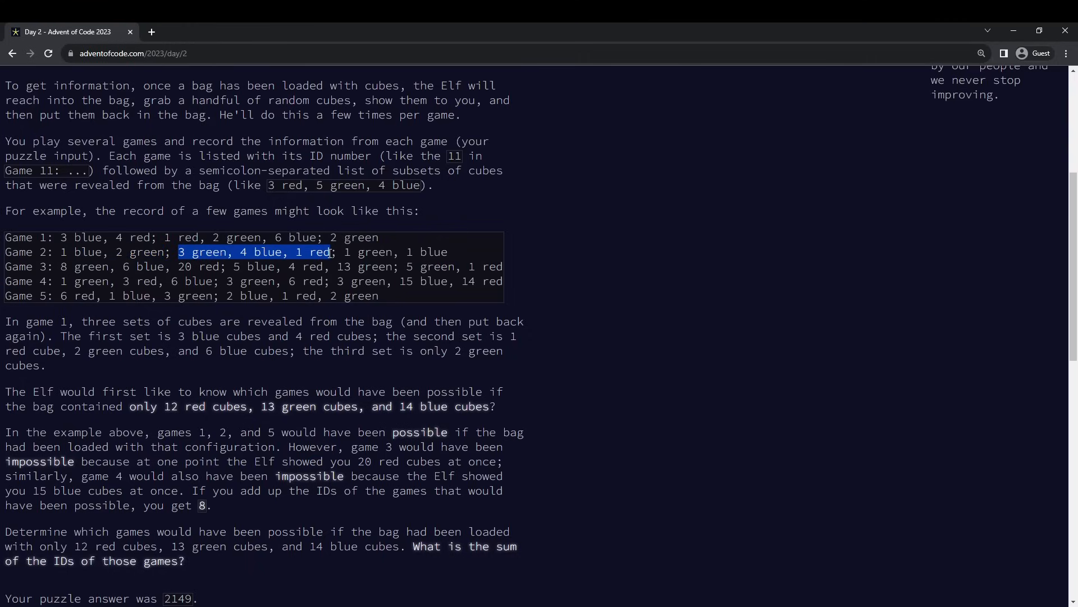
mouse_move(159, 410)
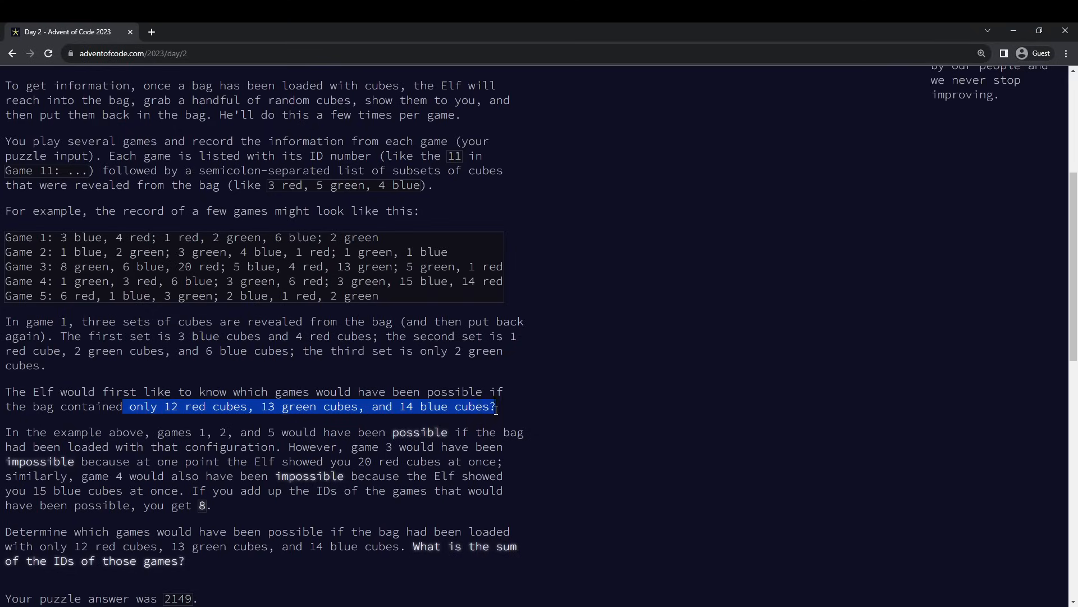
left_click(170, 419)
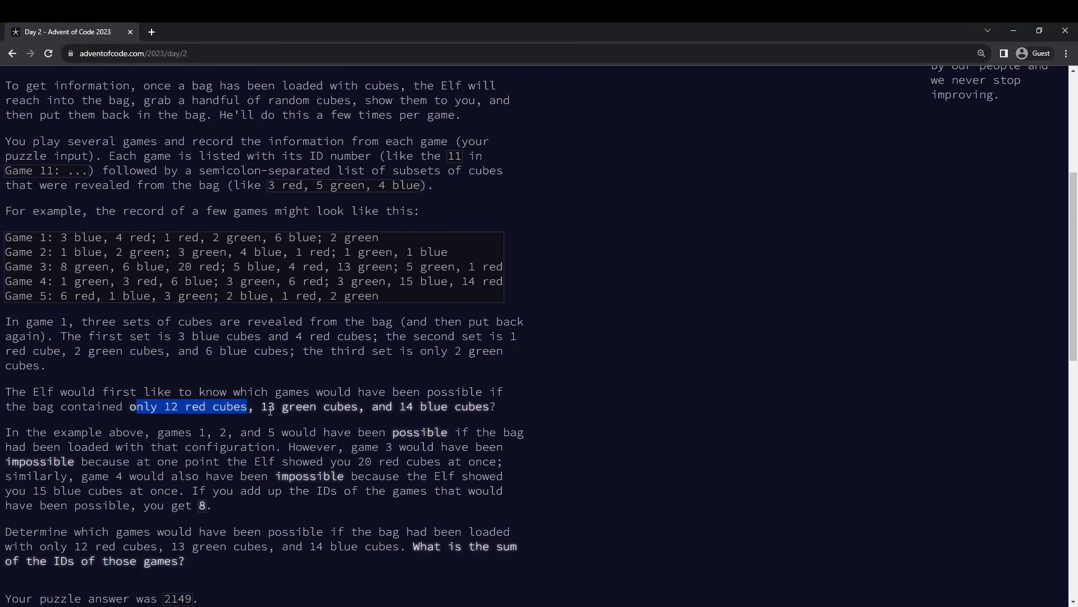
double_click(308, 405)
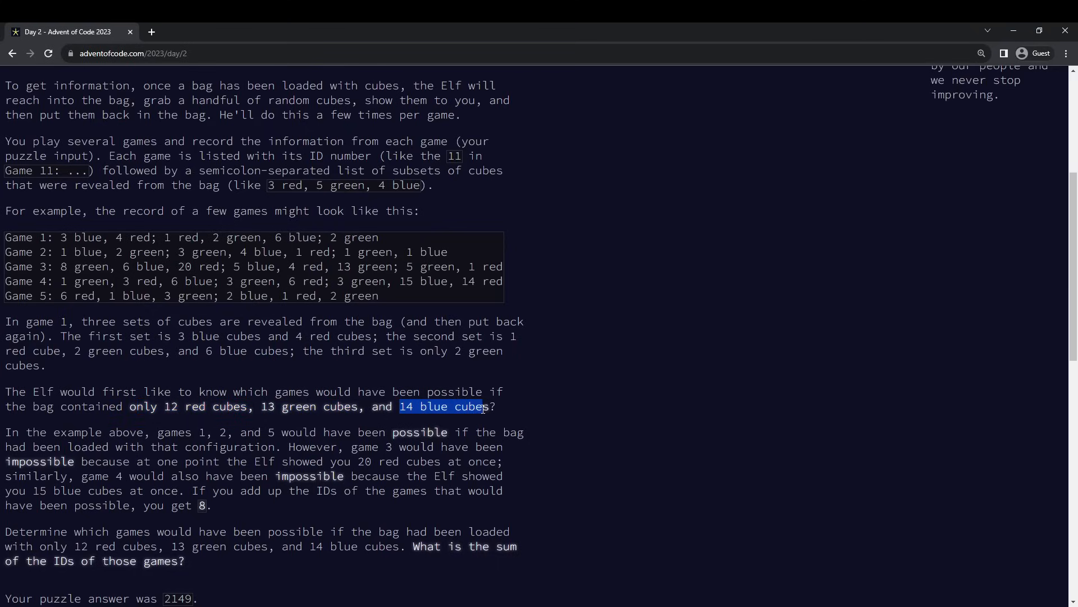
left_click(65, 32)
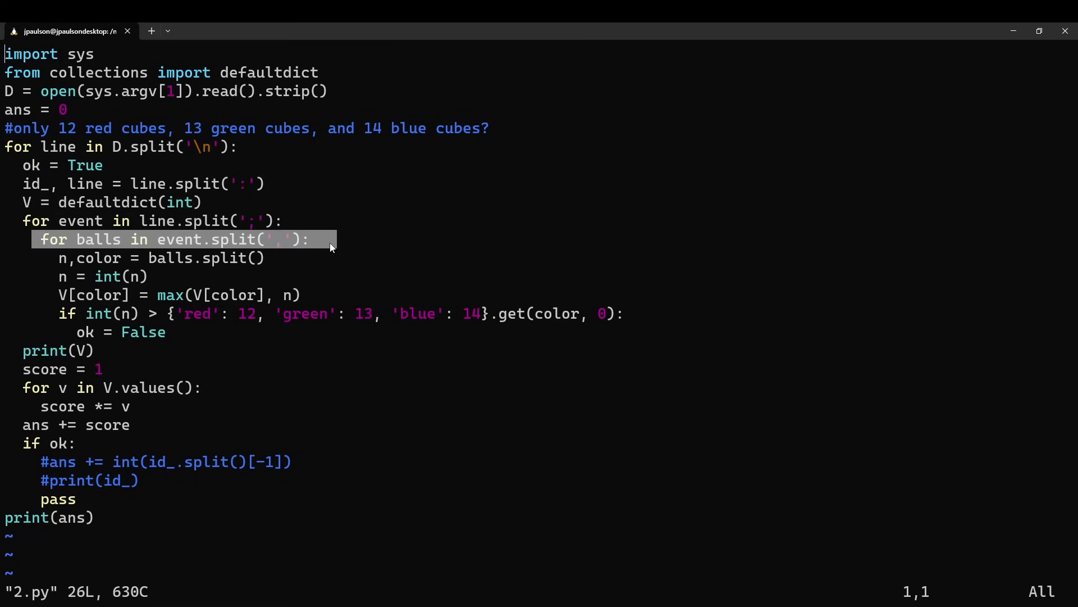
mouse_move(318, 262)
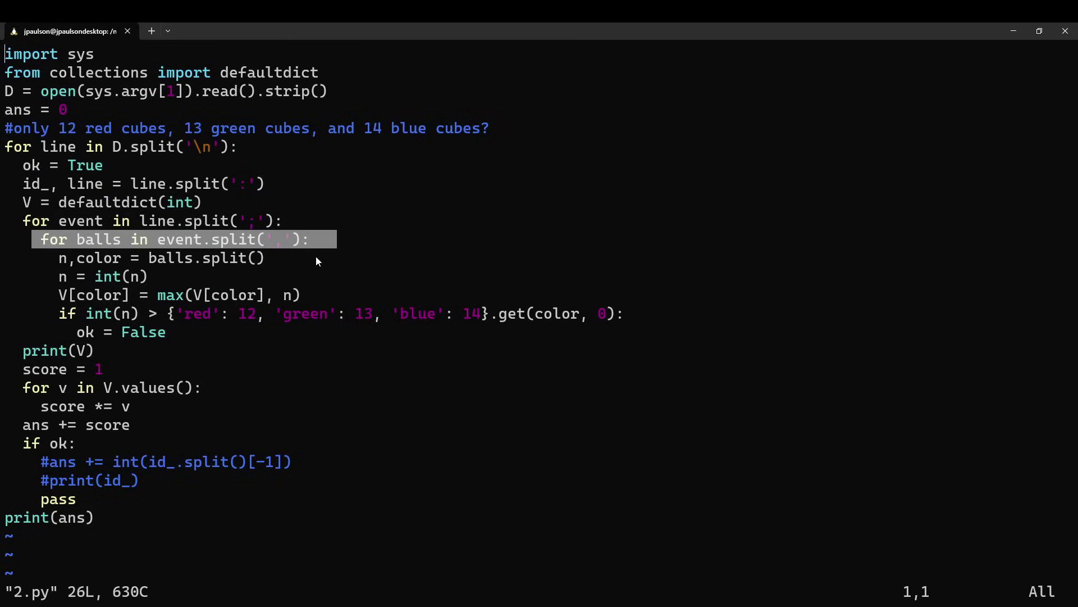
mouse_move(75, 277)
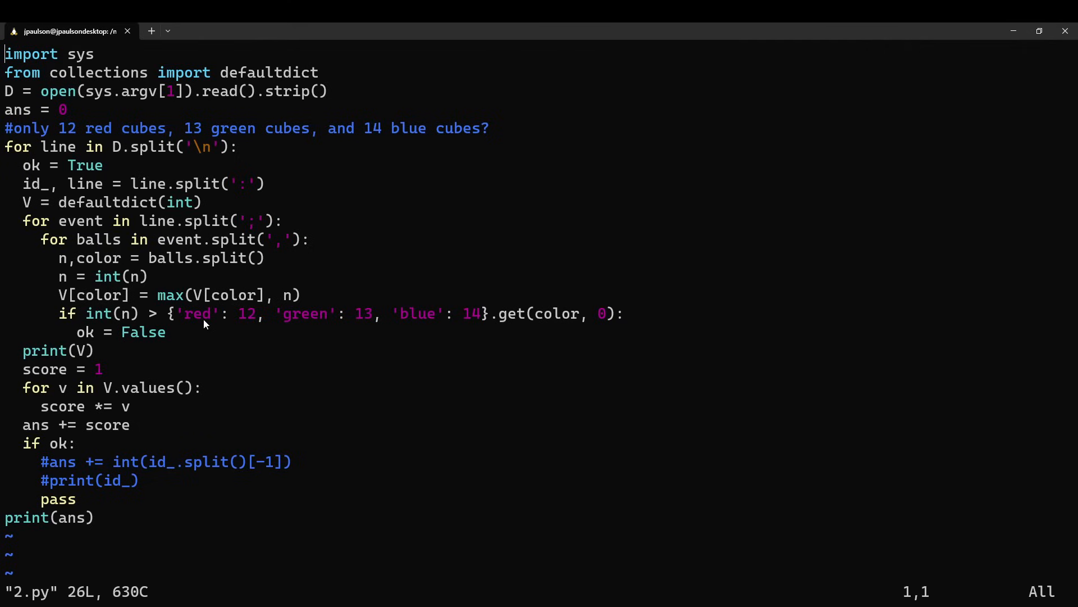
- Highlight the 12/13/14 colour-limit dictionary in 2.py's check
double_click(100, 314)
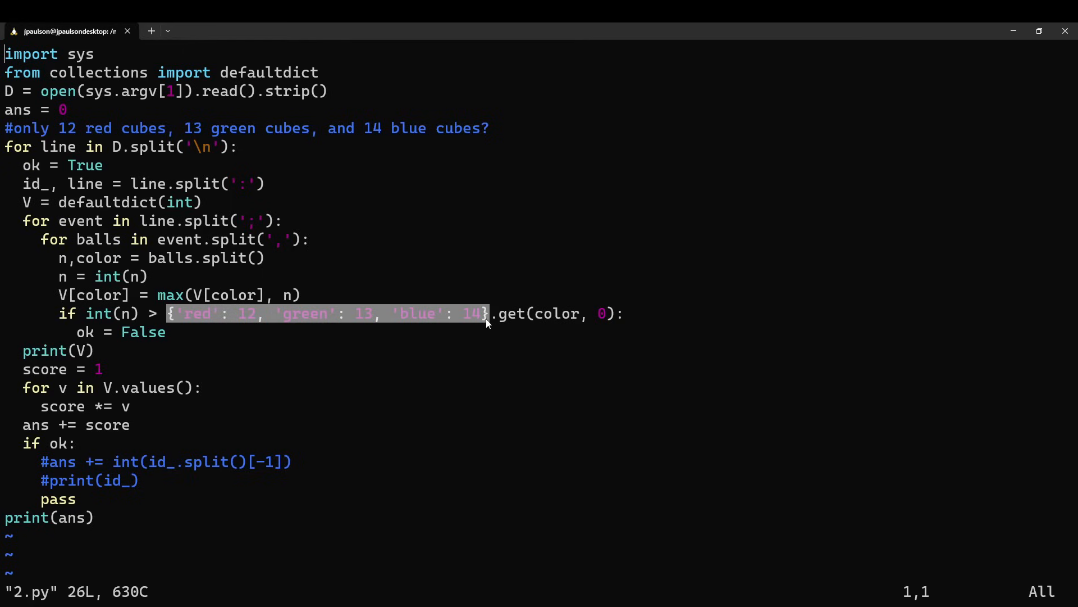
mouse_move(246, 322)
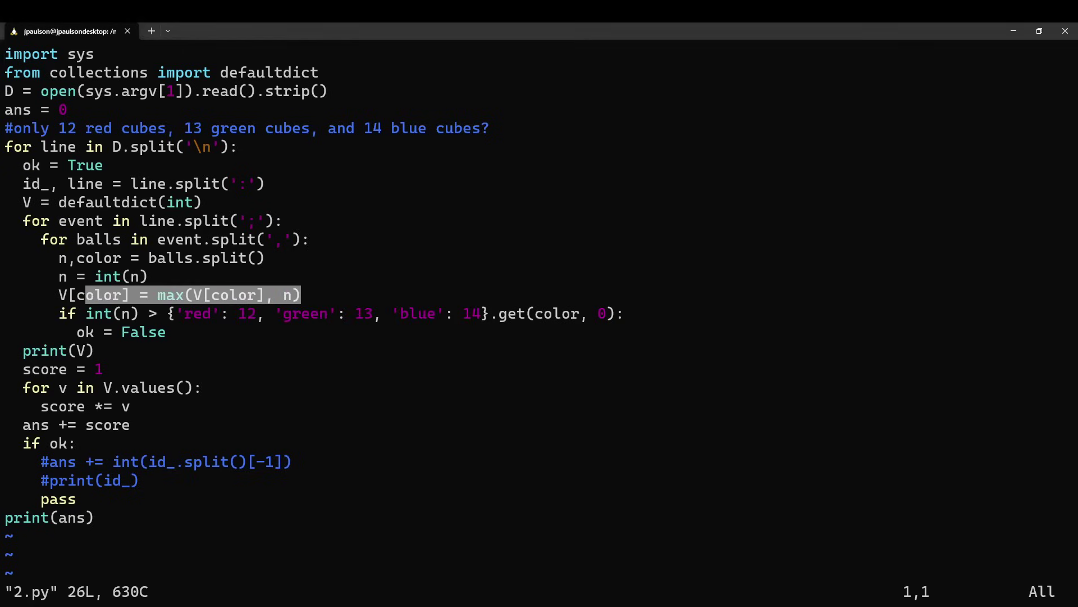
- Review Part Two's minimum-set explanation and the example games with their powers in Chrome
left_click(66, 32)
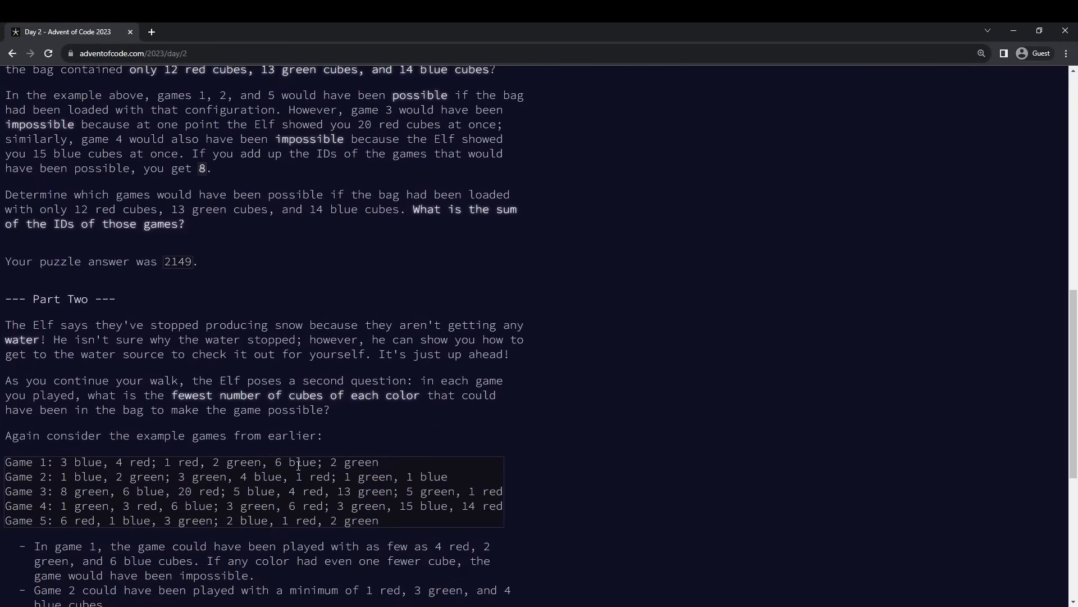
scroll("down", 3)
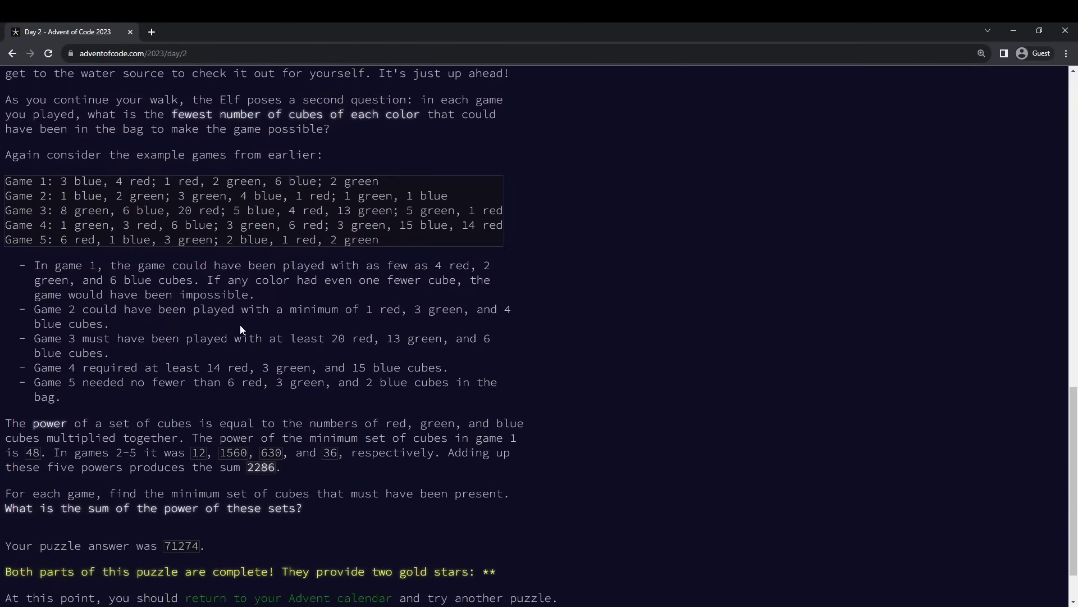
scroll("up", 3)
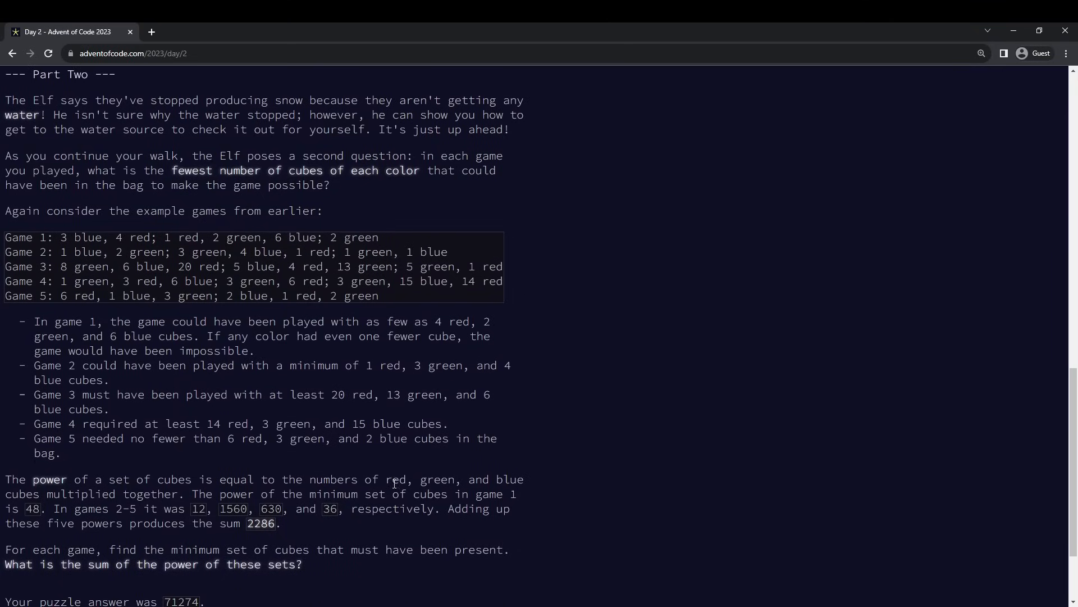
double_click(510, 479)
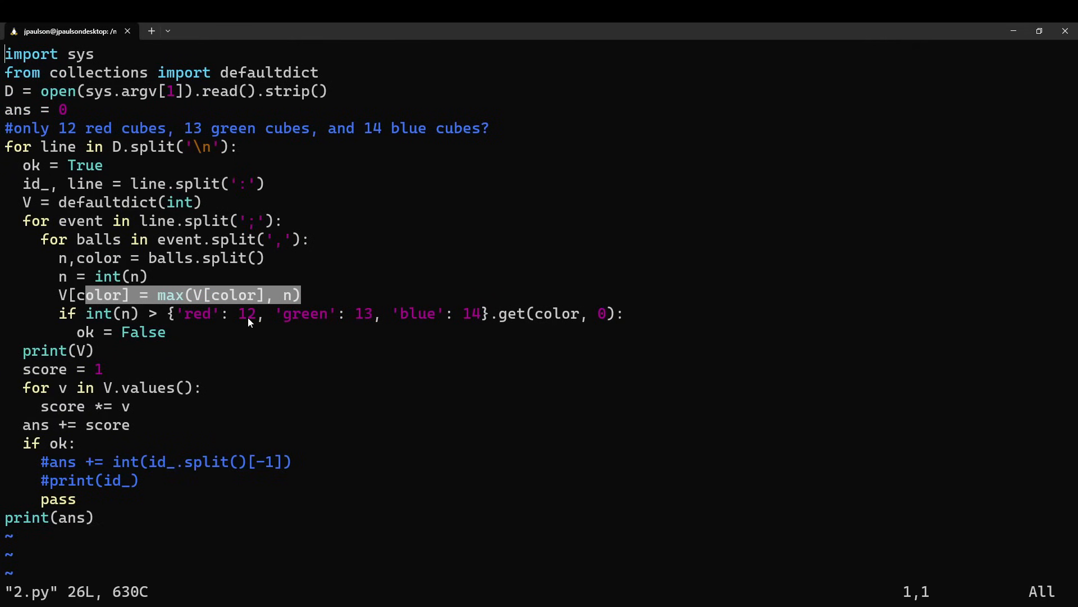
mouse_move(256, 600)
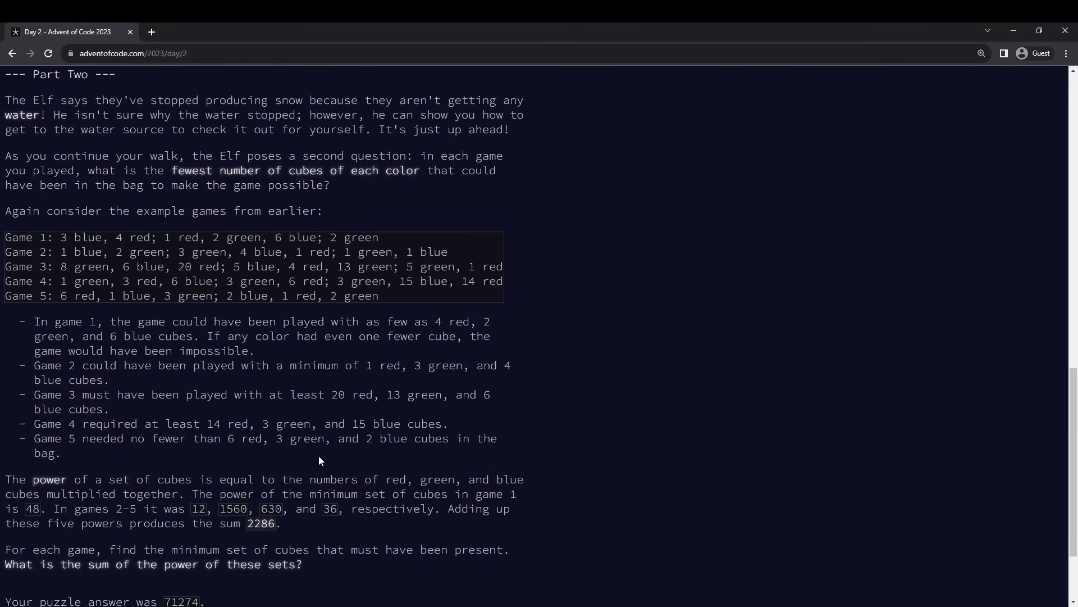
scroll("up", 3)
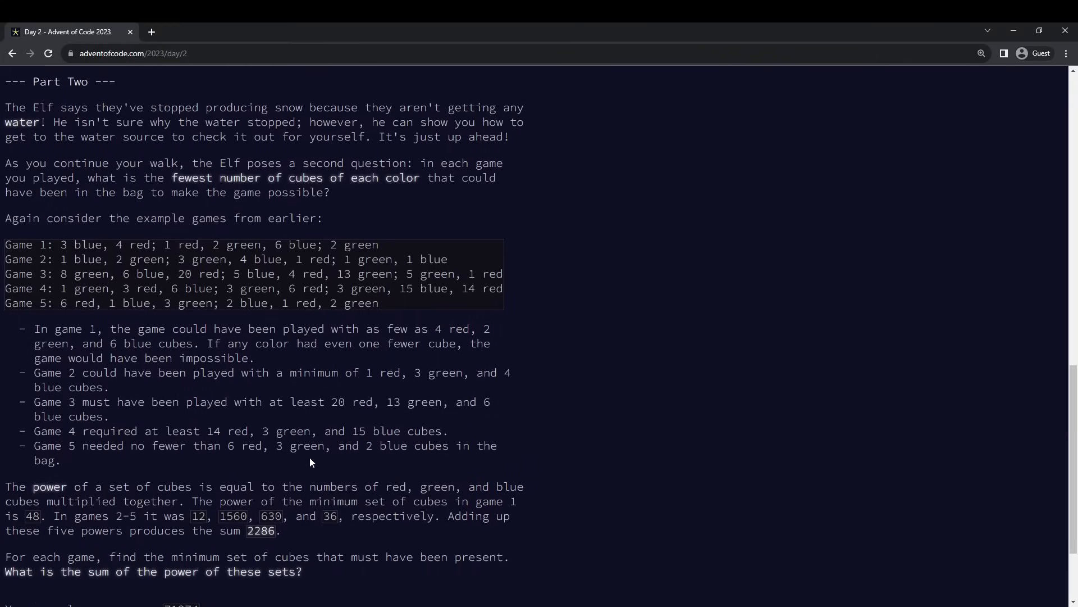
scroll("up", 3)
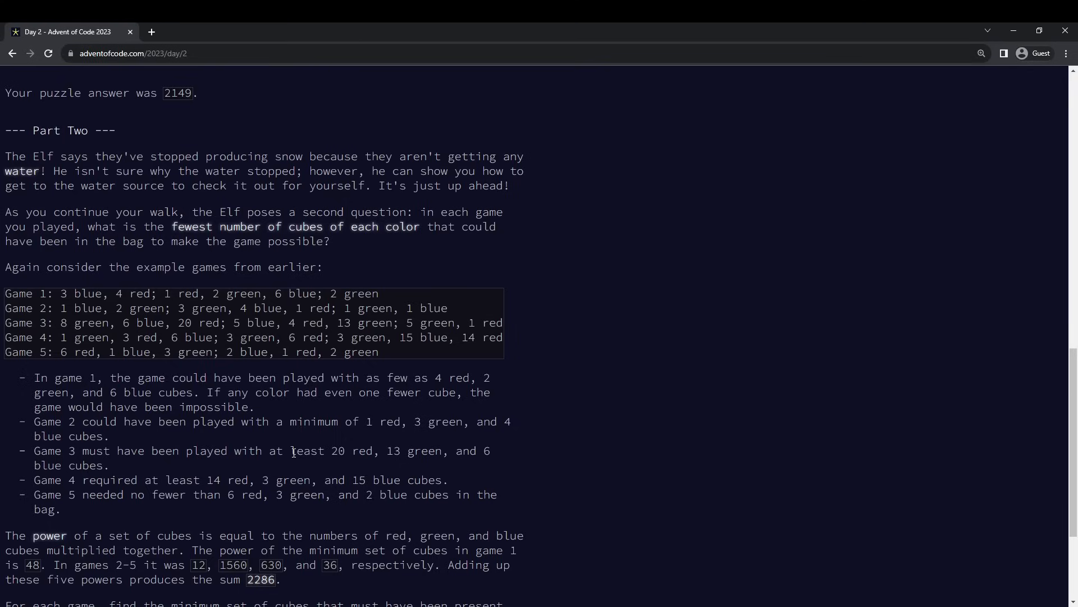
scroll("down", 3)
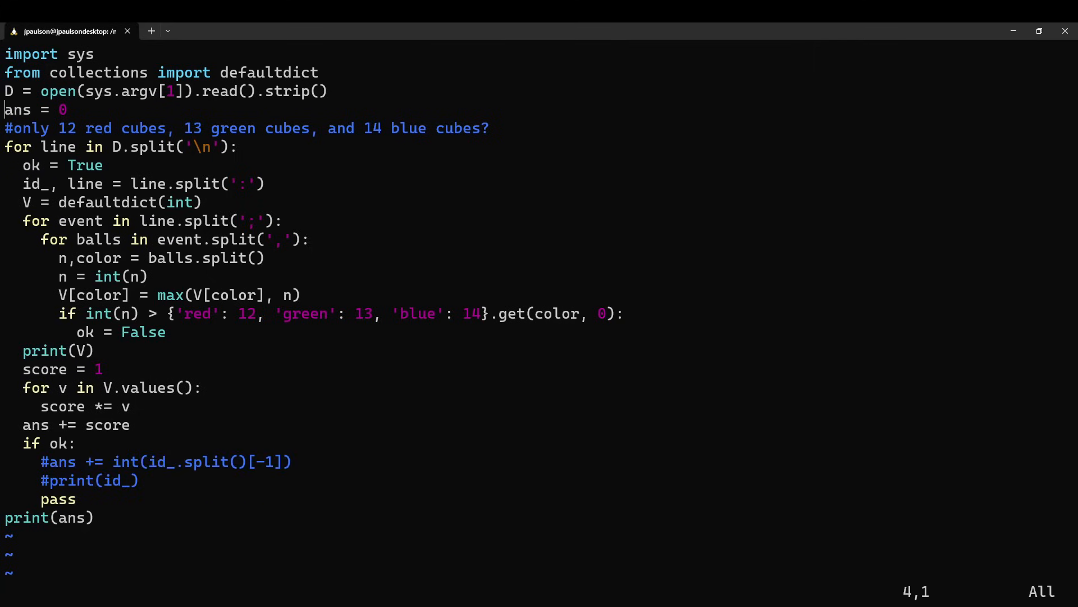
- Add 'p1 = 0' and 'p2 = 0' counters below open(), then run python3 2.py 2.in (prints 71274)
type("p1 = 0")
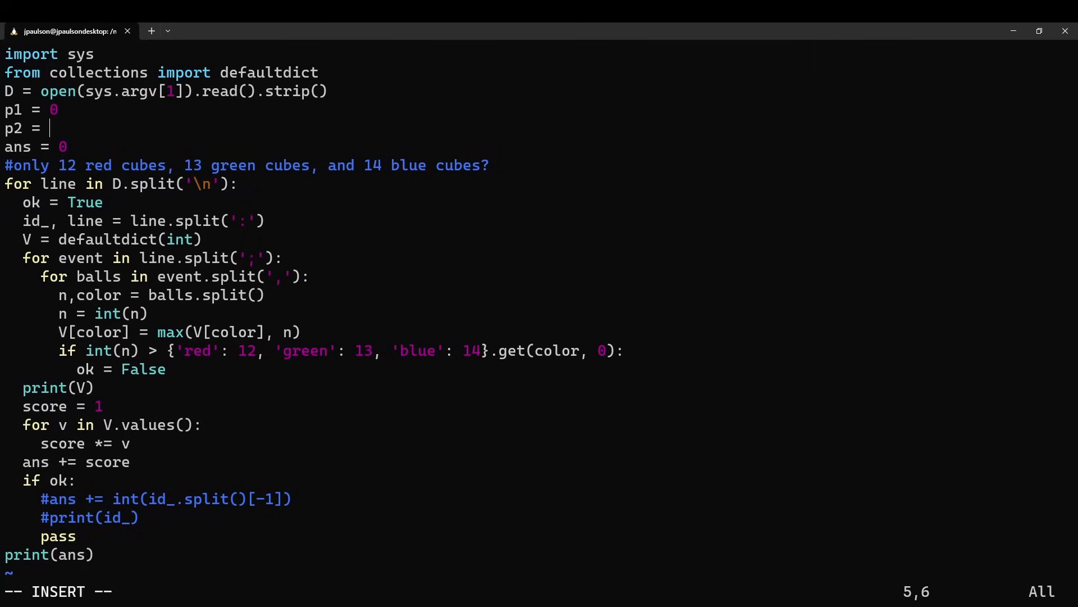
type("0")
type("python3 2.py 2.in")
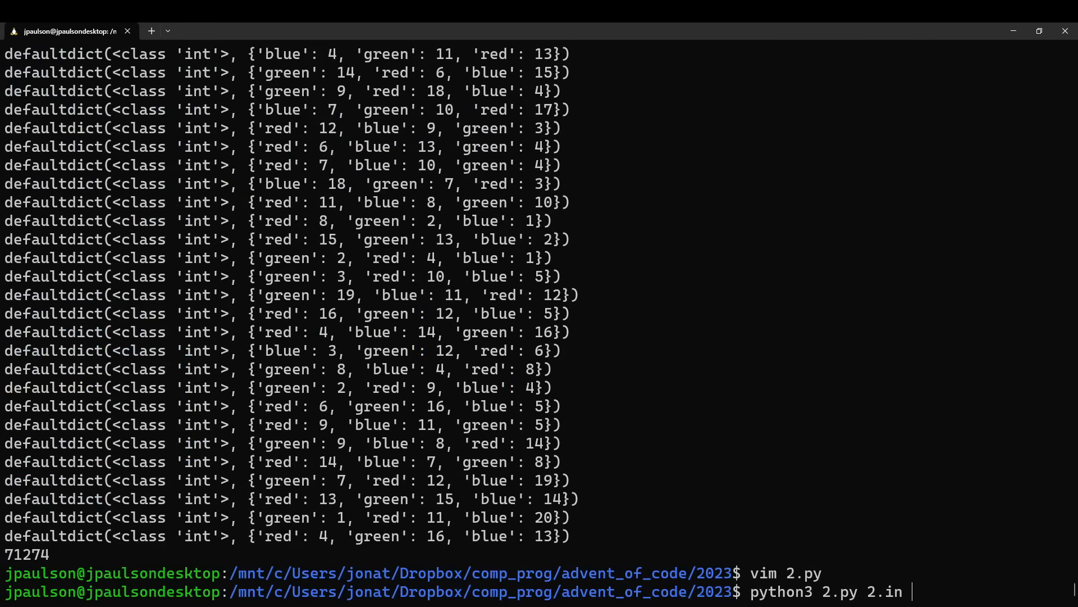
key("Return")
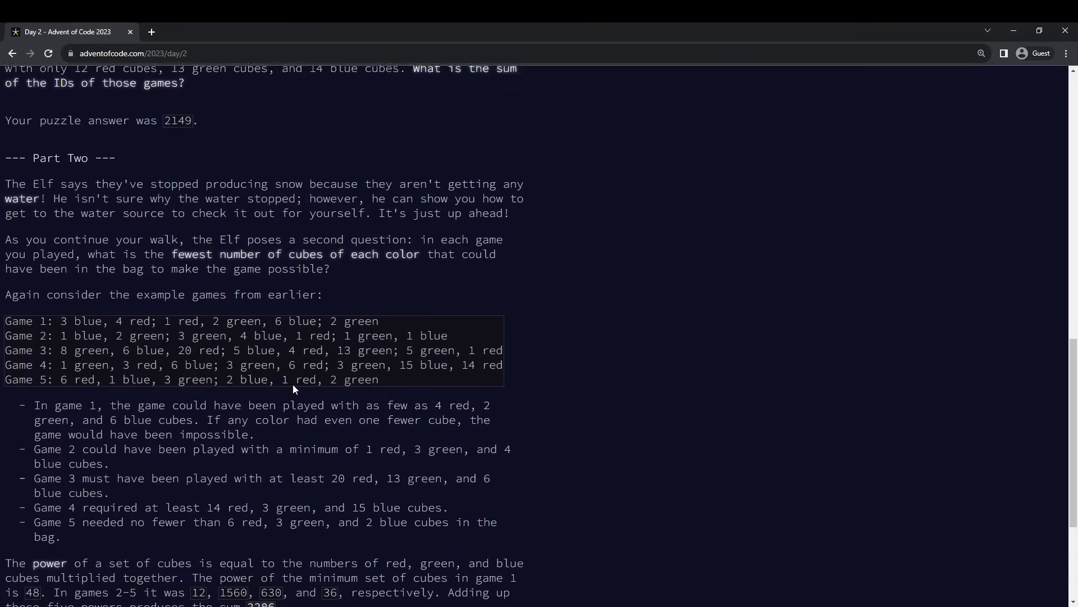
- Accumulate game IDs into p1 and powers into p2, print both, and save 2.py
scroll("down", 3)
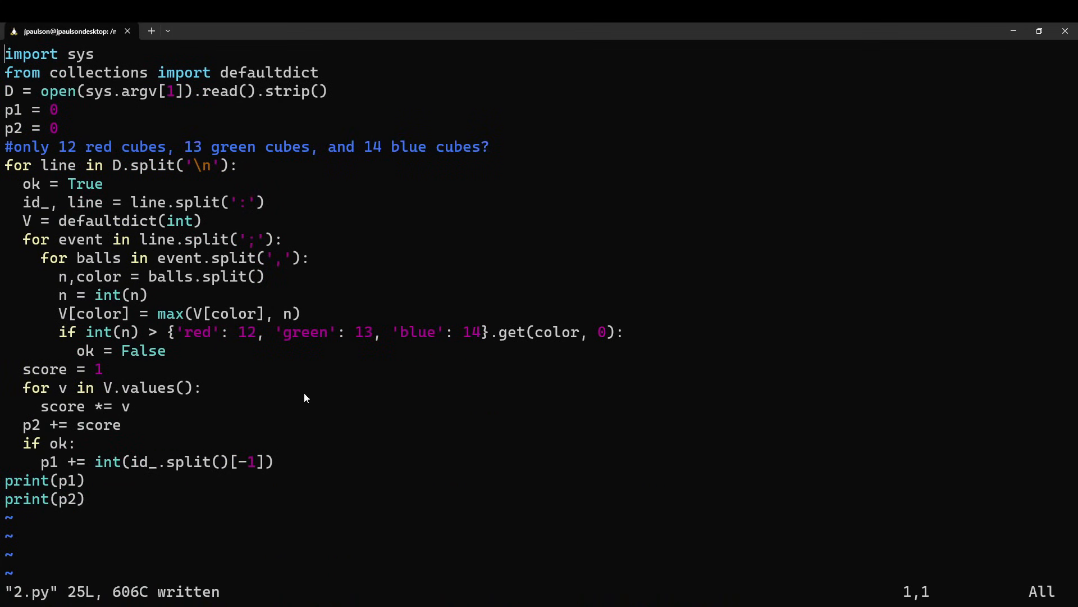
mouse_move(27, 231)
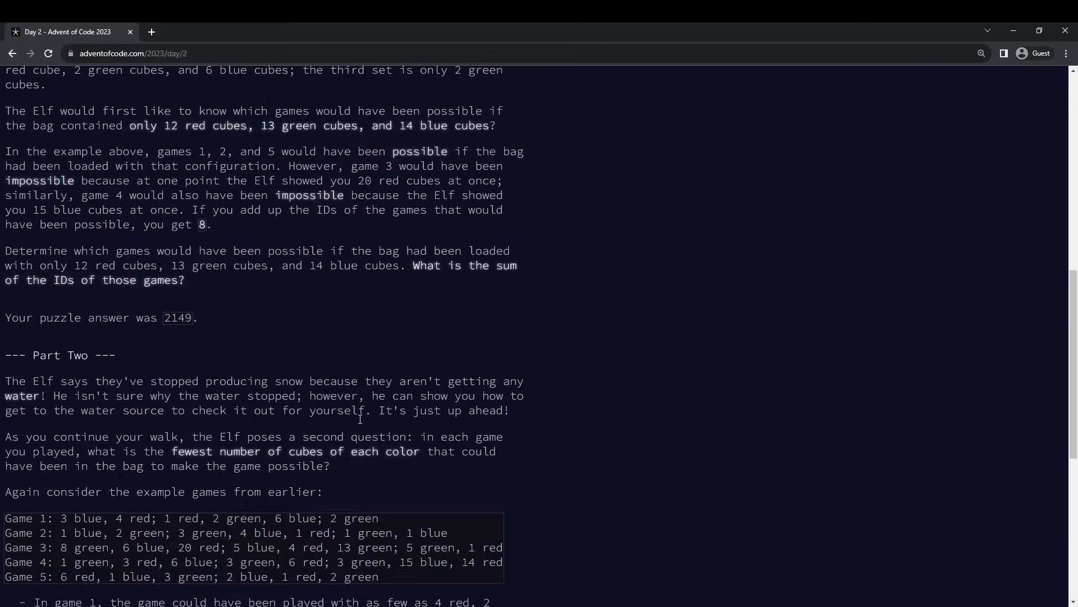
- Scroll the Day 2 page from the two-gold-stars message (2149, 71274) back to the top
scroll("down", 3)
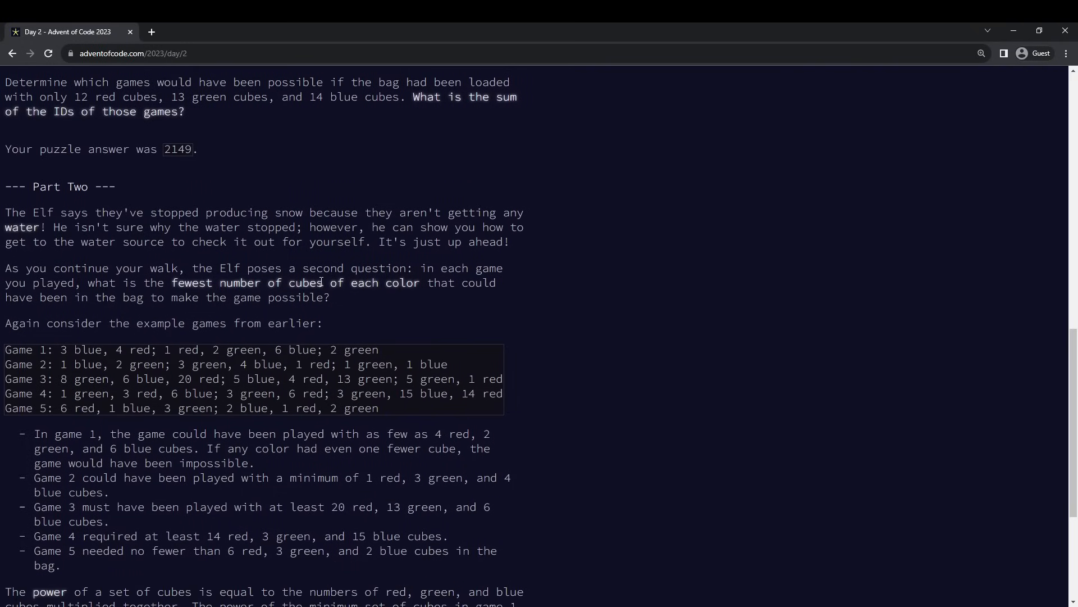
scroll("down", 3)
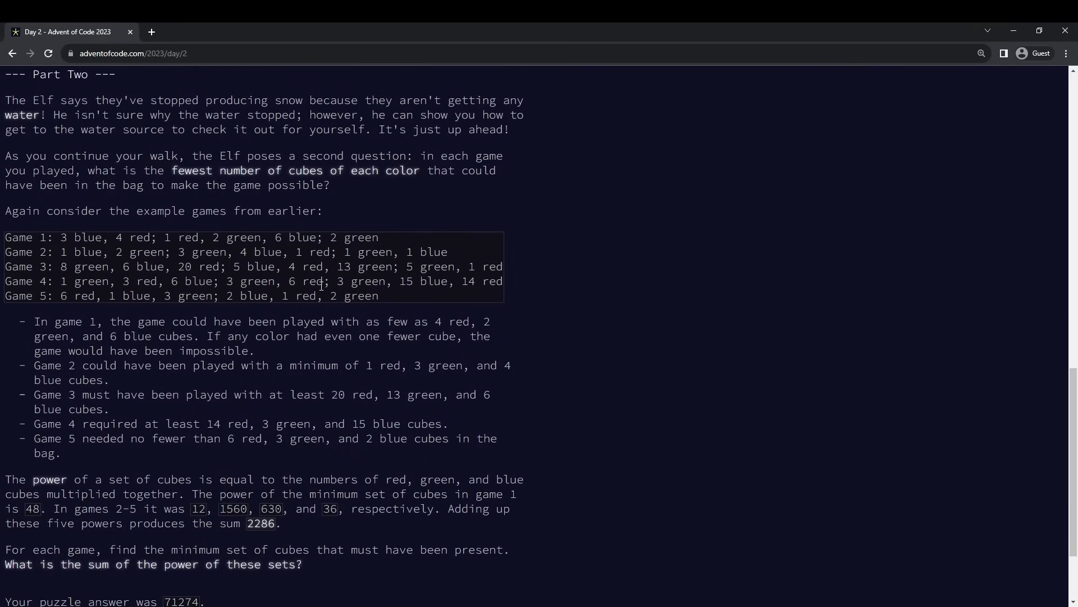
scroll("down", 3)
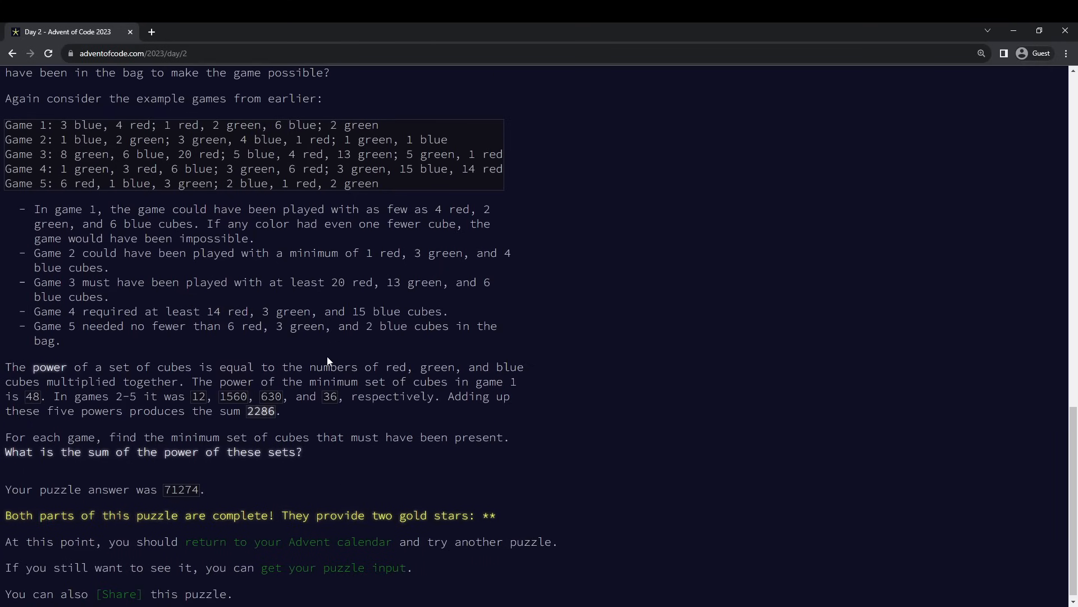
scroll("up", 3)
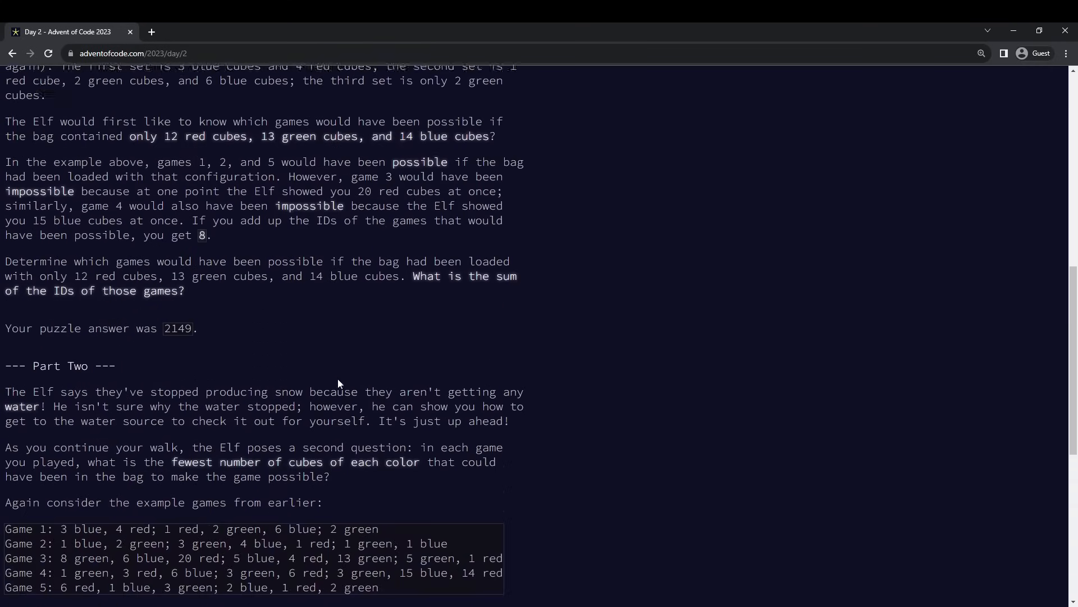
scroll("up", 3)
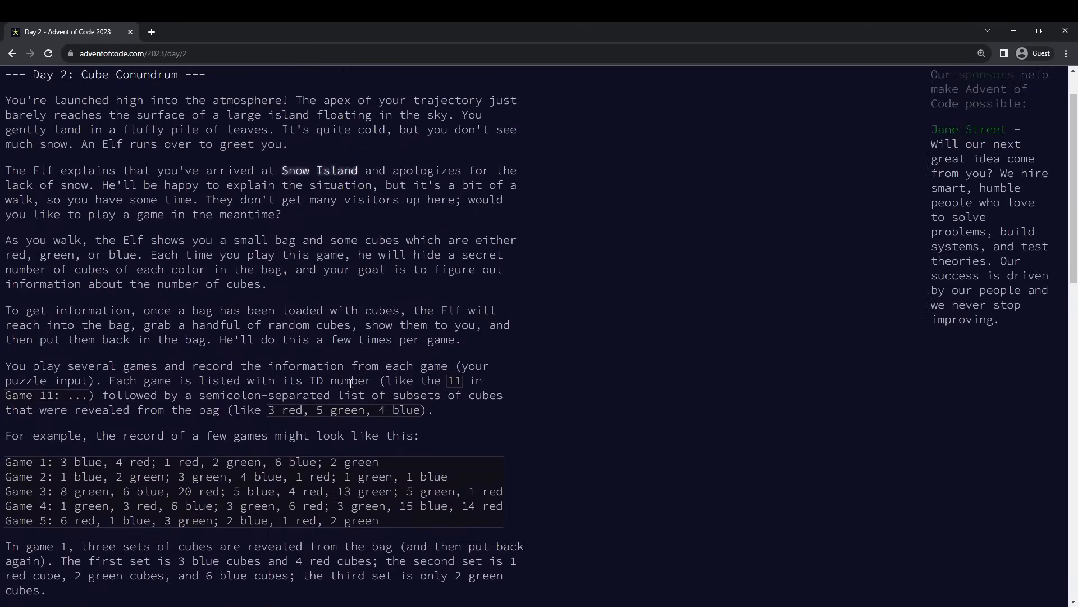